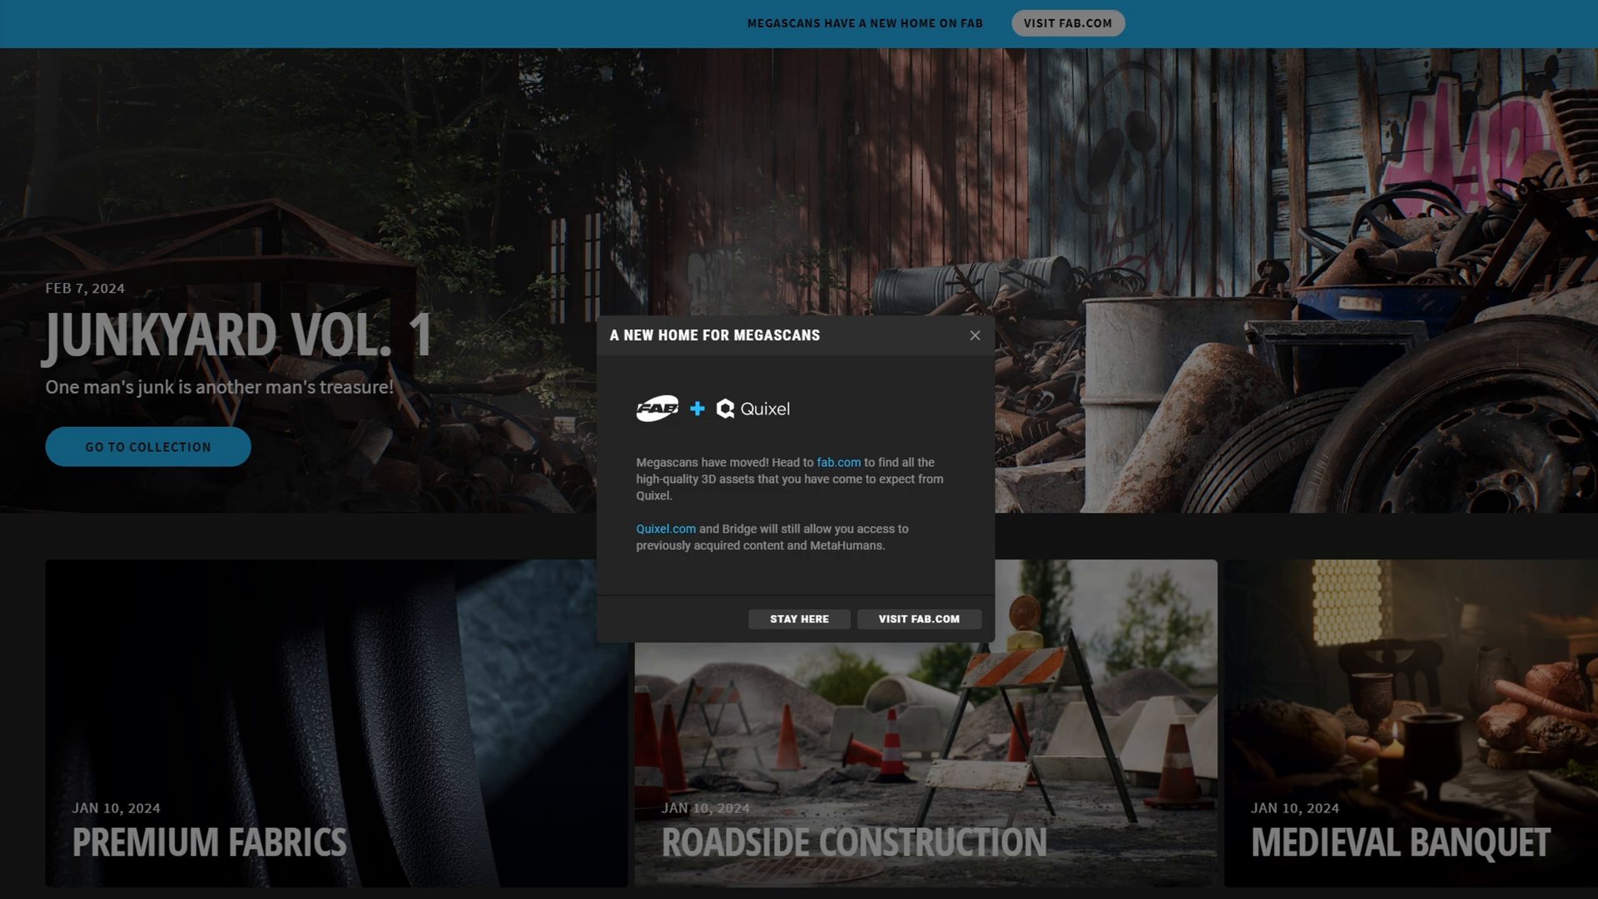
Step: Visit Fab.com from the Megascans notice and browse the Quixel 3D products grid
{"action": "left_click", "coordinate": [798, 618]}
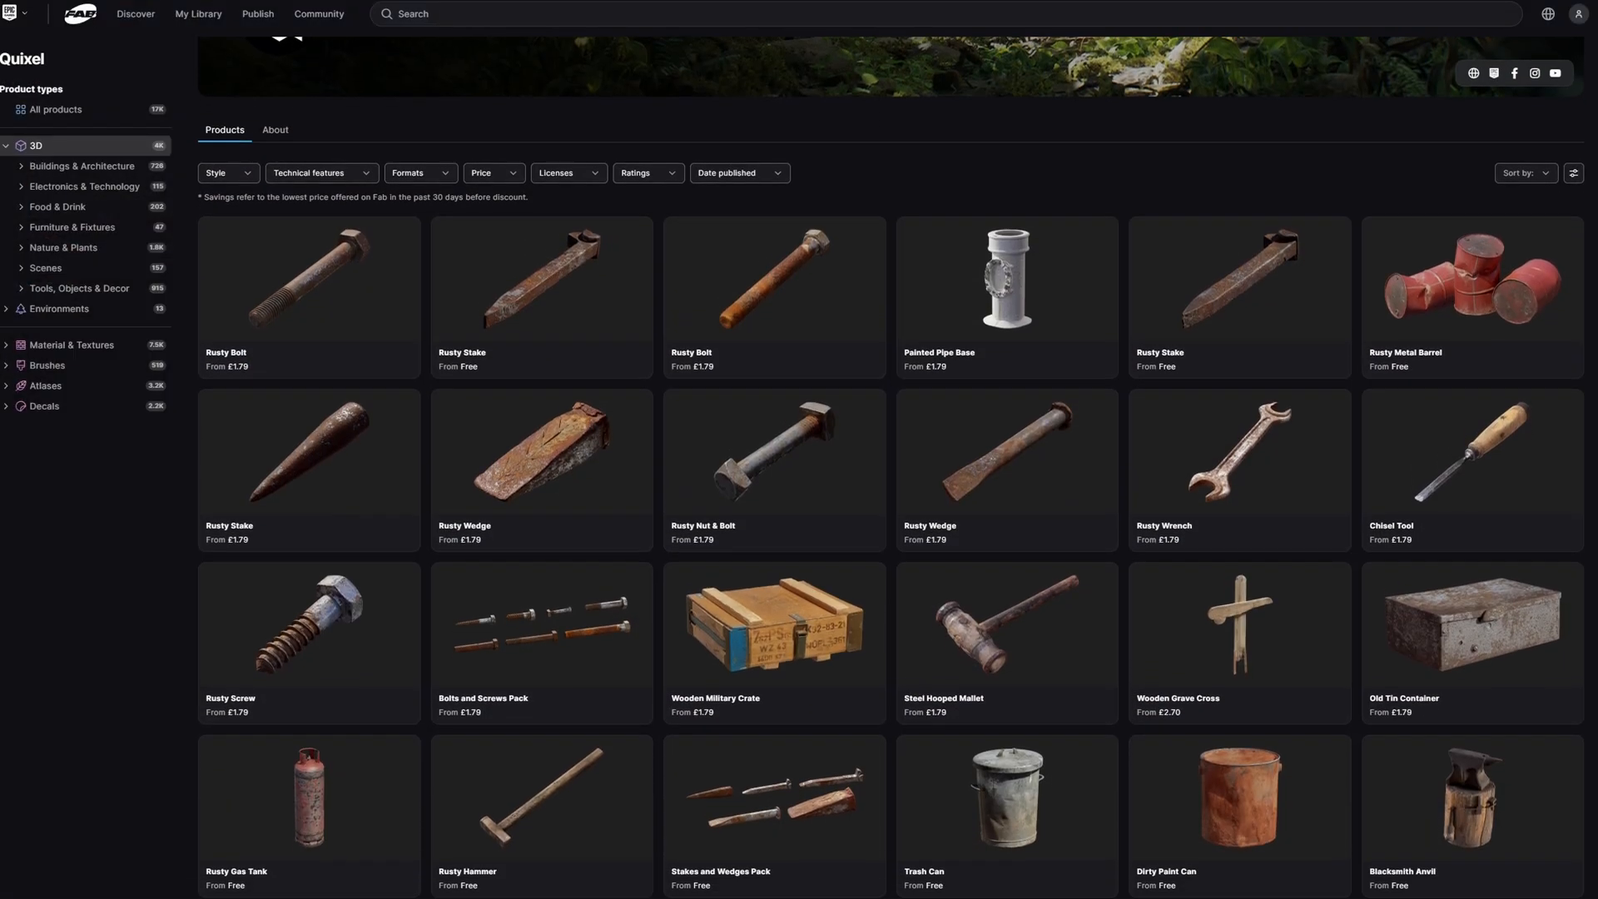
{"action": "scroll", "scroll_direction": "down", "scroll_amount": 3}
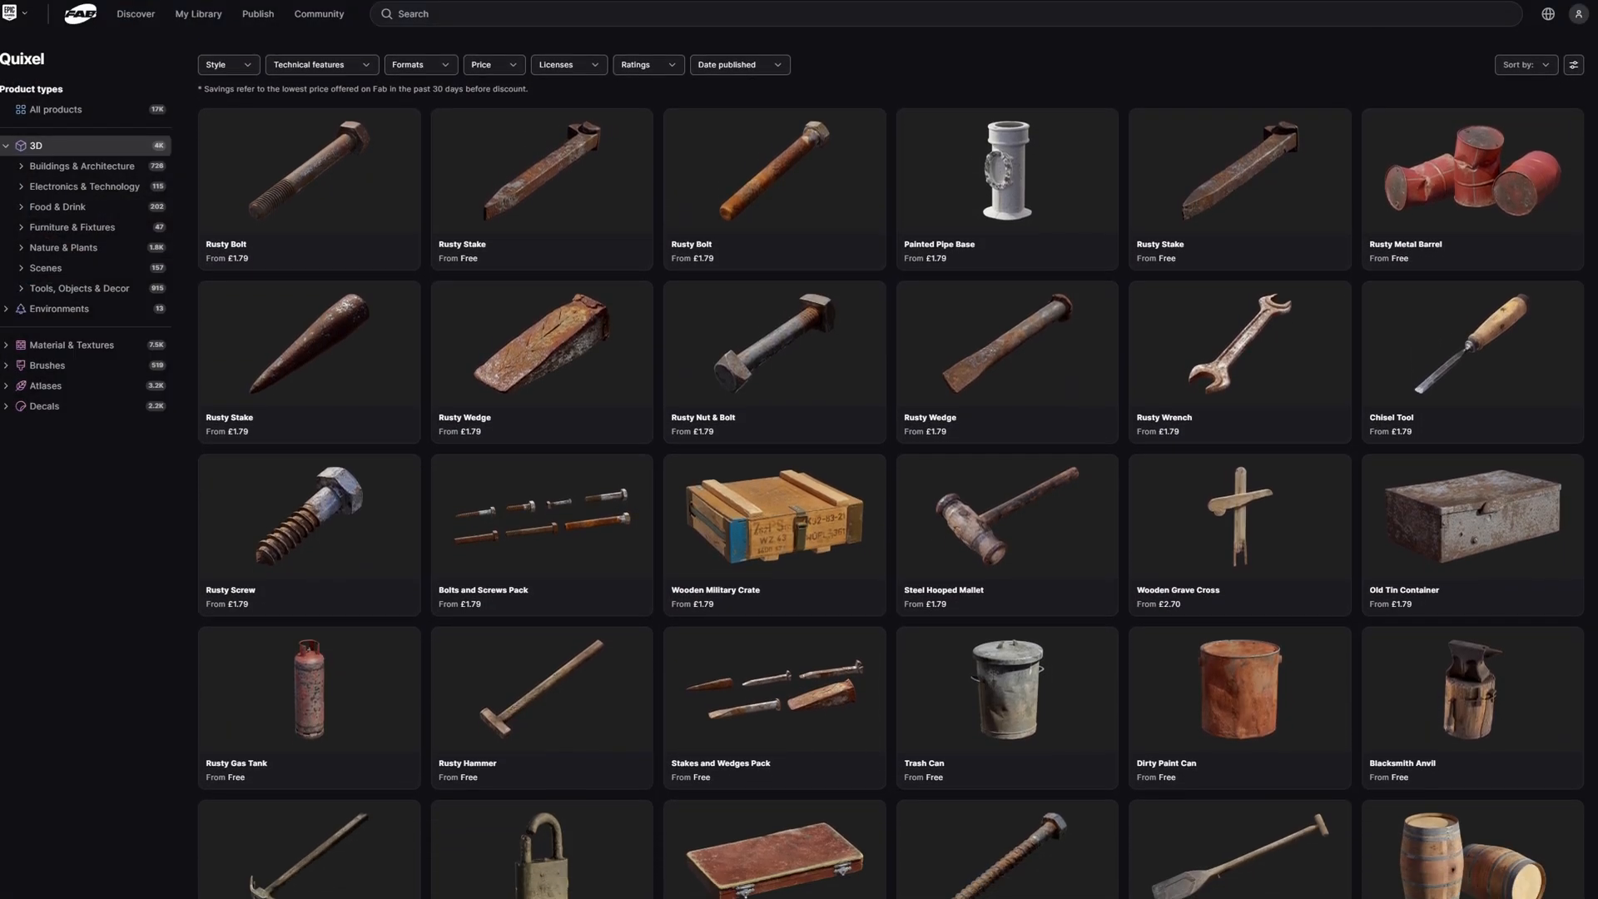
{"action": "left_click", "coordinate": [59, 165]}
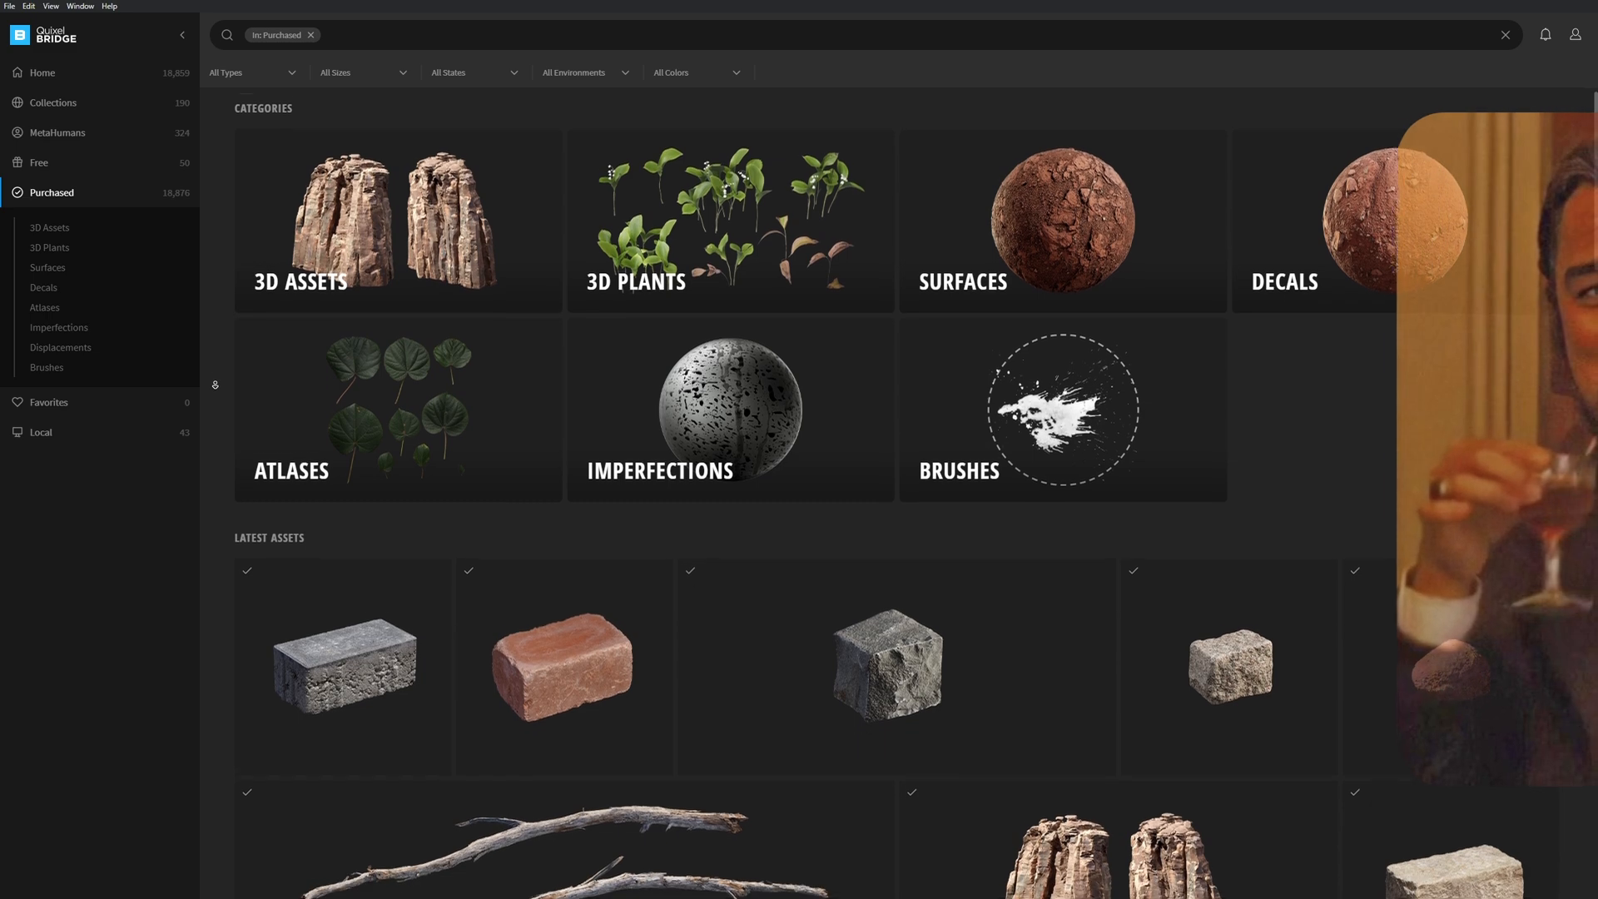
{"action": "scroll", "scroll_direction": "down", "scroll_amount": 3}
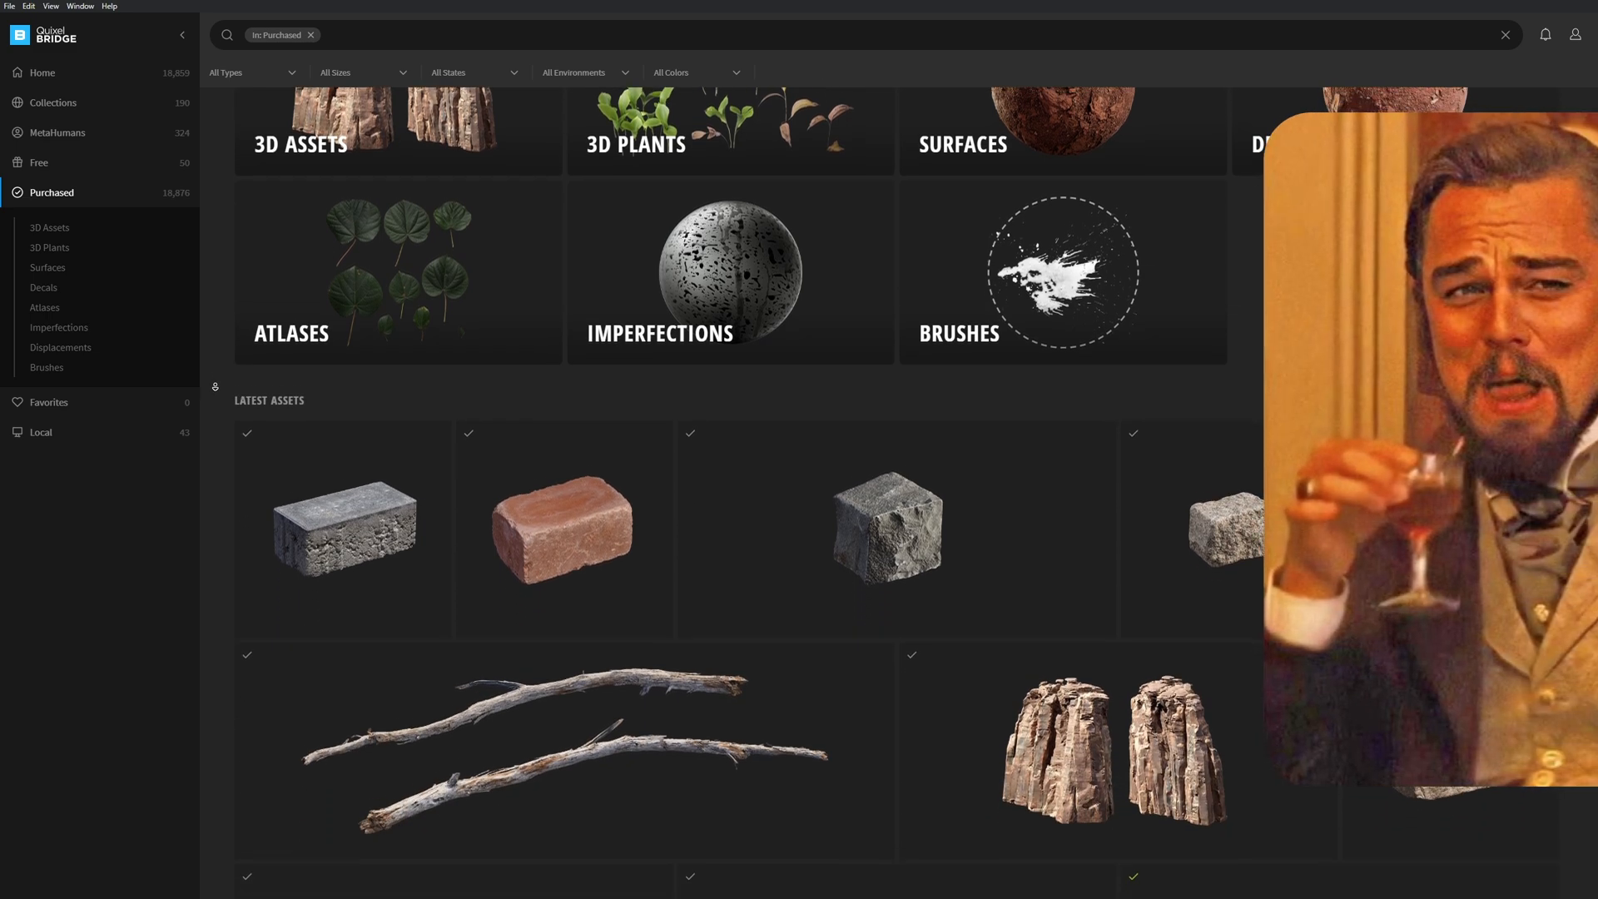
{"action": "scroll", "scroll_direction": "down", "scroll_amount": 3}
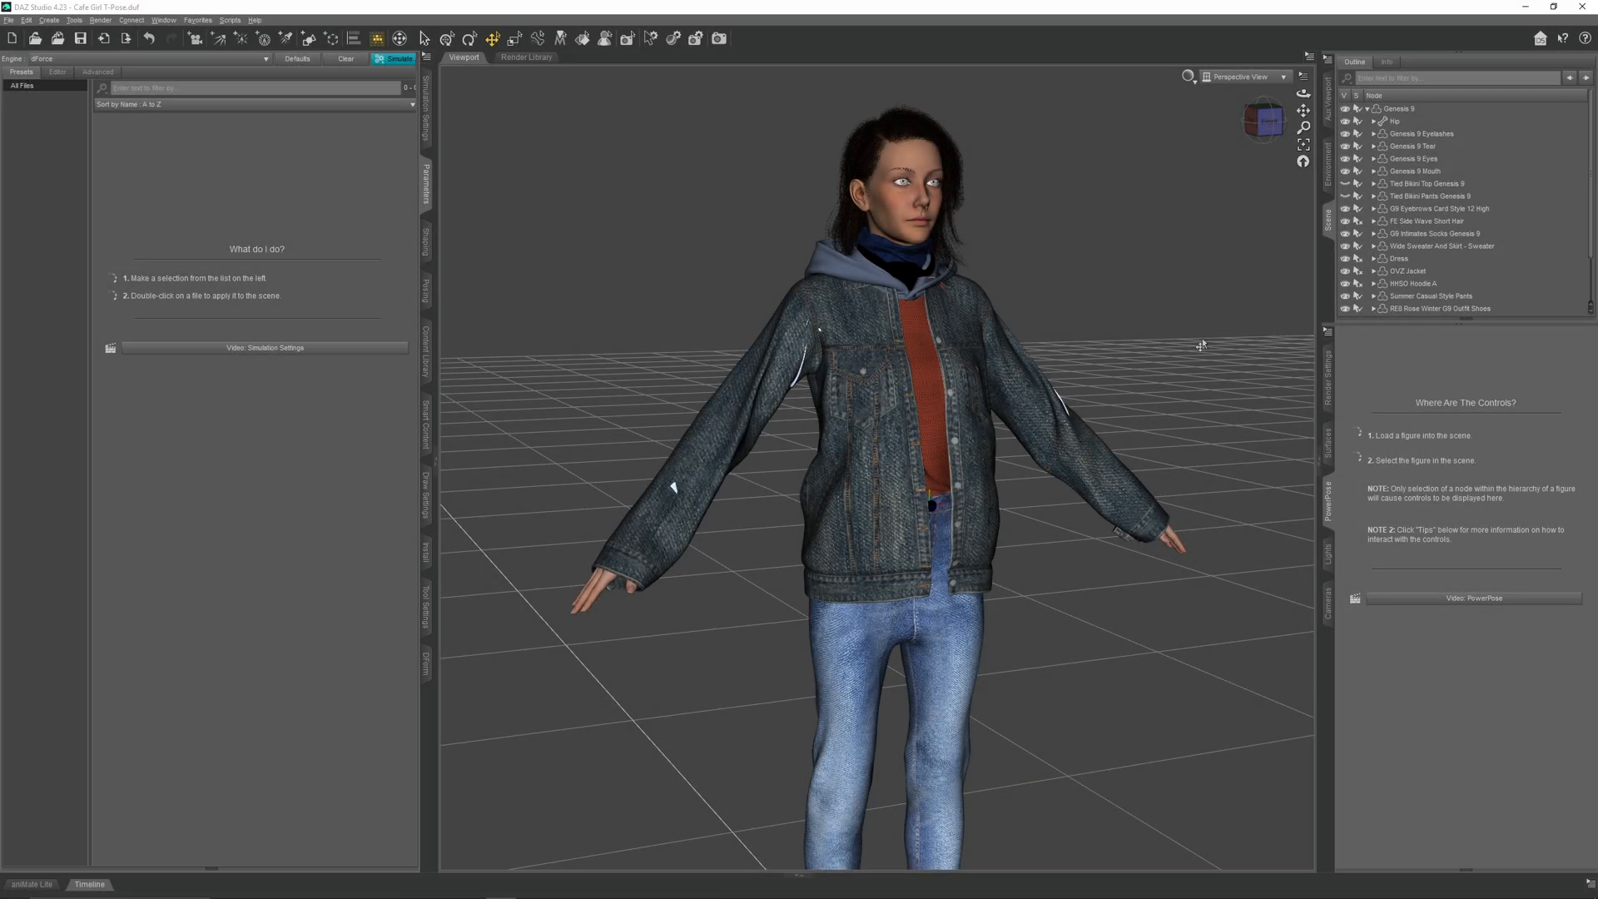
{"action": "mouse_move", "coordinate": [11, 38]}
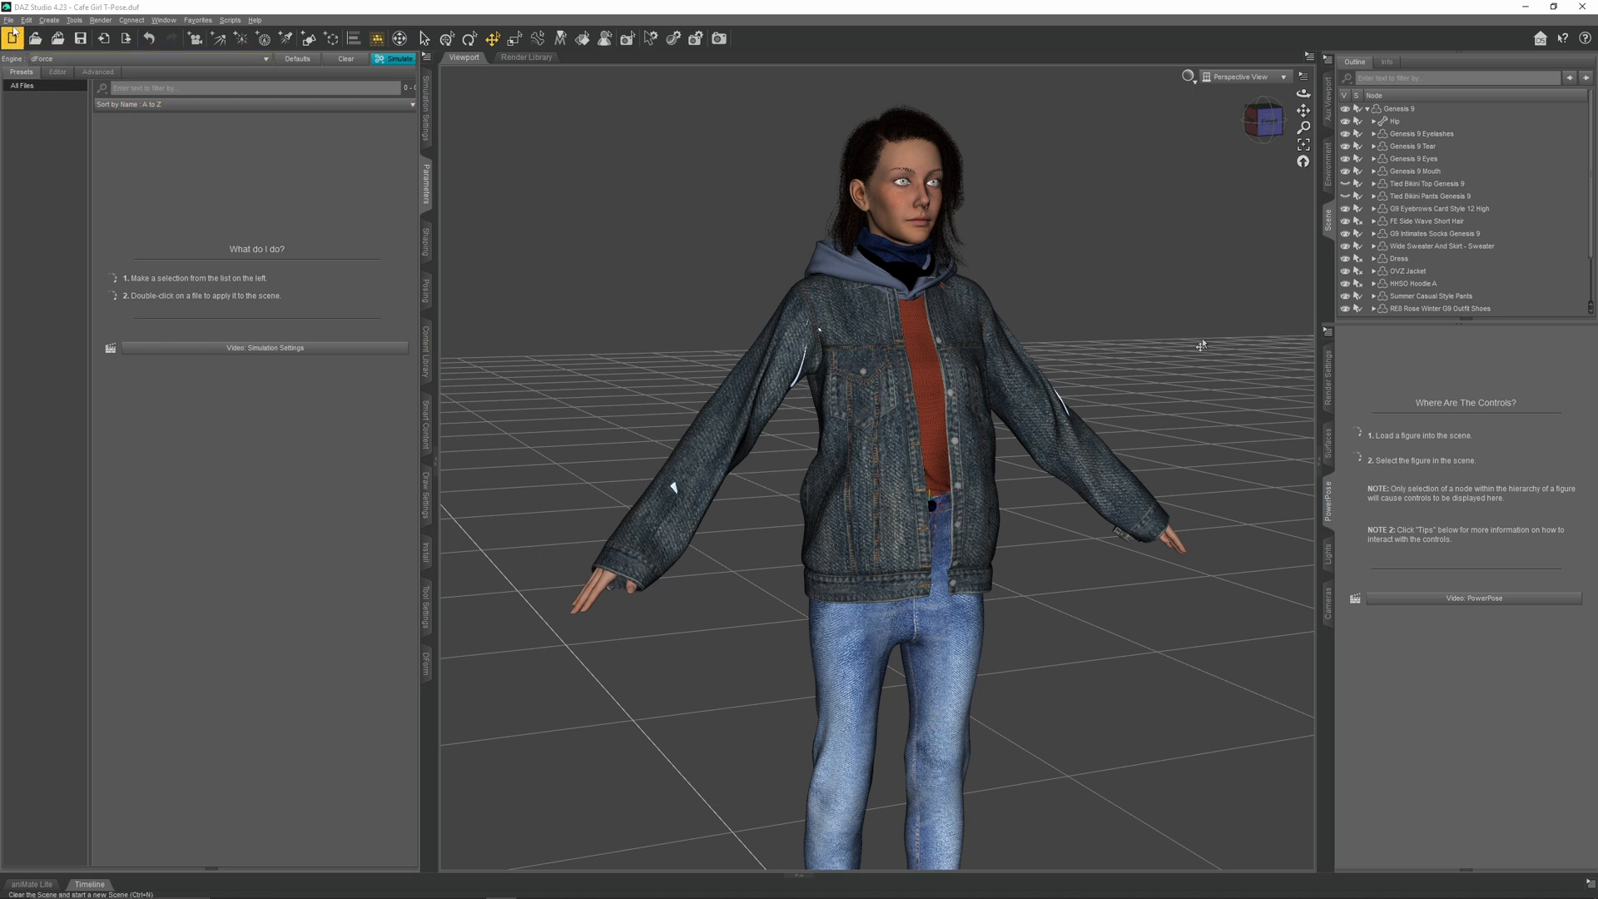
Step: Select Wide Sweater And Skirt - Sweater and show its transform parameters
{"action": "left_click", "coordinate": [8, 19]}
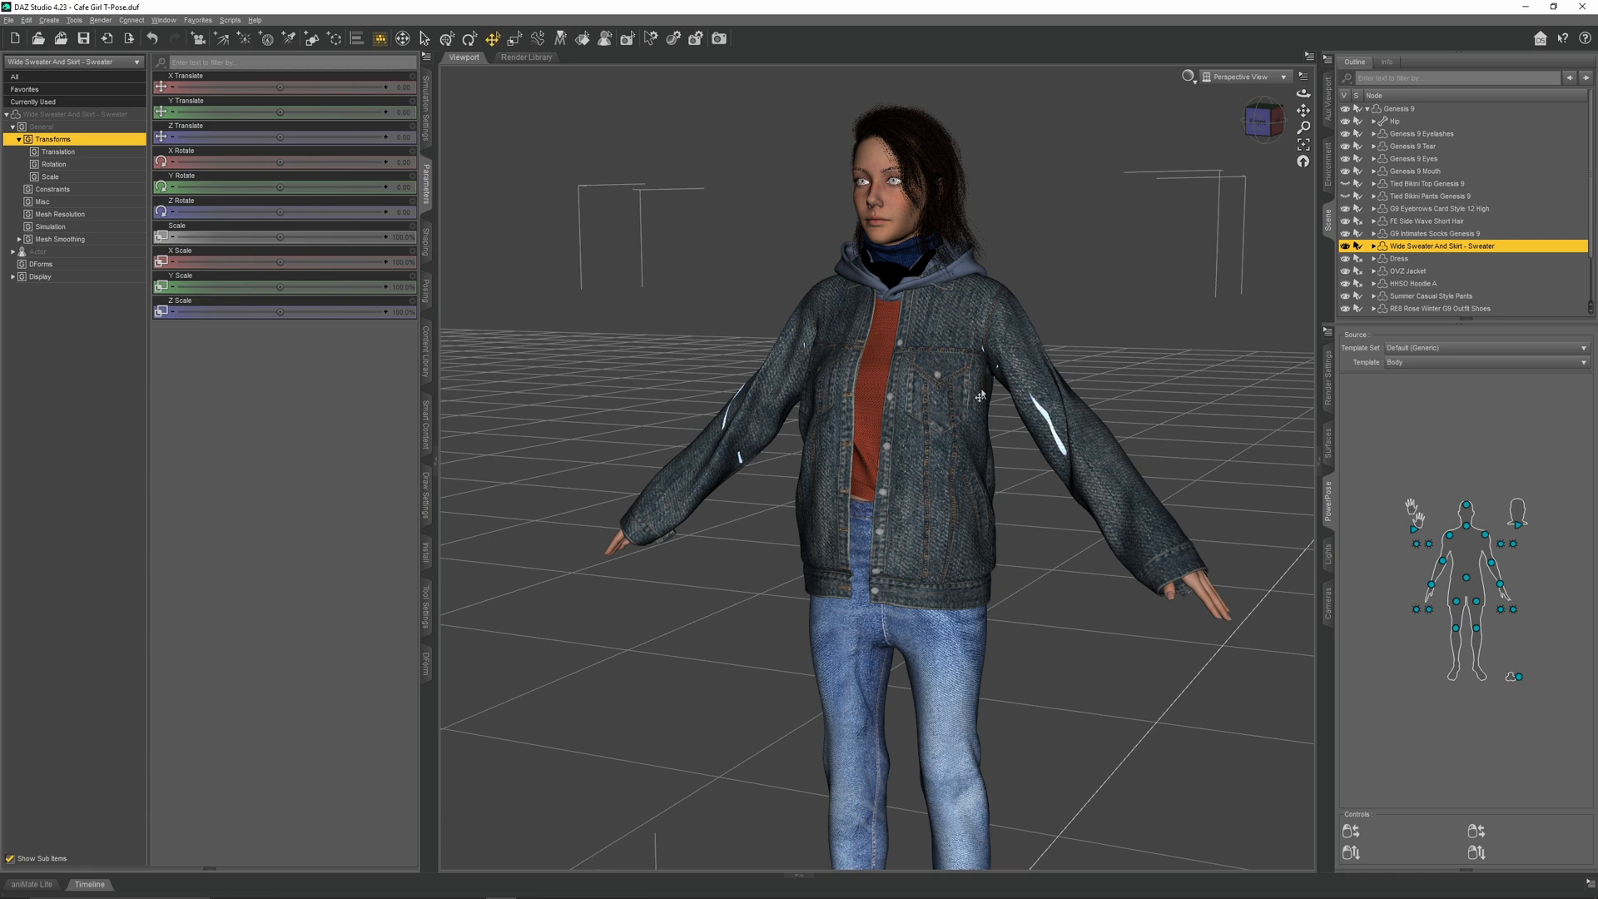
Step: Loosen the DVZ Jacket's fit morph so it hangs open over the sweater
{"action": "left_click", "coordinate": [1412, 270]}
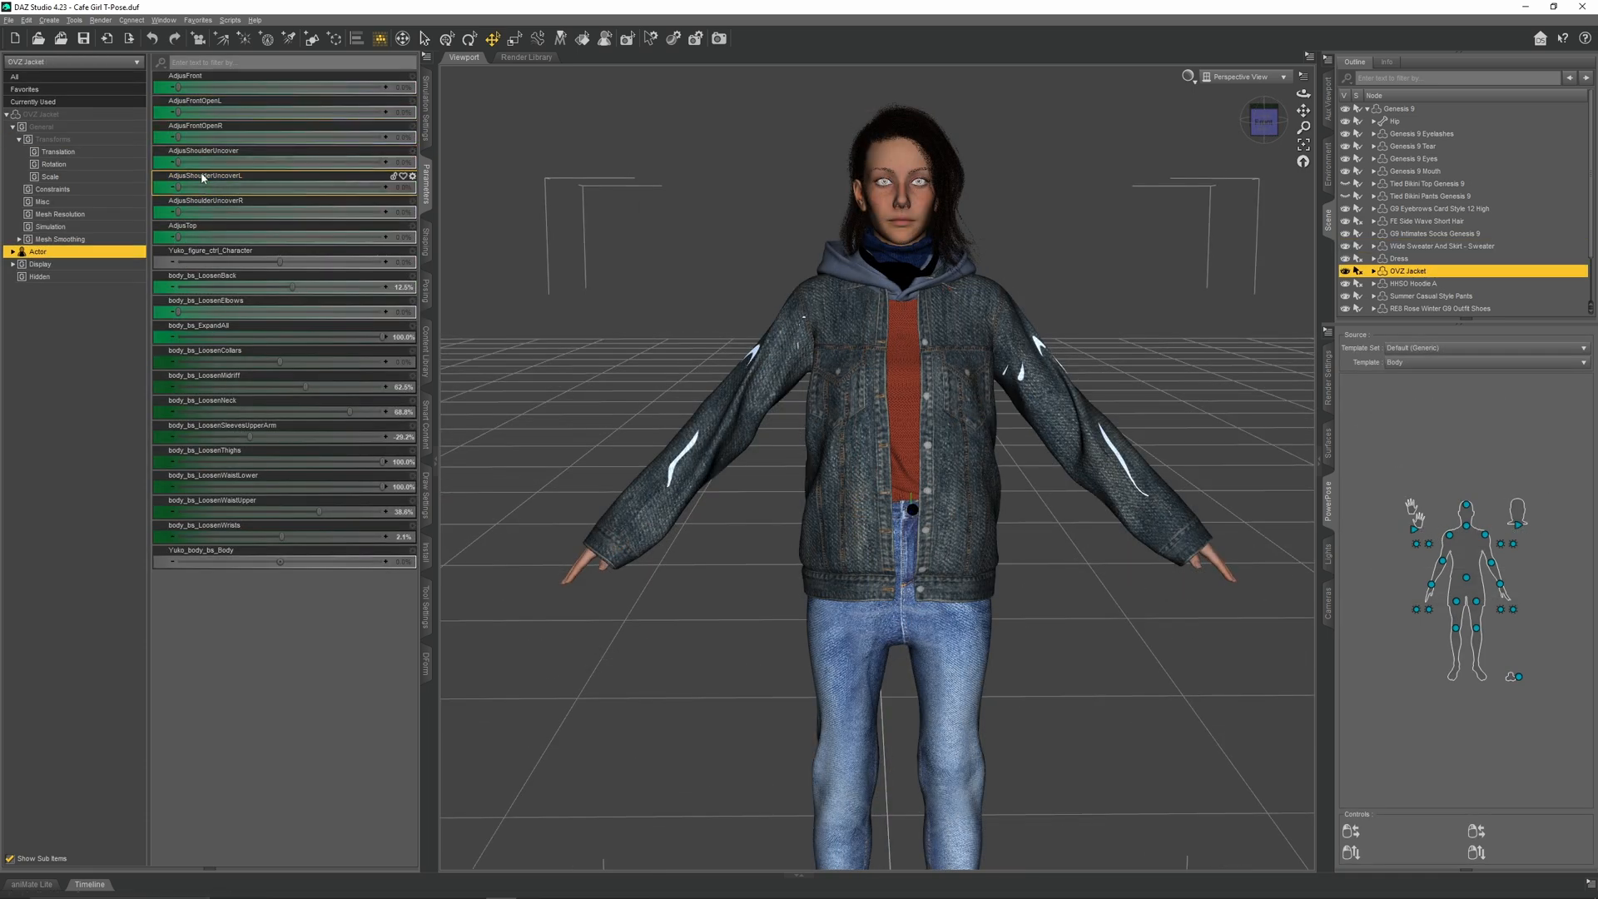
{"action": "left_click_drag", "start_coordinate": [173, 189], "coordinate": [408, 189]}
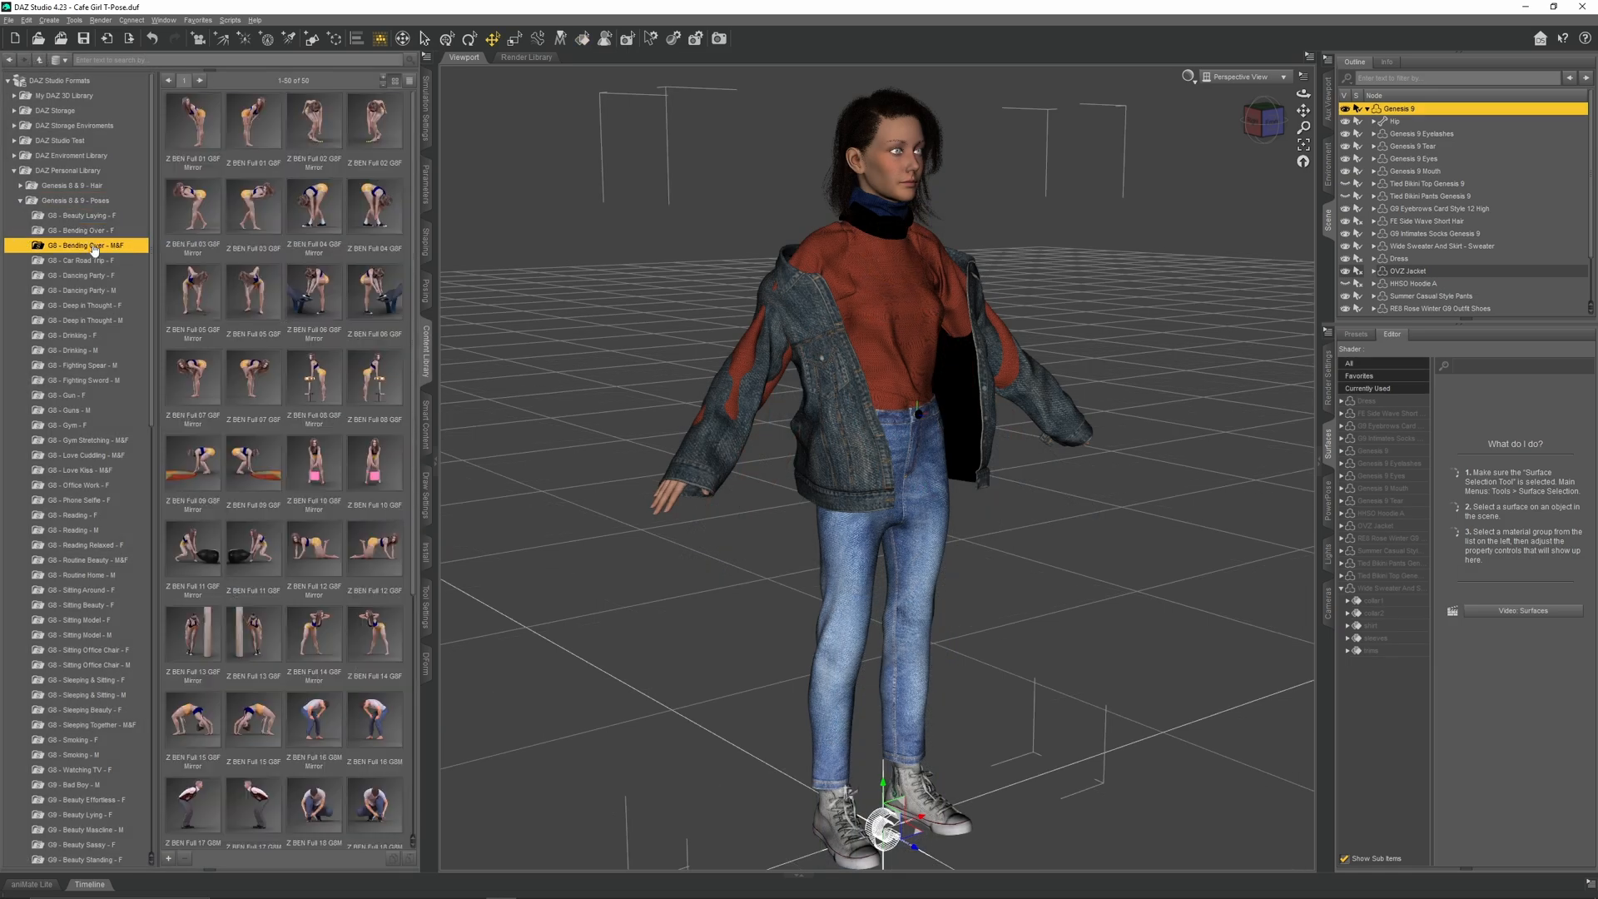
Step: Apply the Z SMOK 03 pose from G8 - Smoking - F to the woman
{"action": "left_click", "coordinate": [72, 530]}
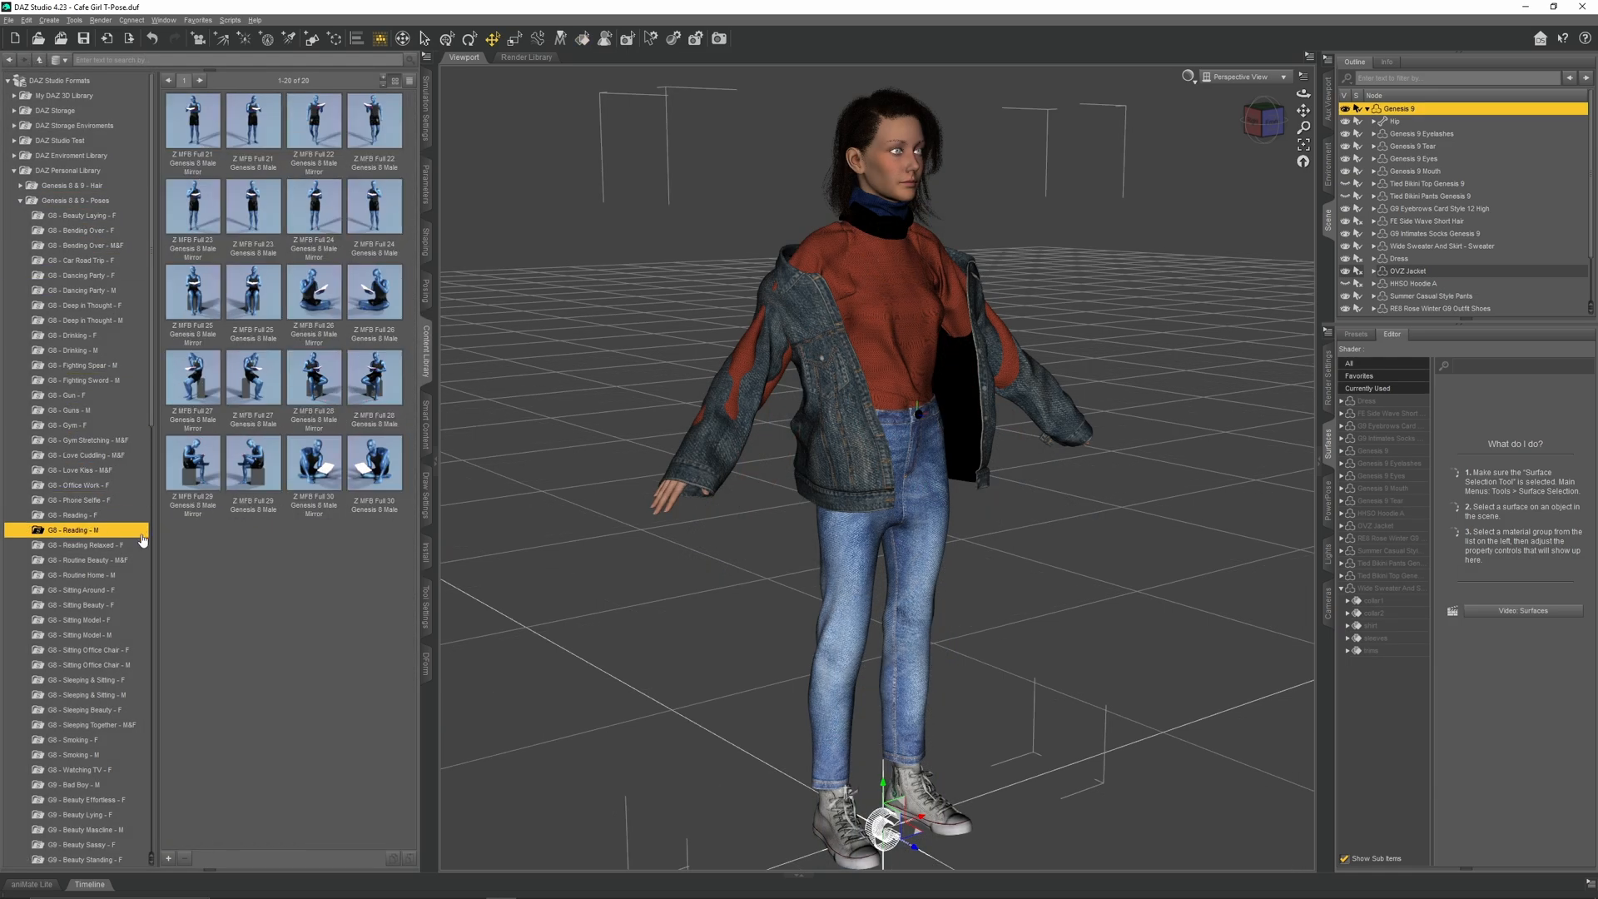
{"action": "left_click", "coordinate": [76, 308]}
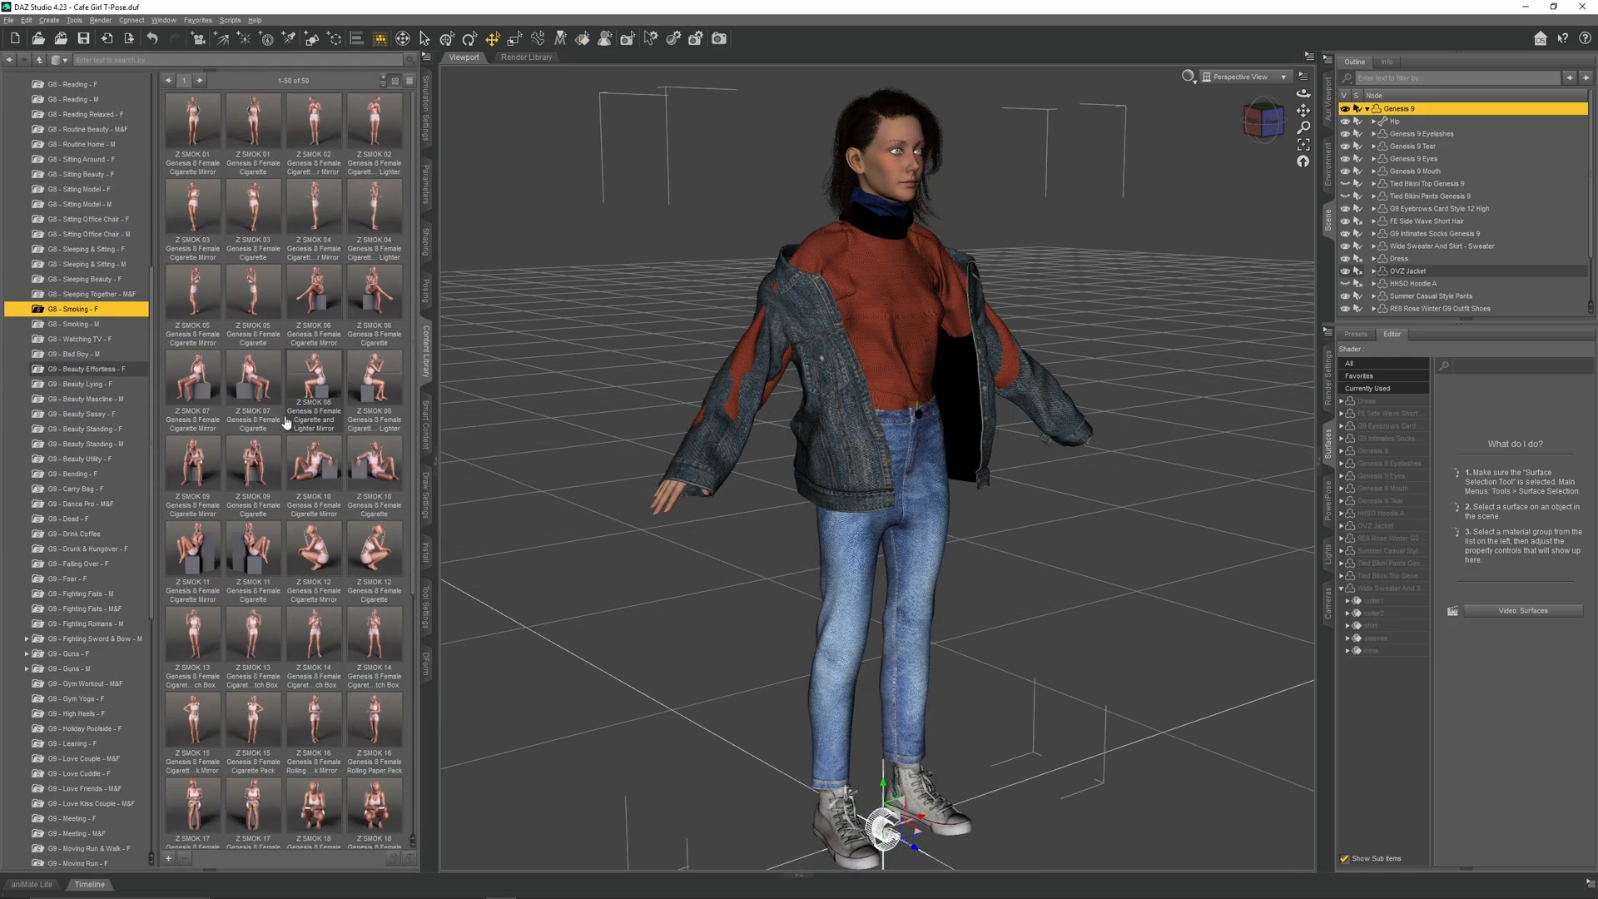
{"action": "double_click", "coordinate": [251, 209]}
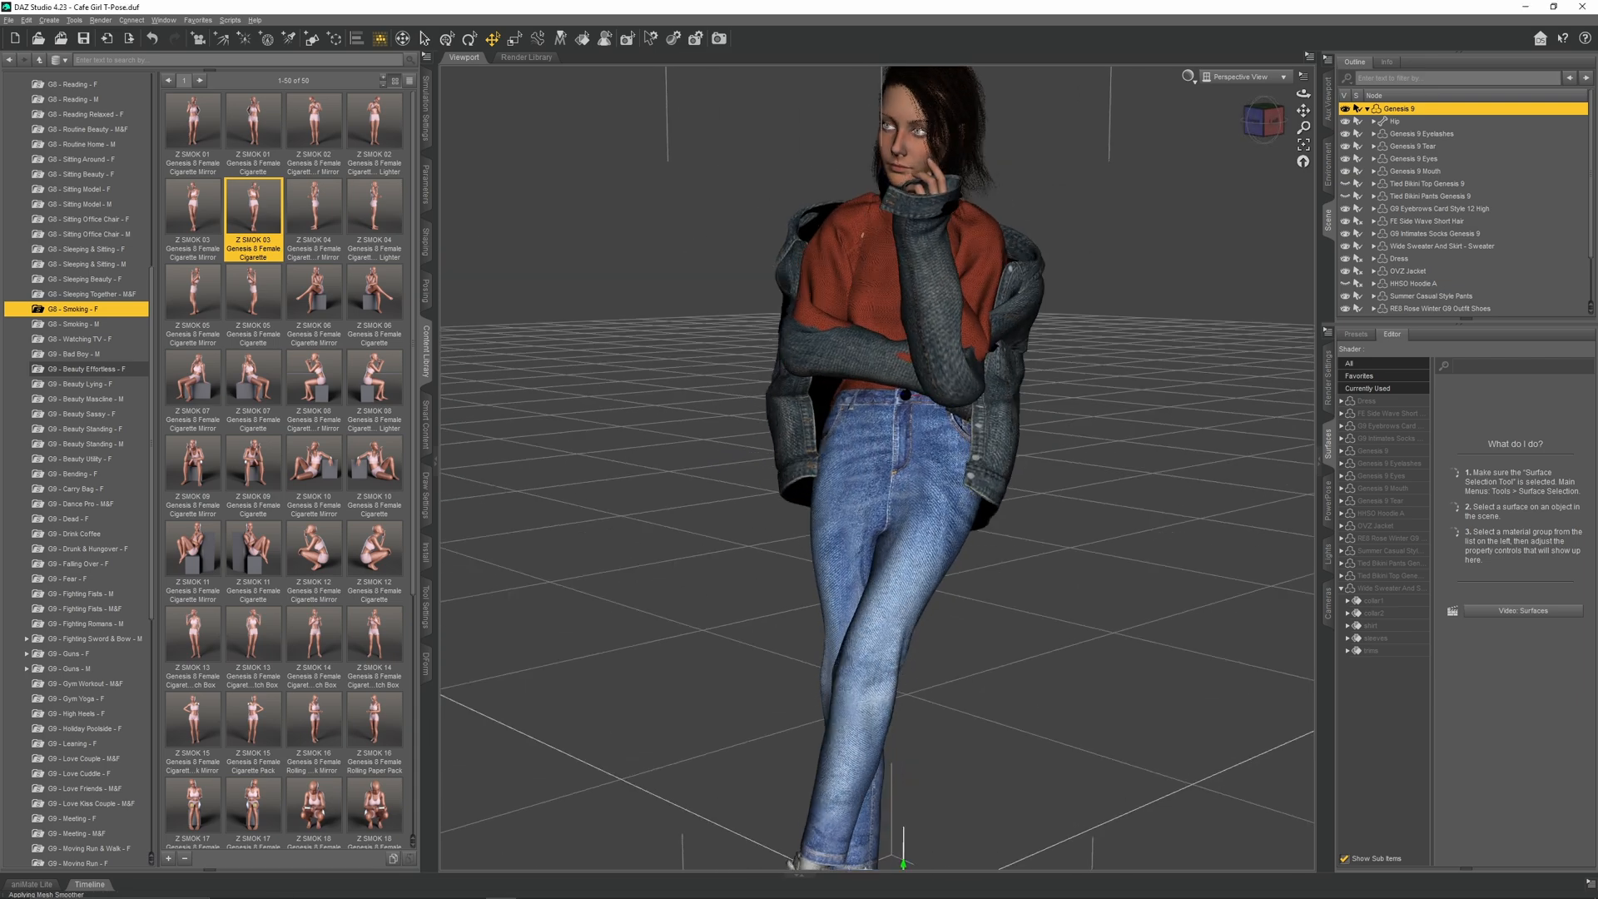
{"action": "left_click", "coordinate": [394, 59]}
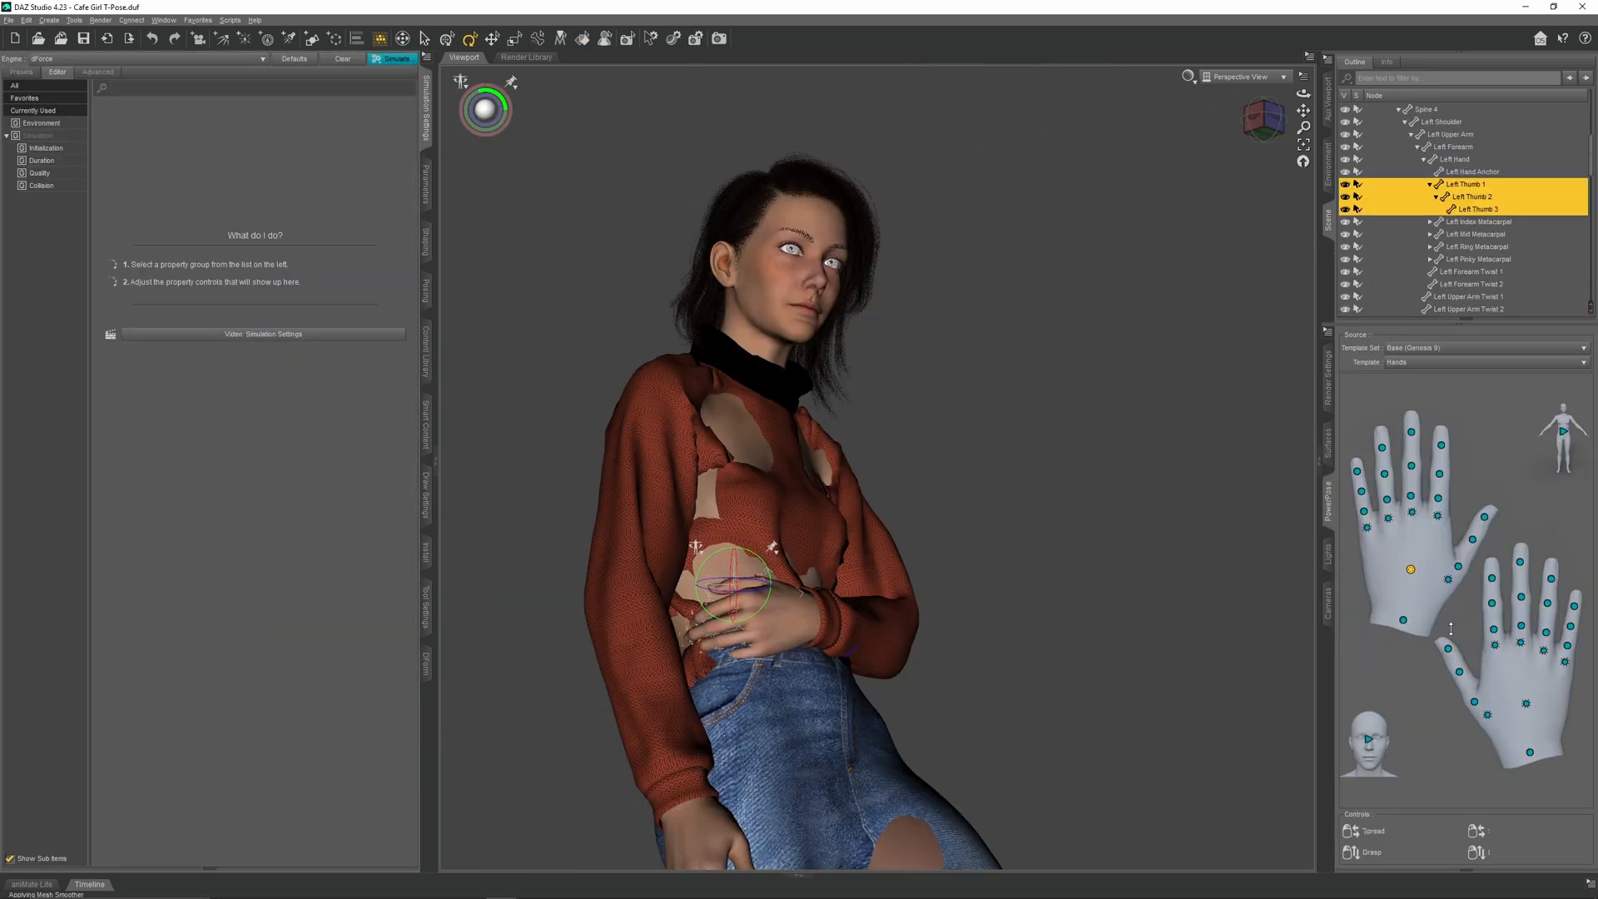
Step: Refine the left thumb with PowerPose and lean the figure against a wall plane
{"action": "left_click", "coordinate": [396, 58]}
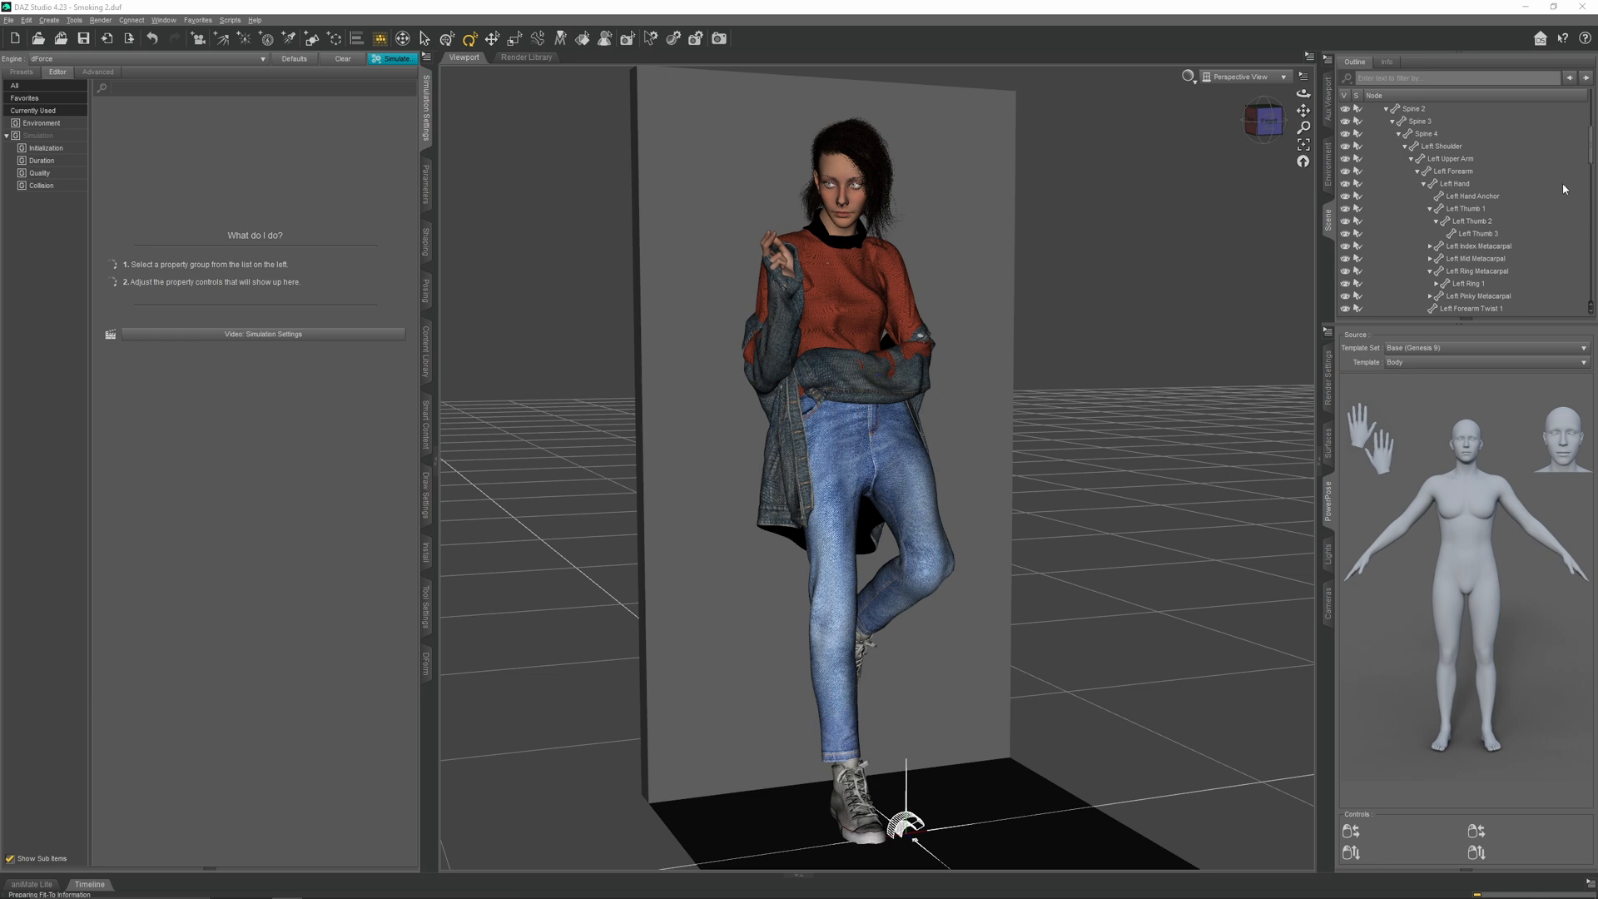
{"action": "left_click", "coordinate": [392, 58]}
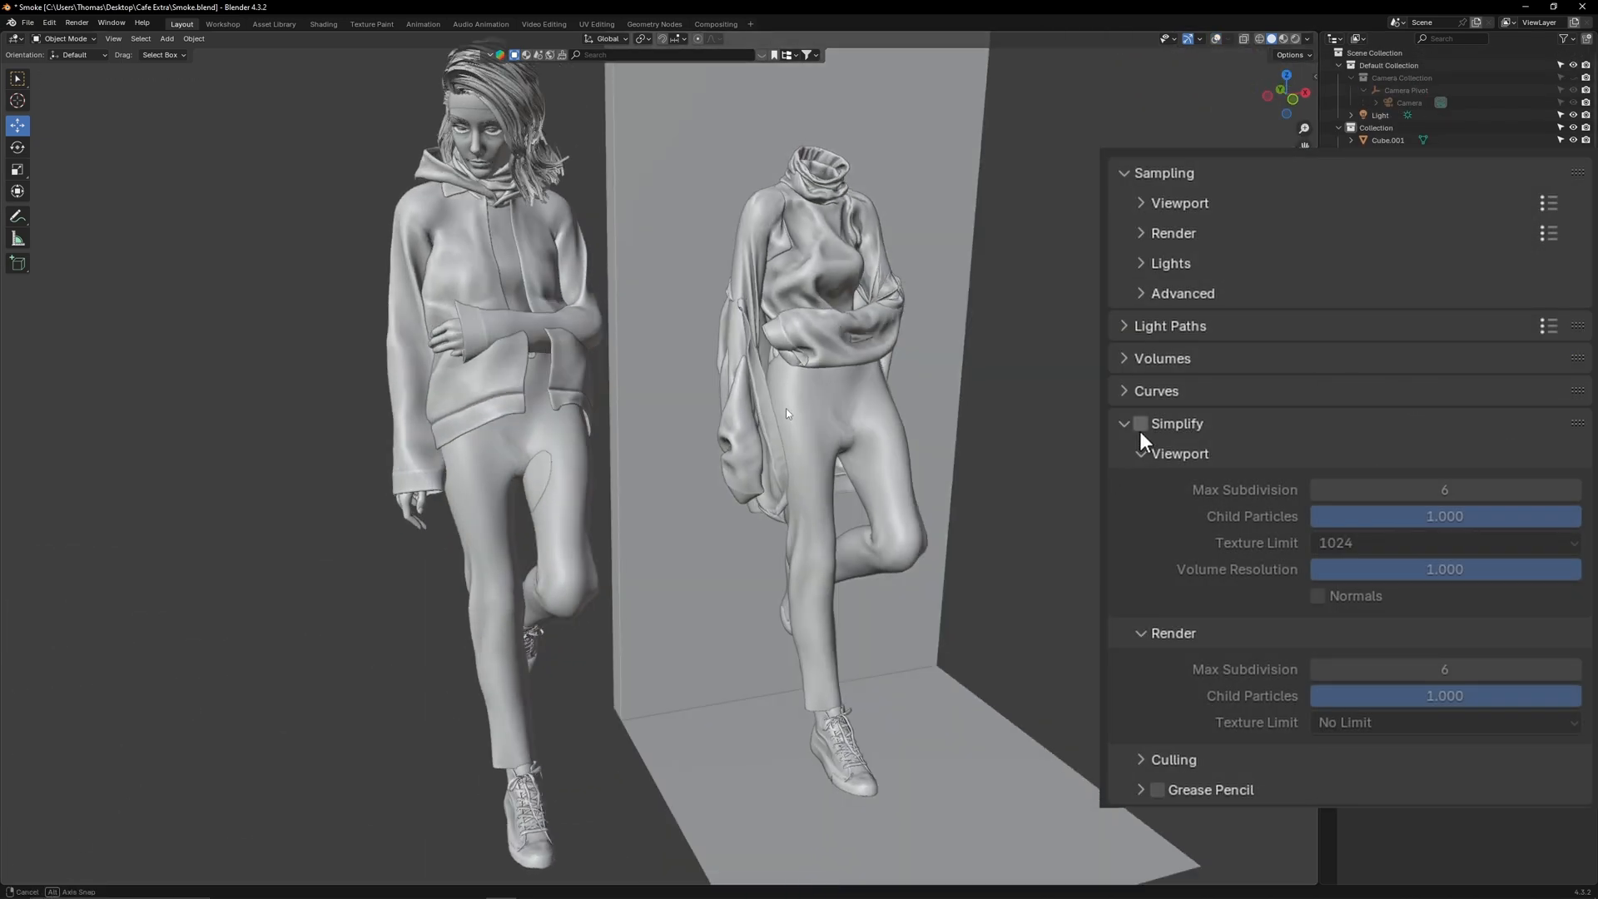
Step: Enable the Simplify limits in Render Properties
{"action": "left_click", "coordinate": [1139, 423]}
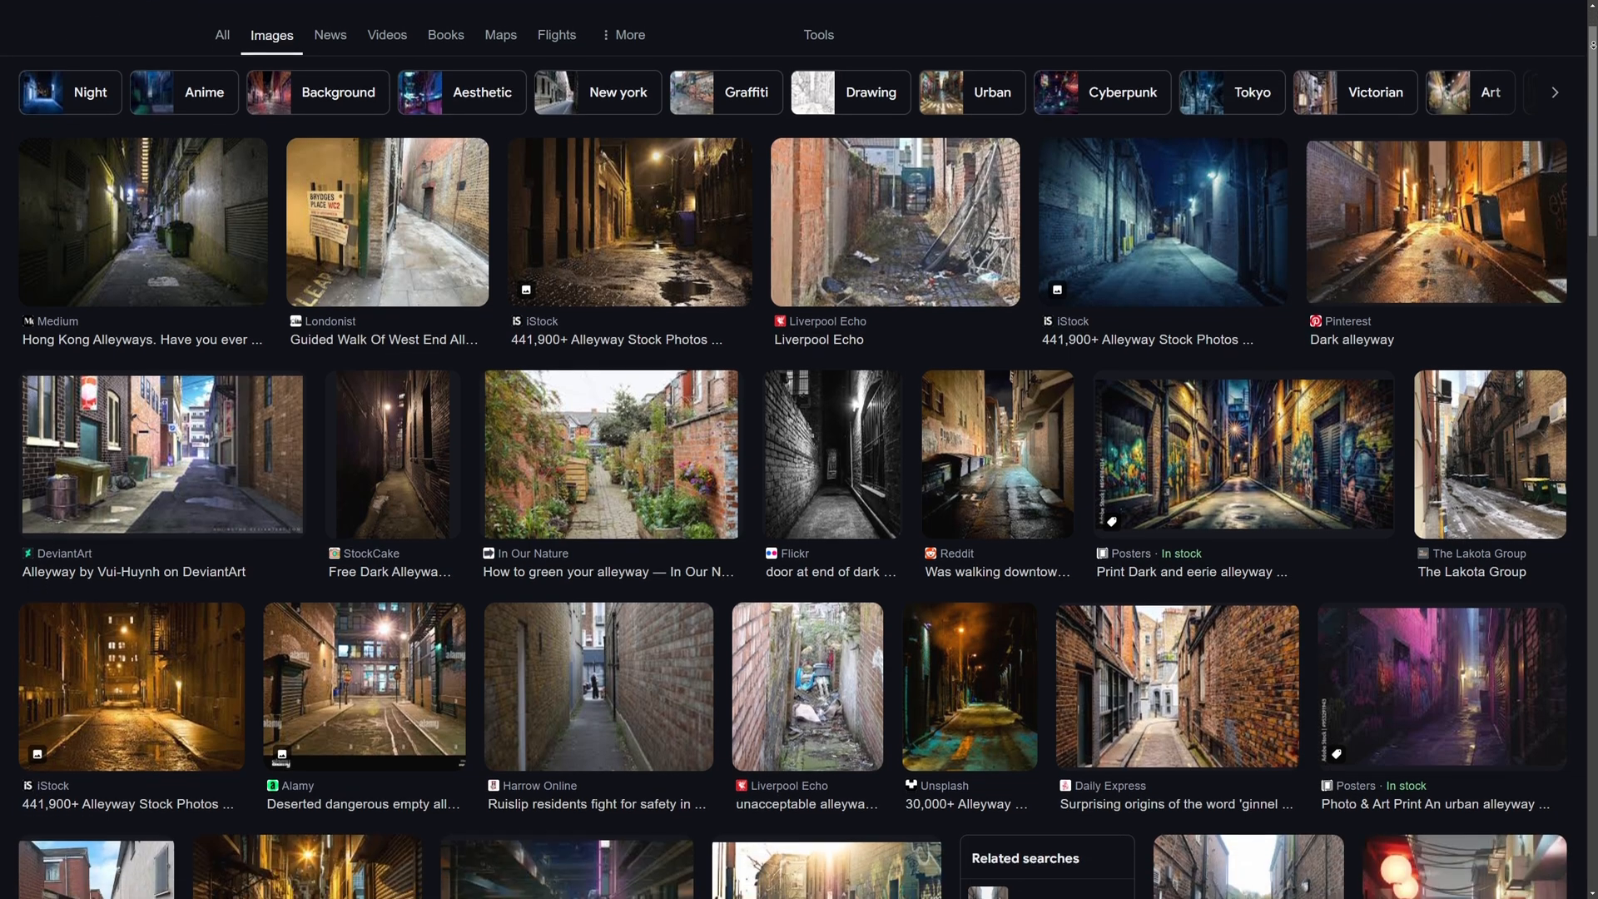
Step: Scroll through the Google Images results for alleyway photos
{"action": "scroll", "scroll_direction": "down", "scroll_amount": 3}
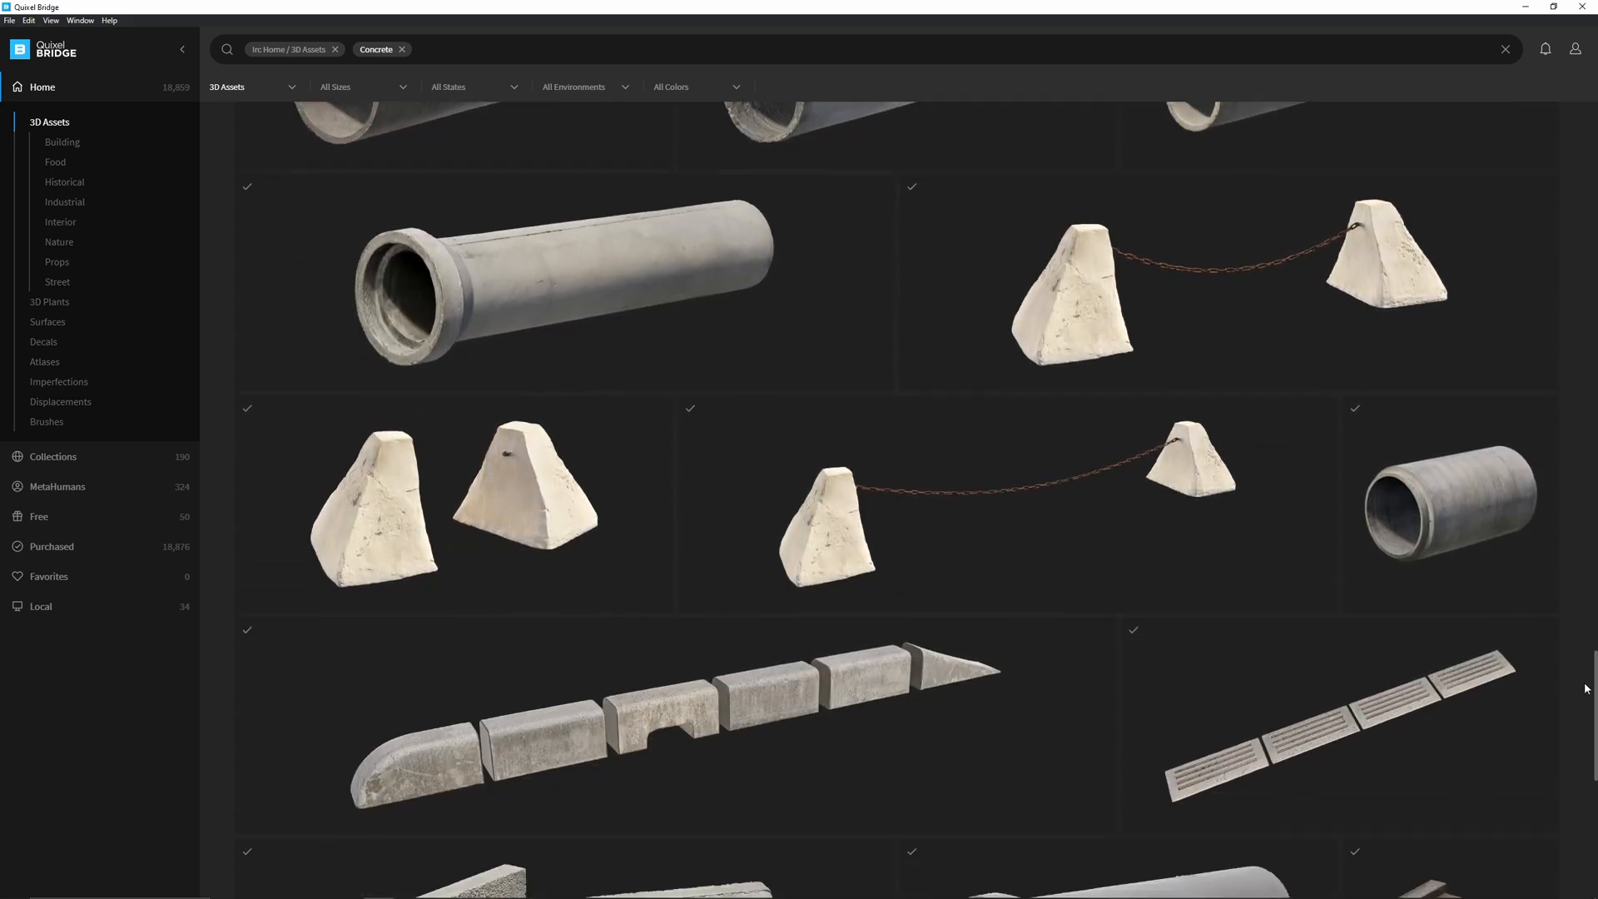
Step: Show the Modular Building Base Kit details in Neo-Baroque Modular Building Vol. 2
{"action": "scroll", "scroll_direction": "down", "scroll_amount": 3}
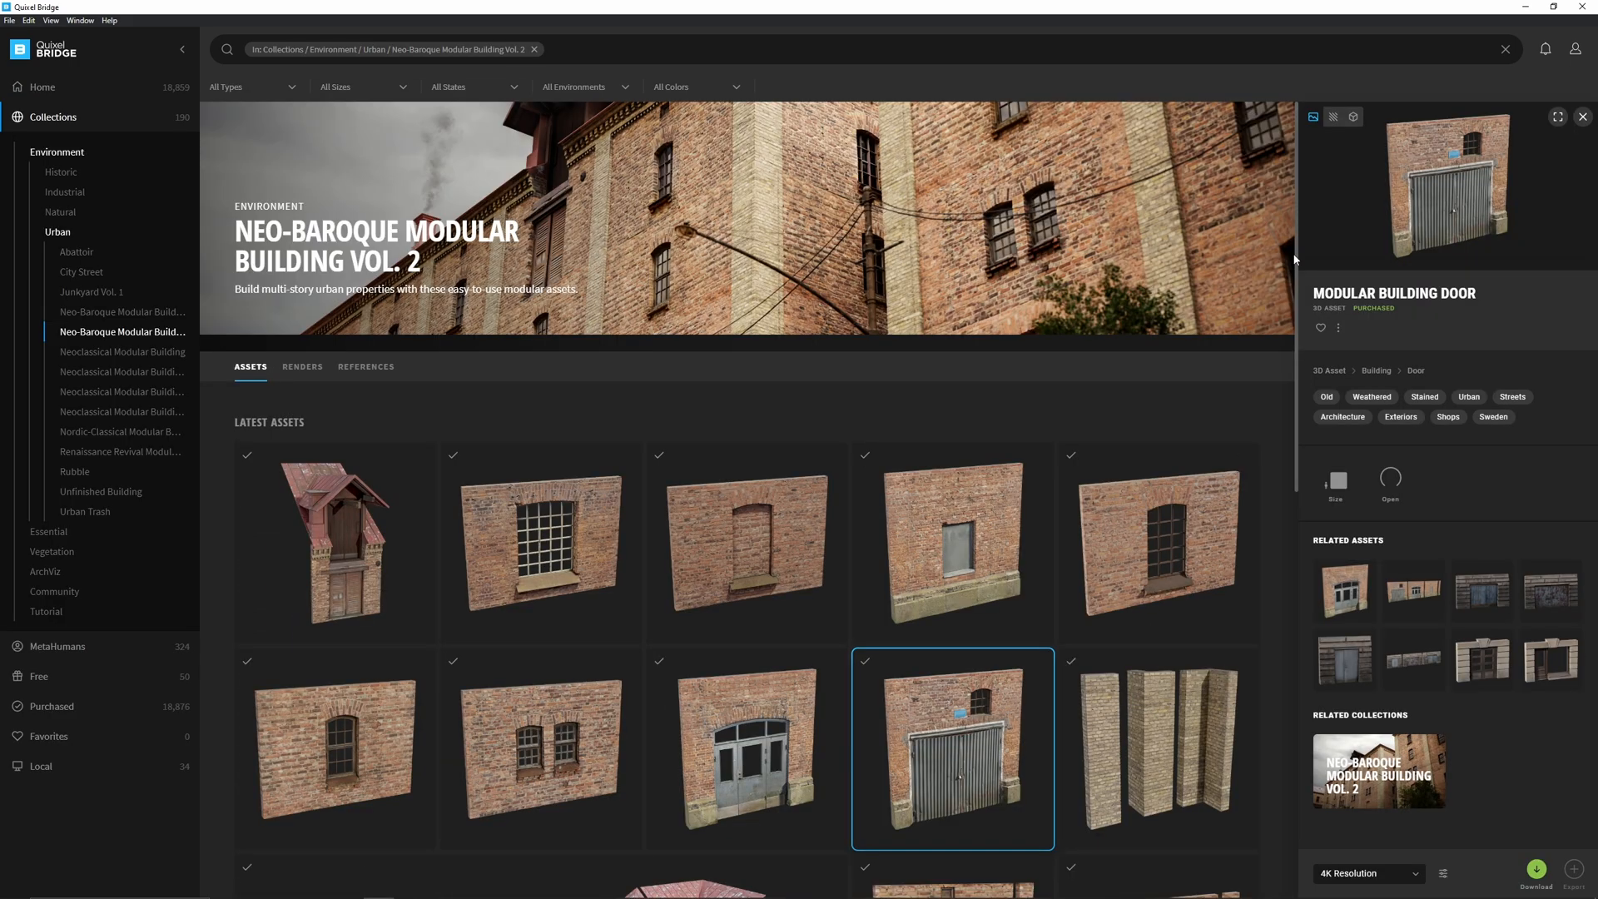
{"action": "scroll", "scroll_direction": "down", "scroll_amount": 3}
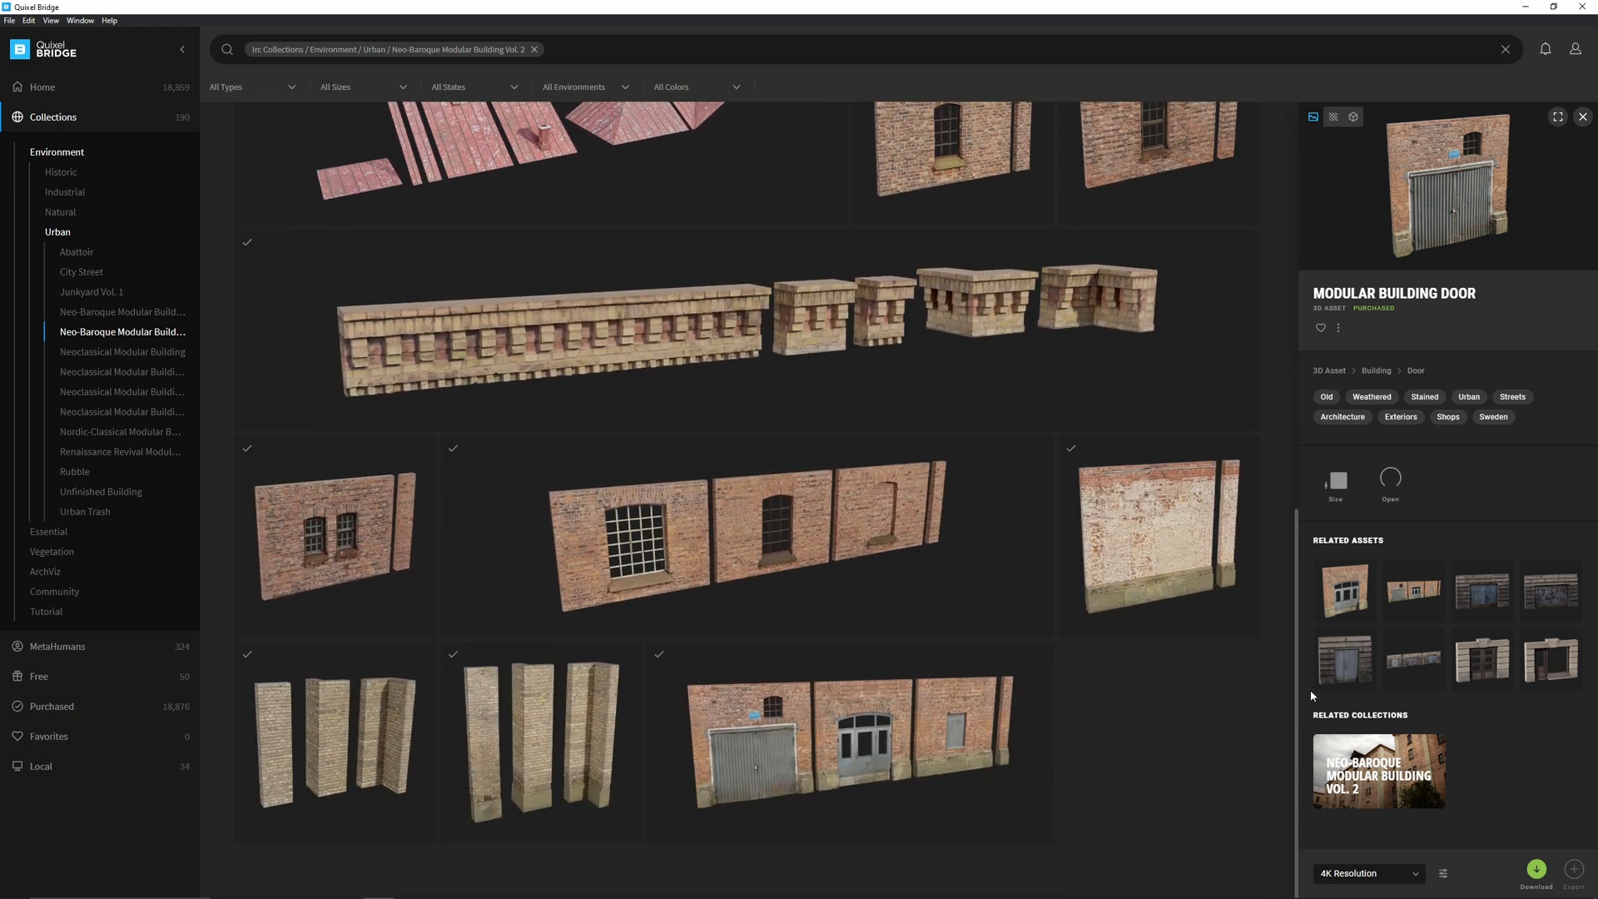
{"action": "left_click", "coordinate": [849, 740]}
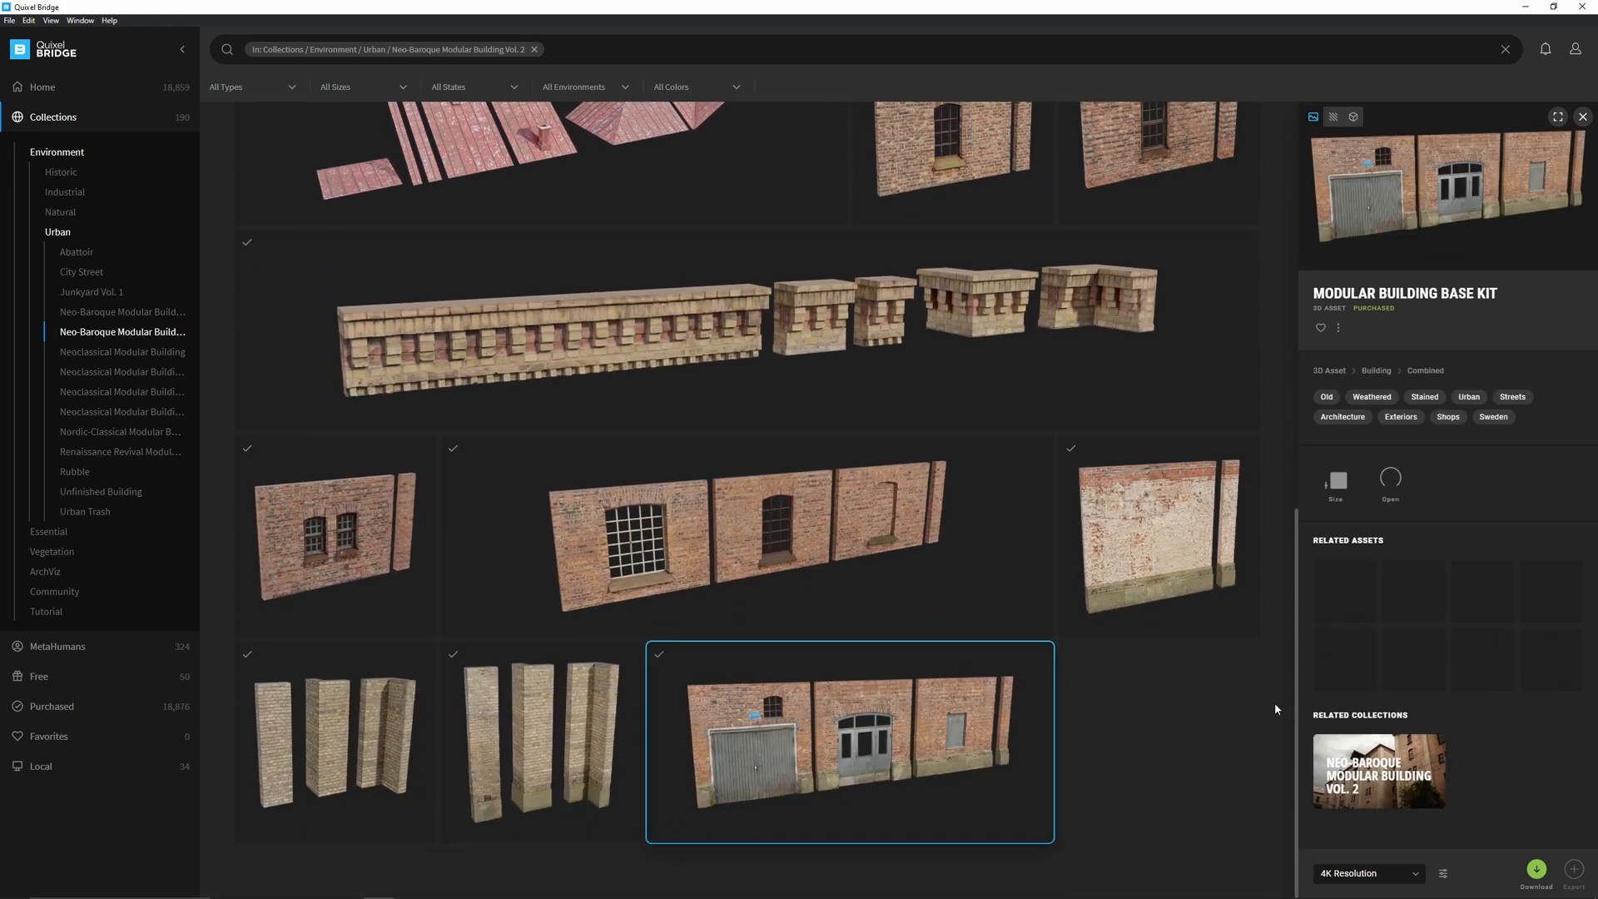
{"action": "left_click", "coordinate": [1534, 873]}
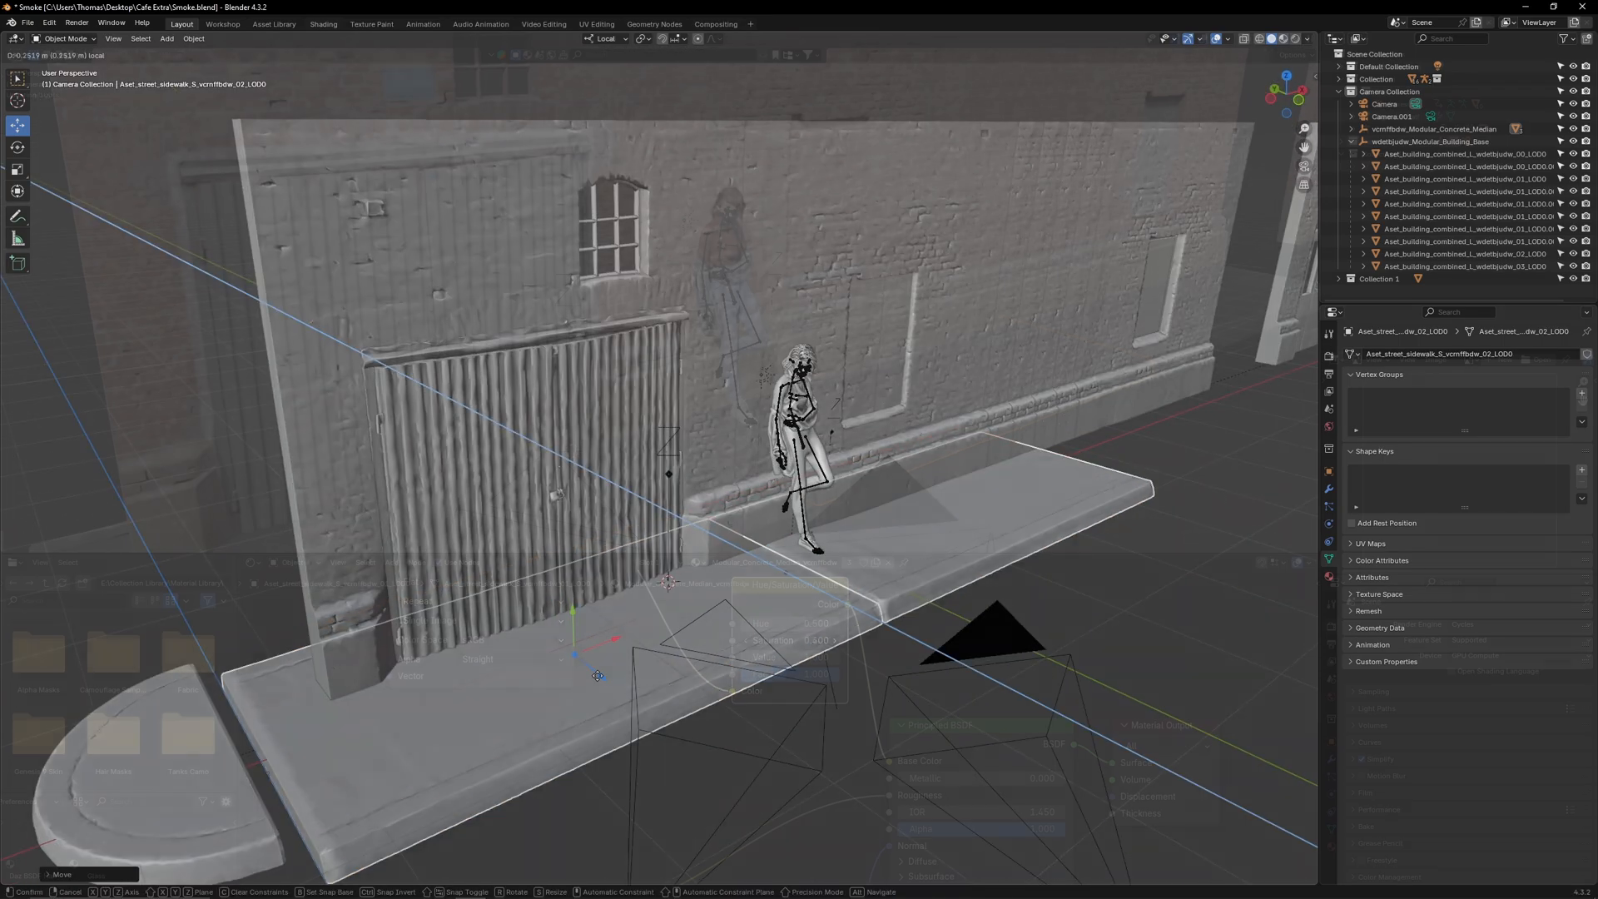
Step: Switch to the Layout workspace and frame the clay-shaded building beside the figure
{"action": "left_click", "coordinate": [322, 23]}
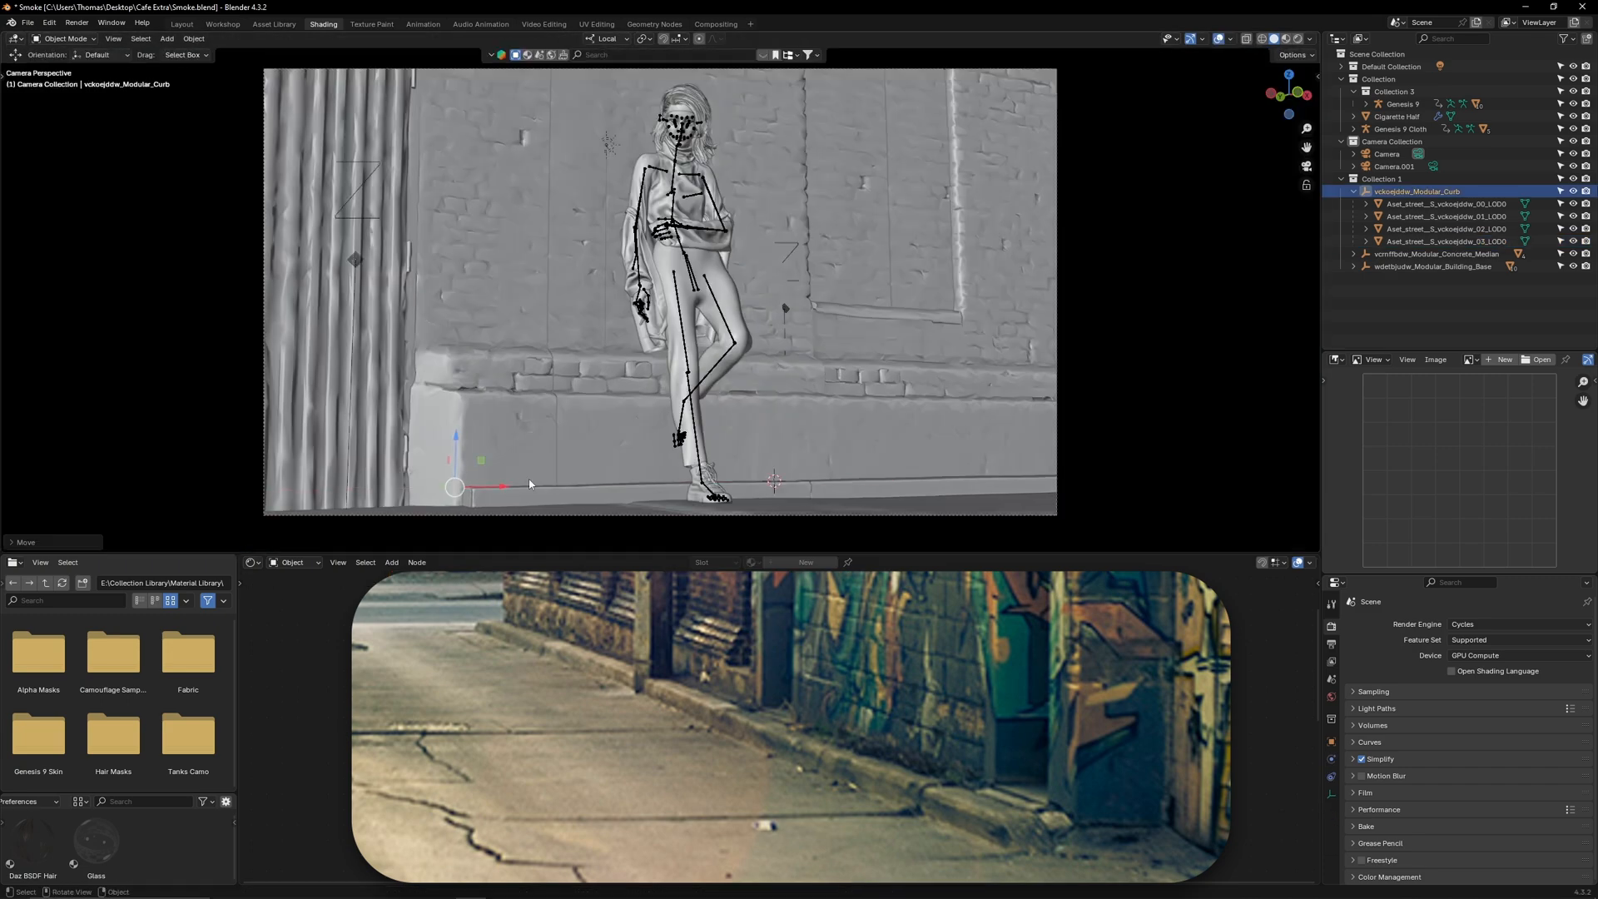
{"action": "left_click", "coordinate": [181, 23]}
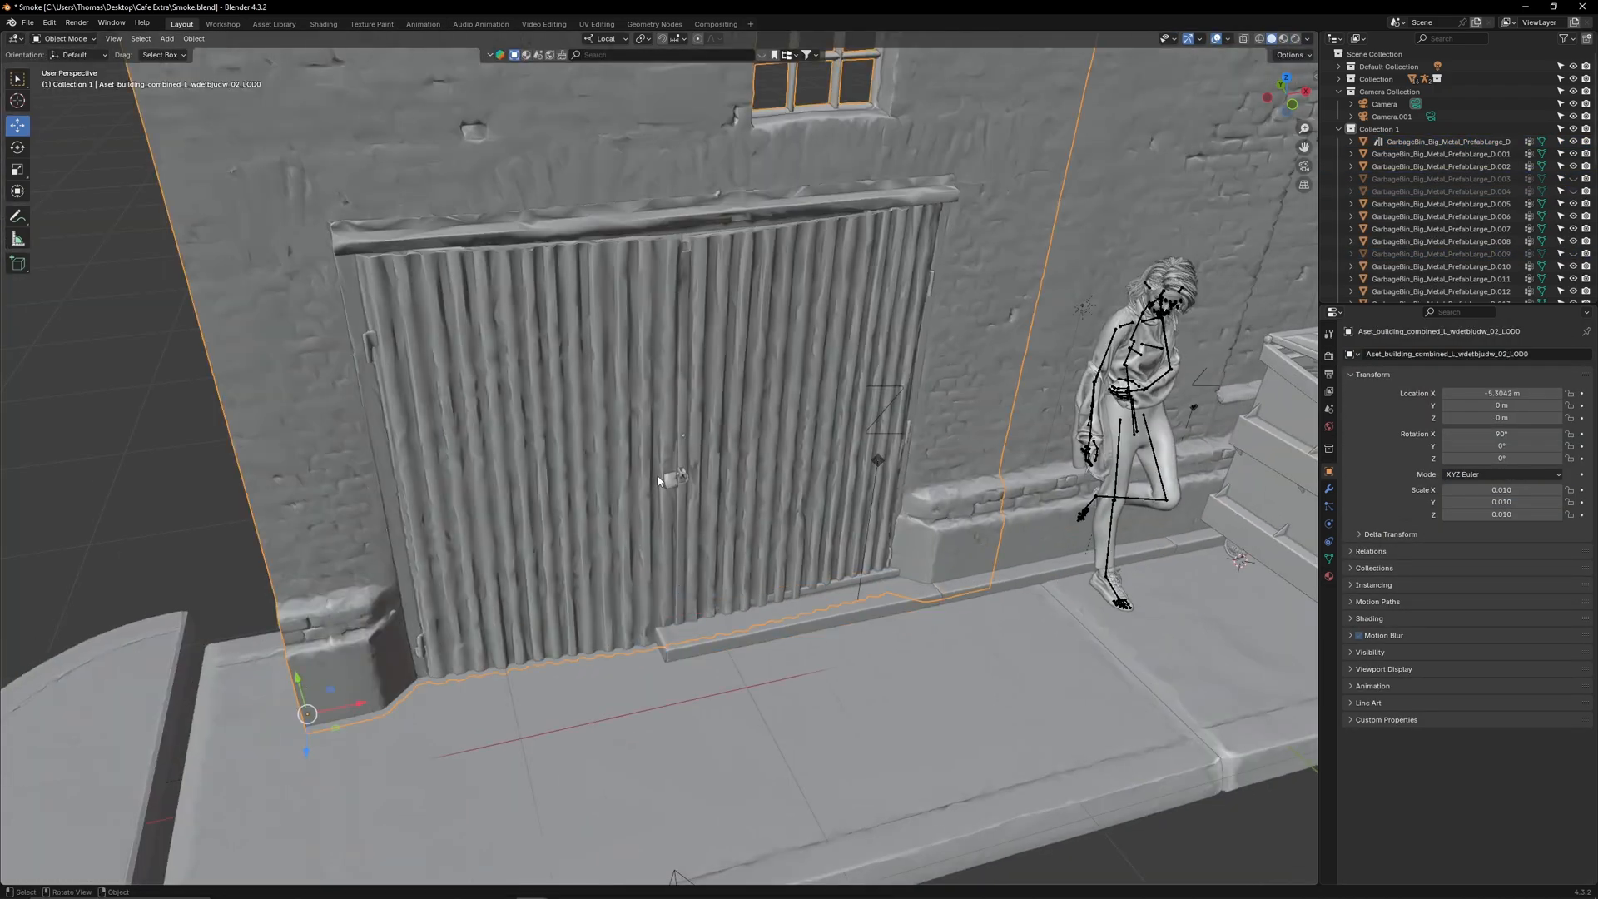
Step: Duplicate the pipe prop in Edit Mode and slide it along the wall
{"action": "key", "text": "Tab"}
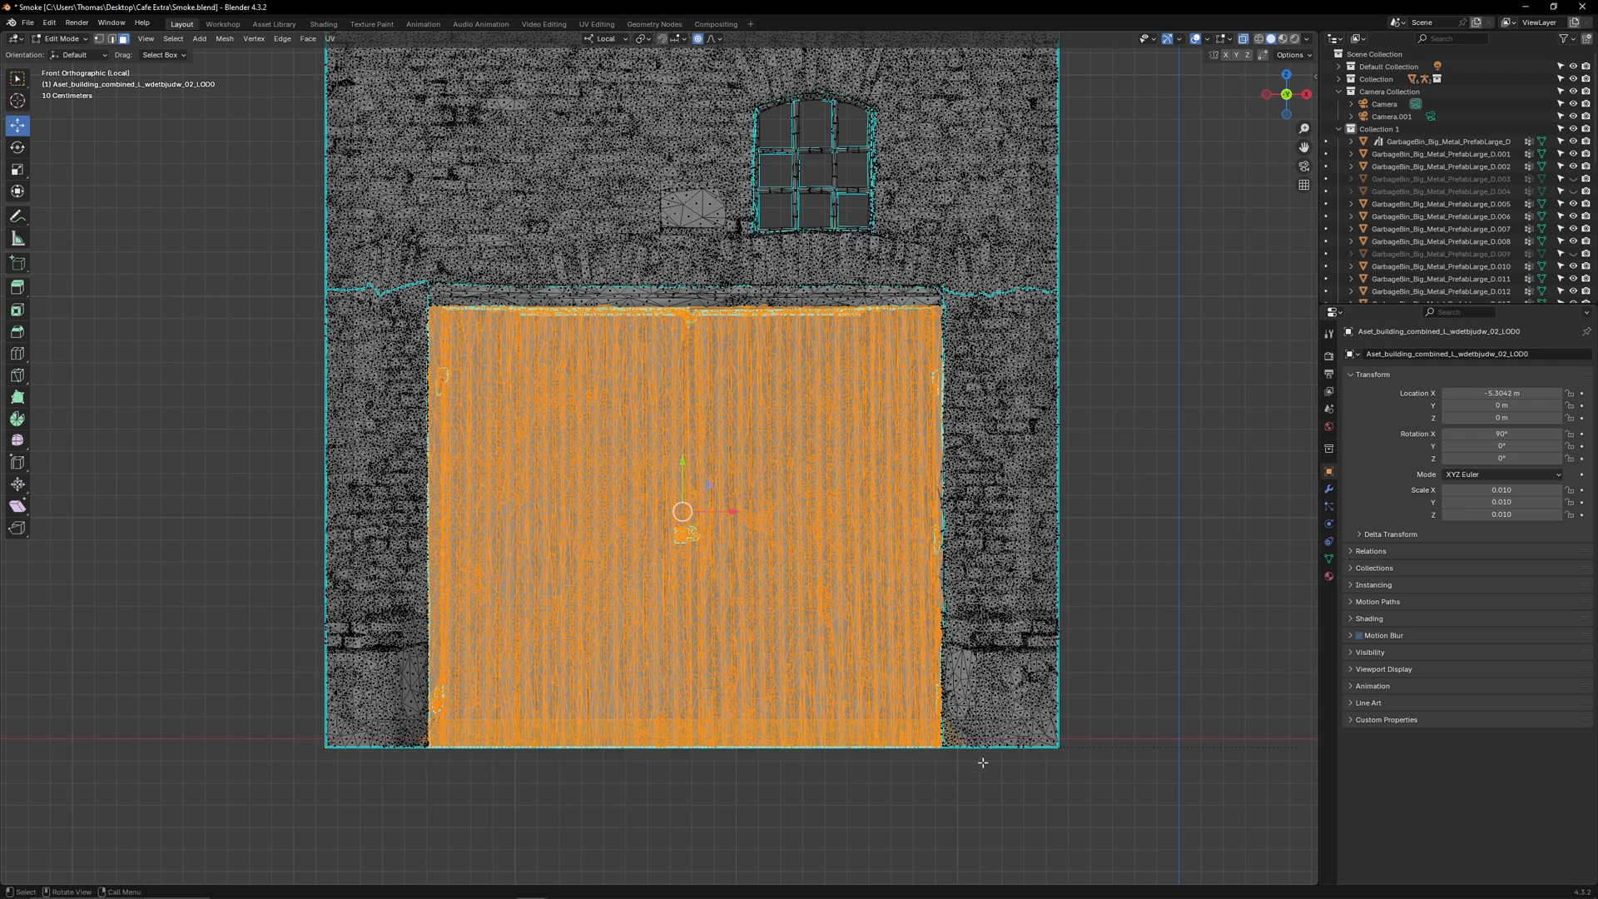
{"action": "key", "text": "Tab"}
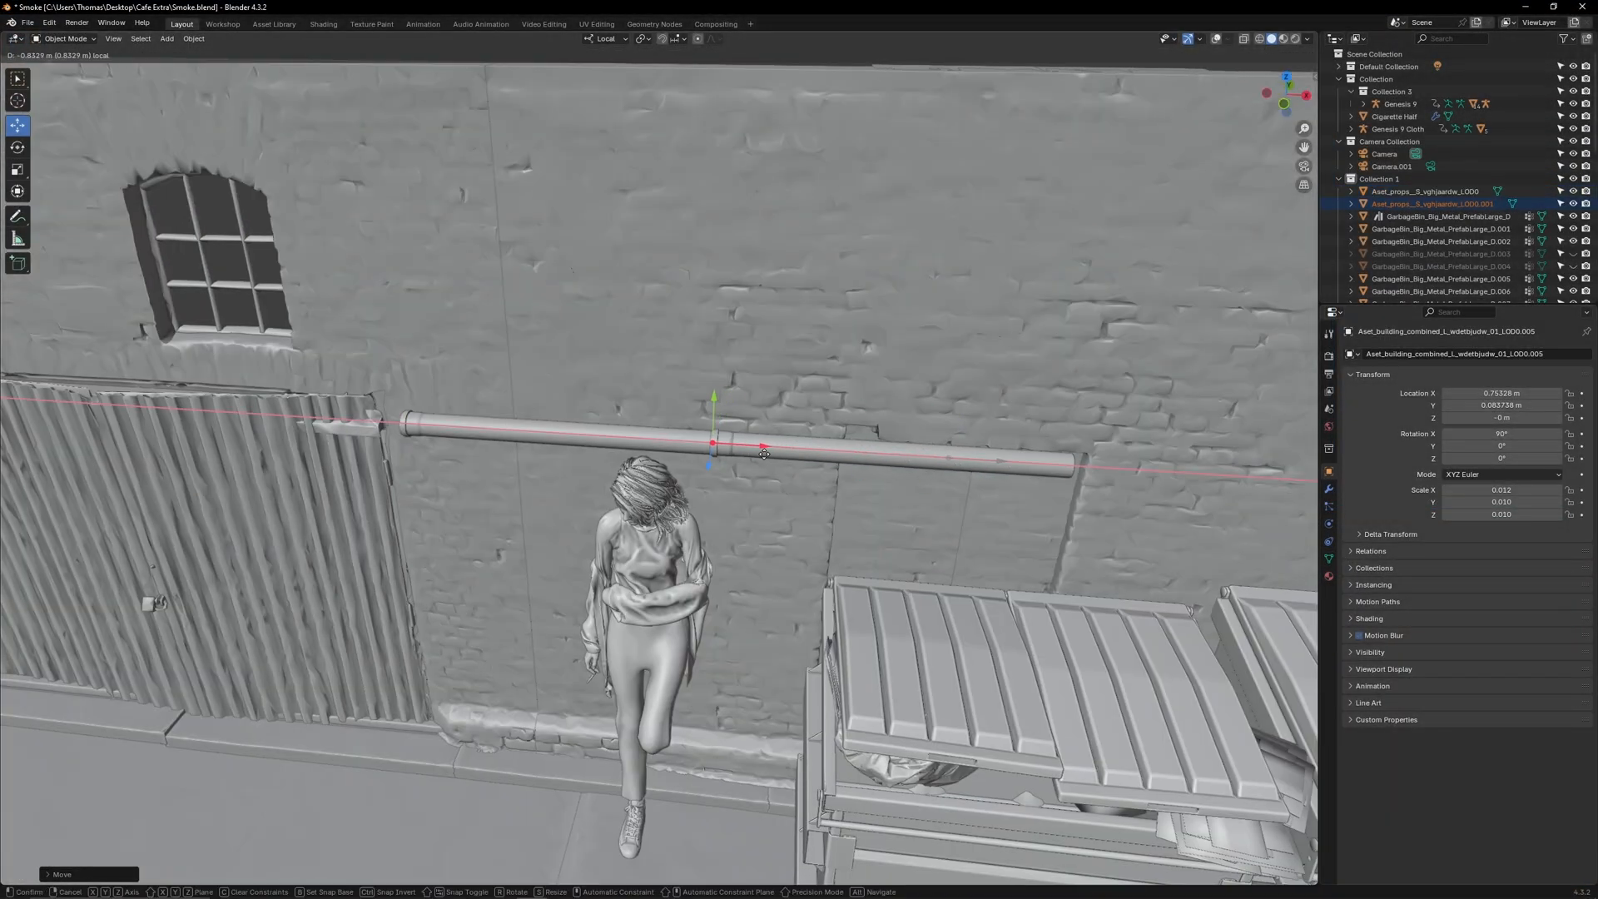
Step: Preview the render and give the Kuwahara filter uniformity 20 and size 4
{"action": "left_click", "coordinate": [223, 23]}
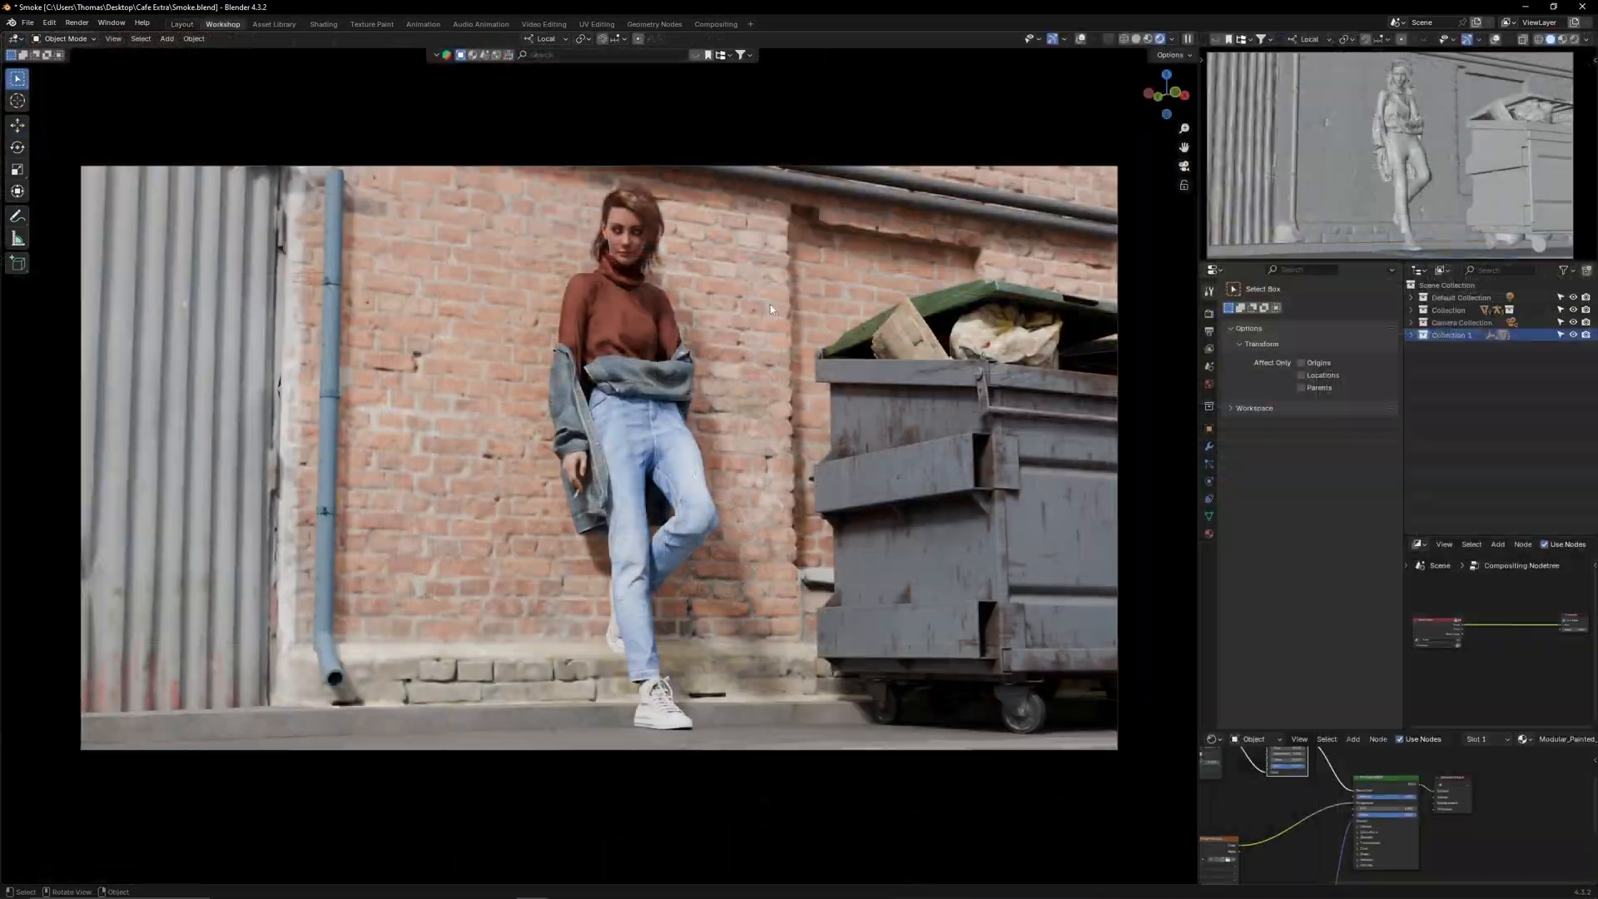
{"action": "left_click", "coordinate": [1497, 544]}
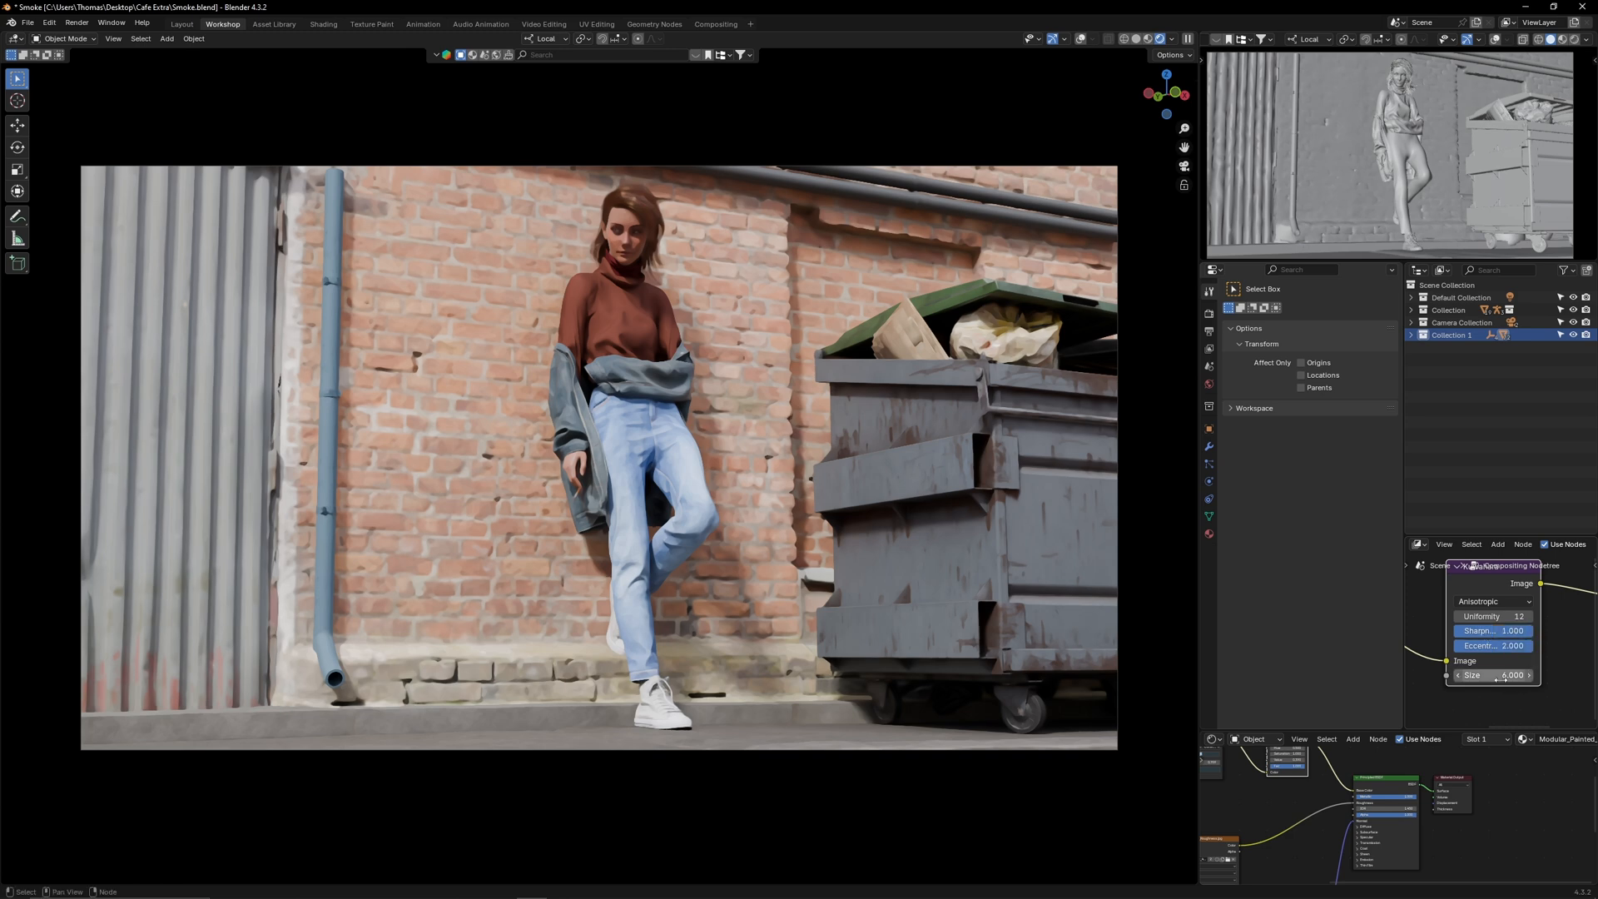
{"action": "left_click_drag", "start_coordinate": [1518, 675], "coordinate": [1468, 675]}
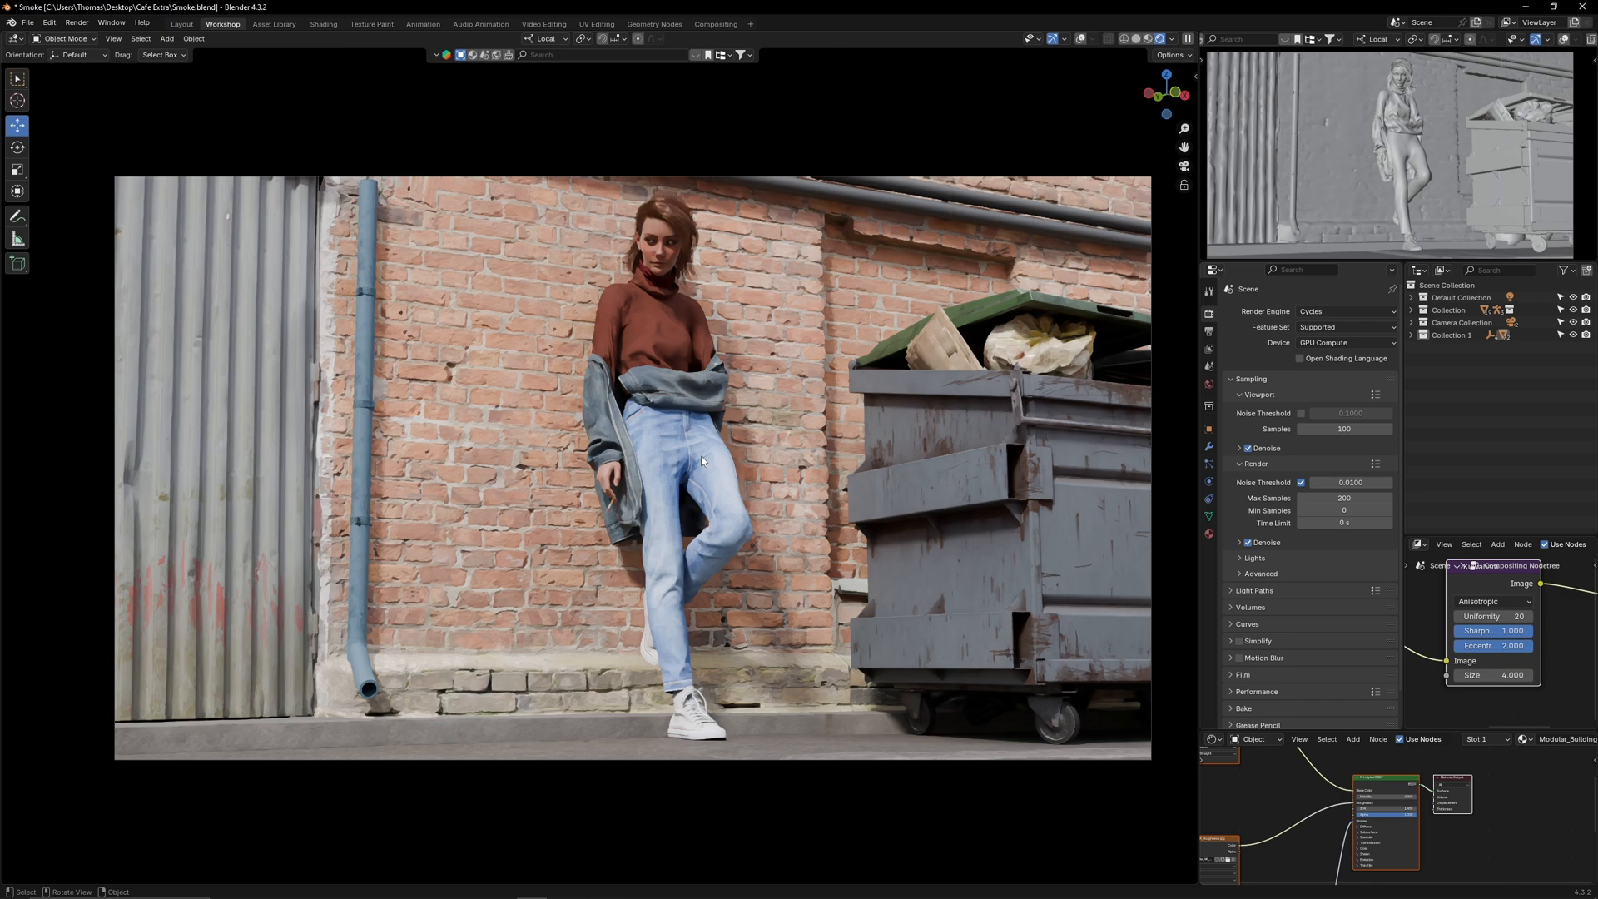
{"action": "mouse_move", "coordinate": [893, 717]}
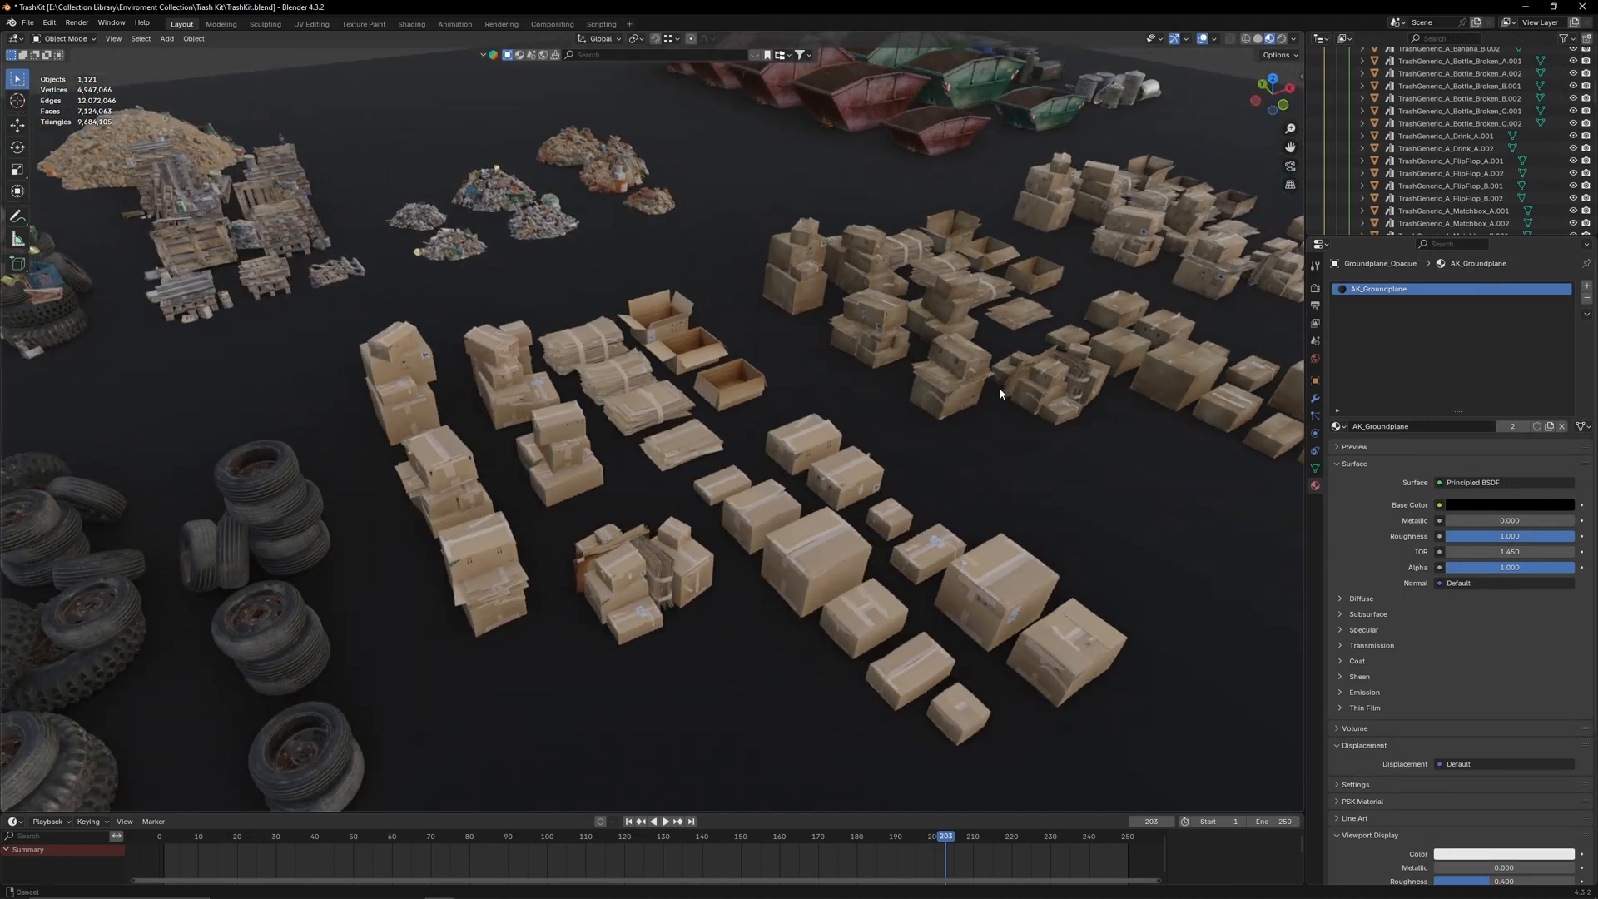
Step: Switch to Quixel Bridge to browse the Roadside Construction collection
{"action": "left_click", "coordinate": [669, 269]}
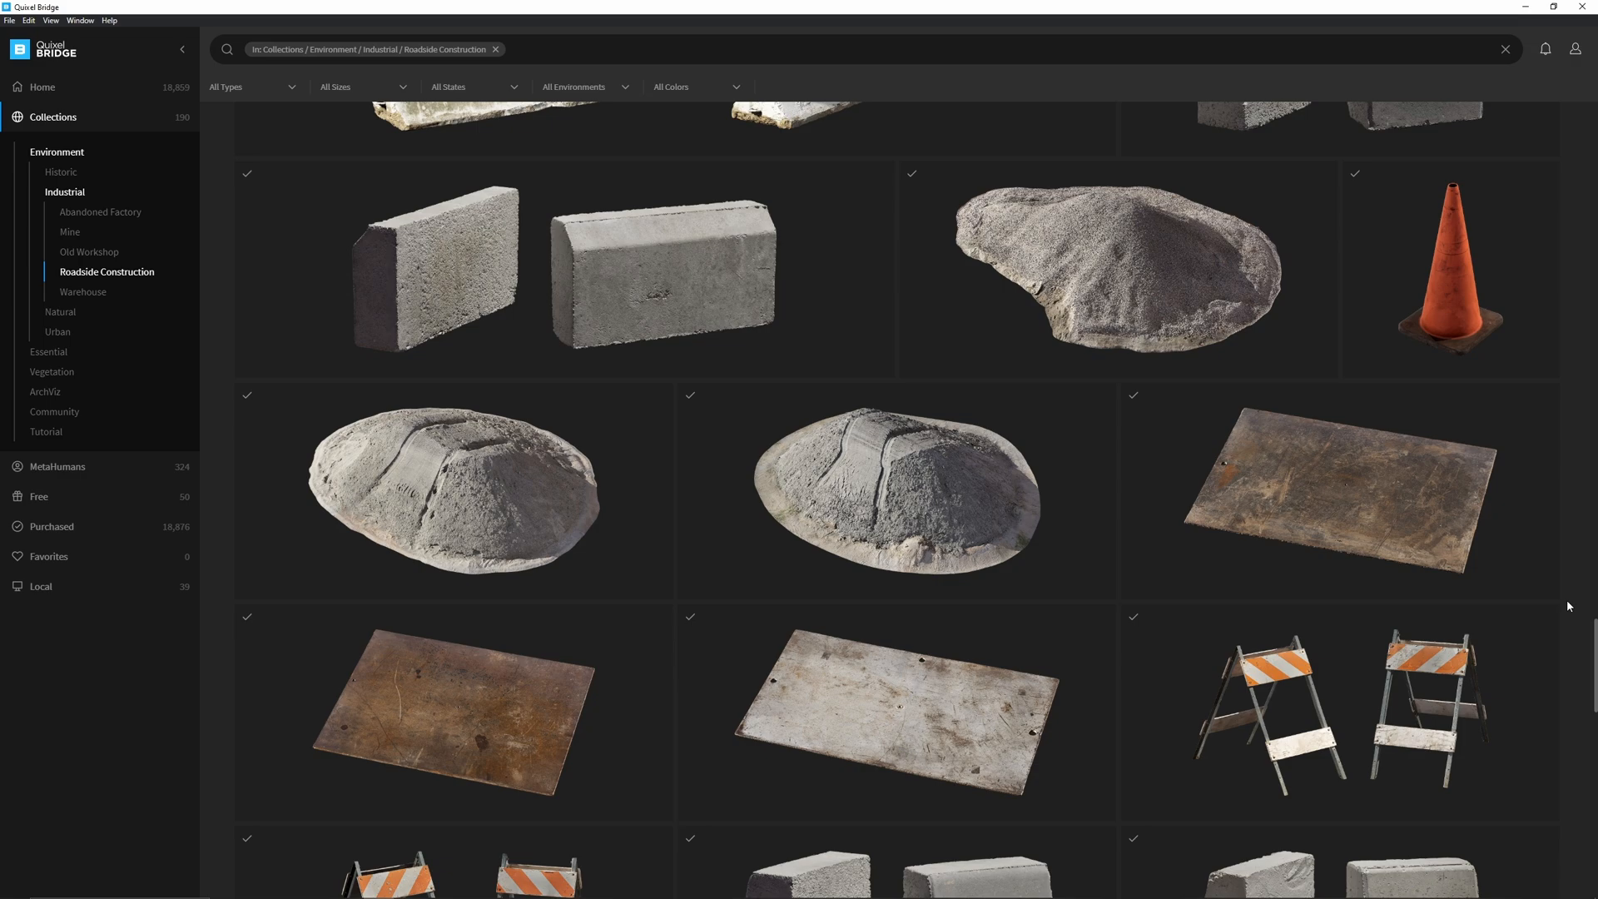
Step: Scroll the Roadside Construction collection down toward the Cement Curbs asset
{"action": "scroll", "scroll_direction": "down", "scroll_amount": 3}
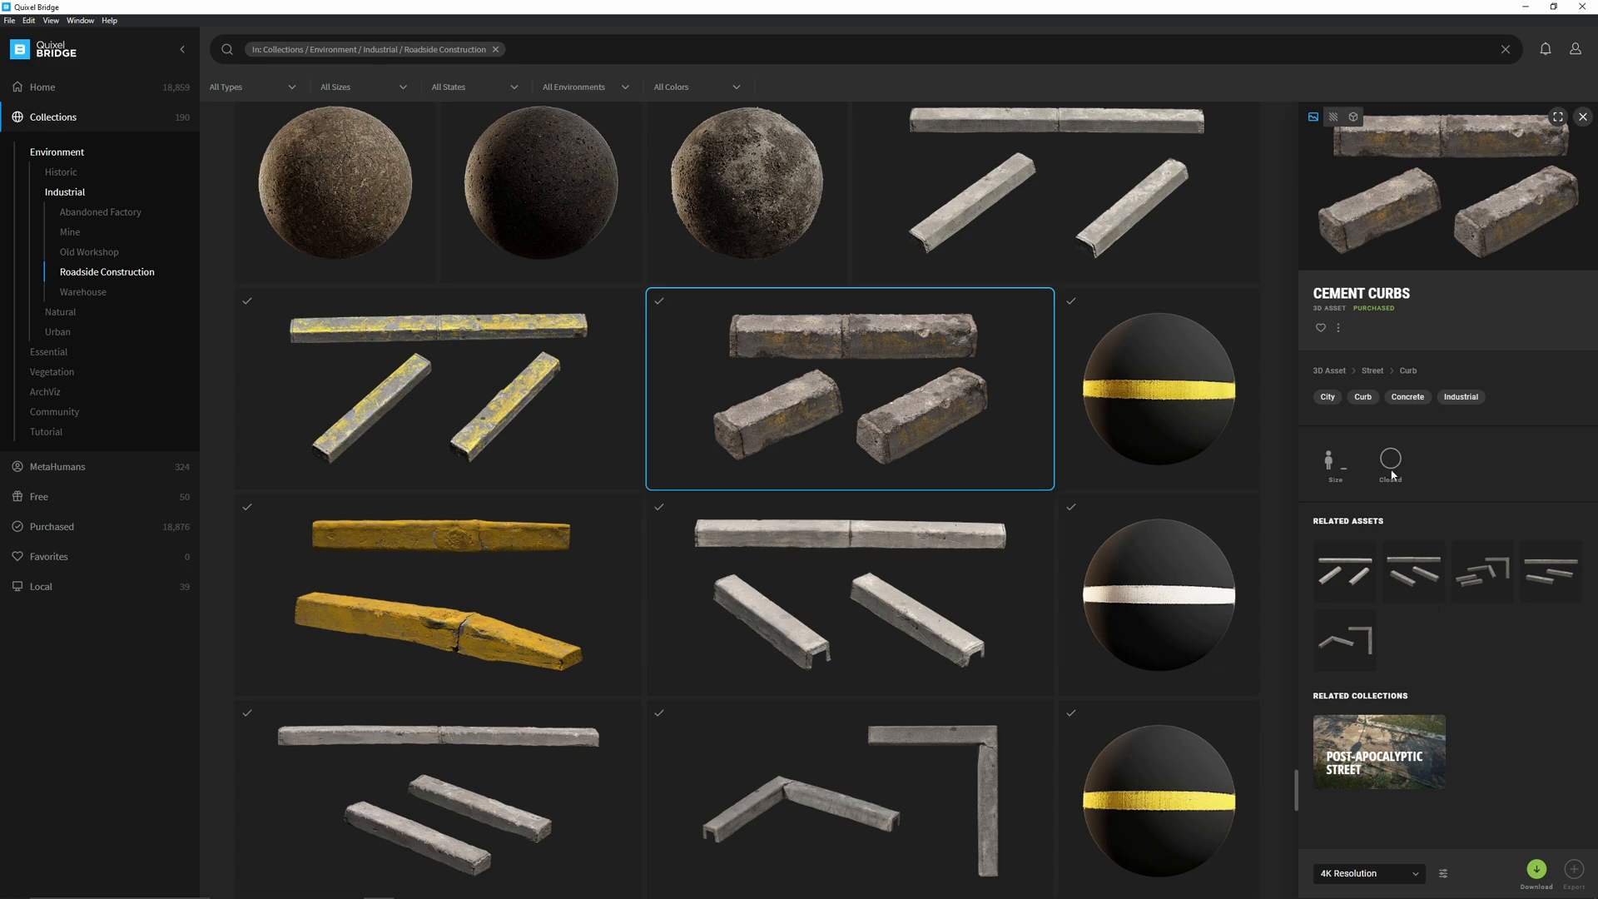
{"action": "scroll", "scroll_direction": "down", "scroll_amount": 3}
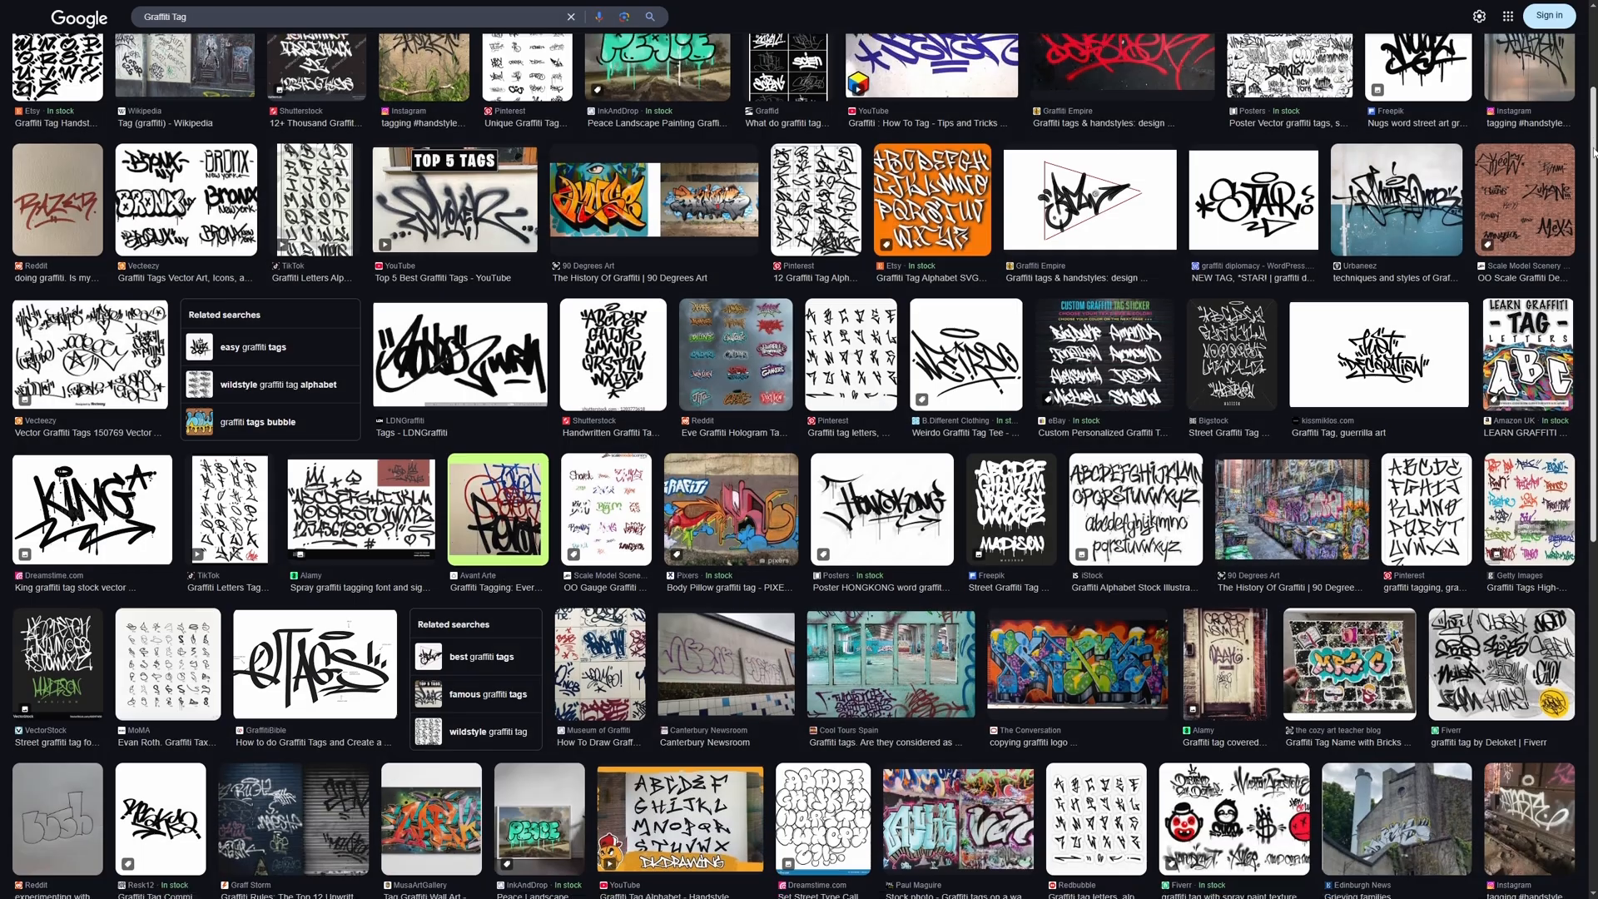
Step: Scroll the Graffiti Tag image results to pick a reference design
{"action": "scroll", "scroll_direction": "down", "scroll_amount": 3}
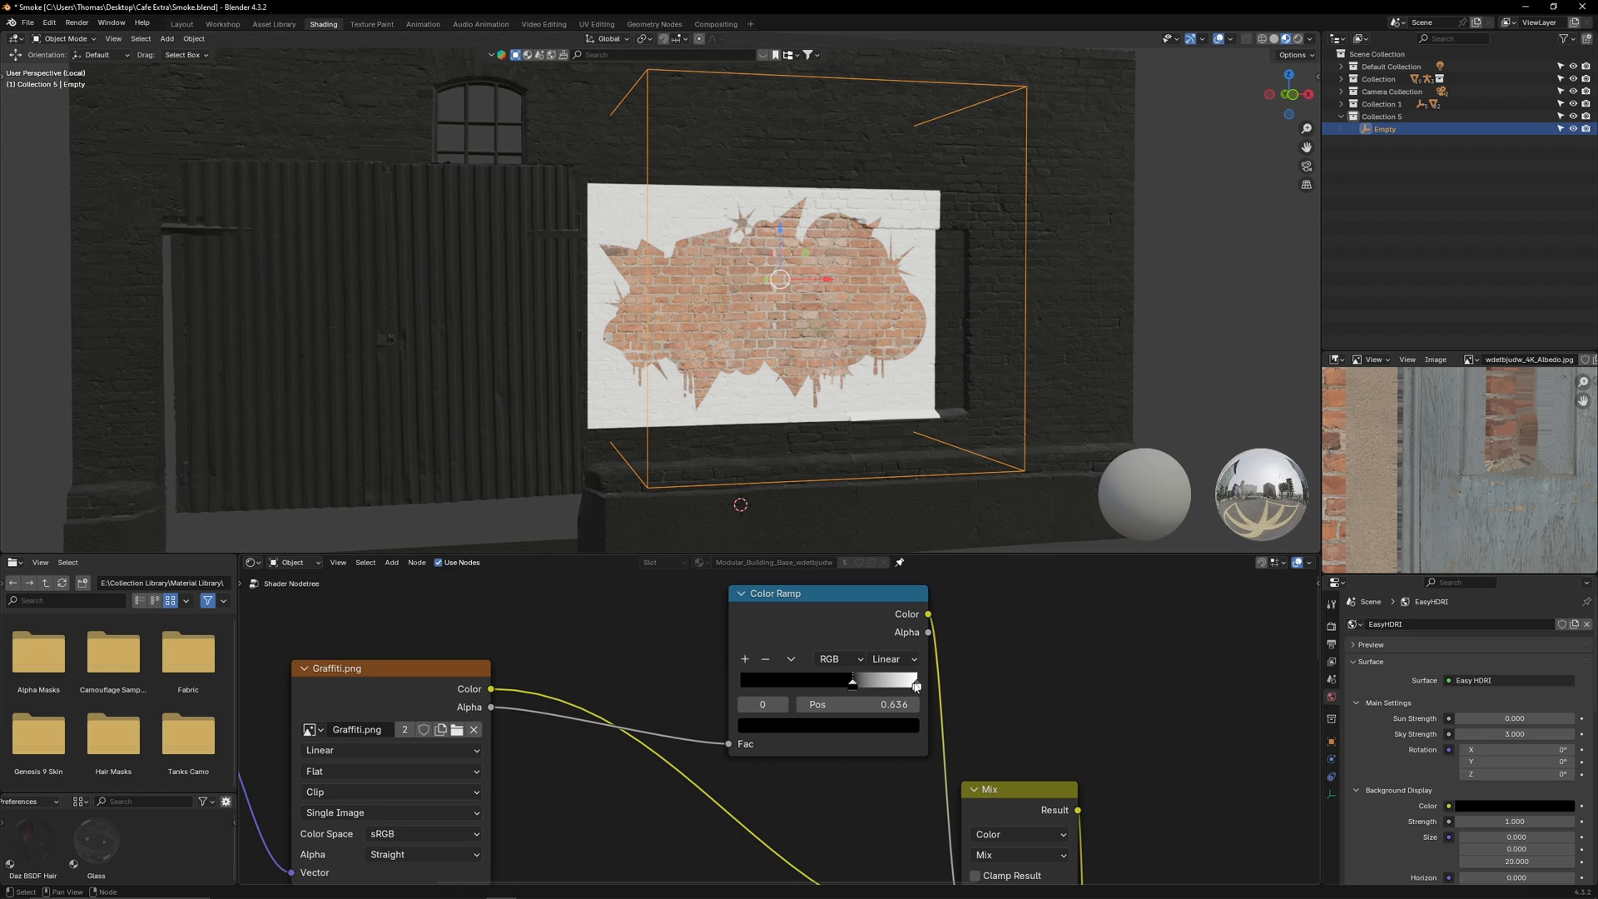
Step: Drag the graffiti mask's Color Ramp stops to about 0.05
{"action": "left_click_drag", "start_coordinate": [851, 680], "coordinate": [801, 680]}
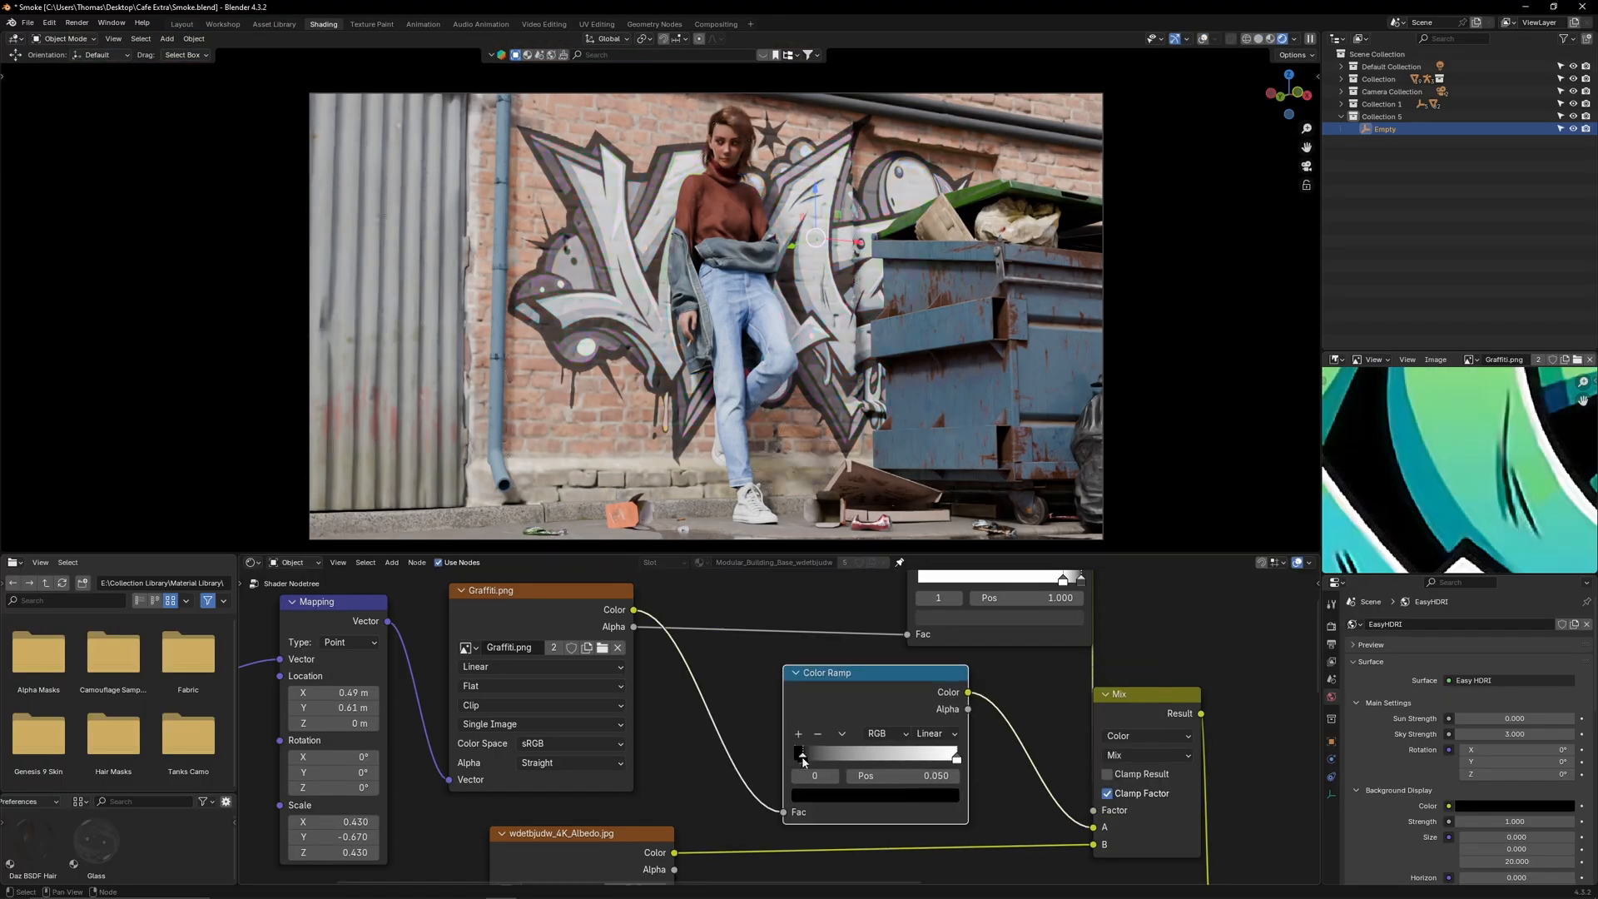
{"action": "left_click_drag", "start_coordinate": [802, 753], "coordinate": [873, 753]}
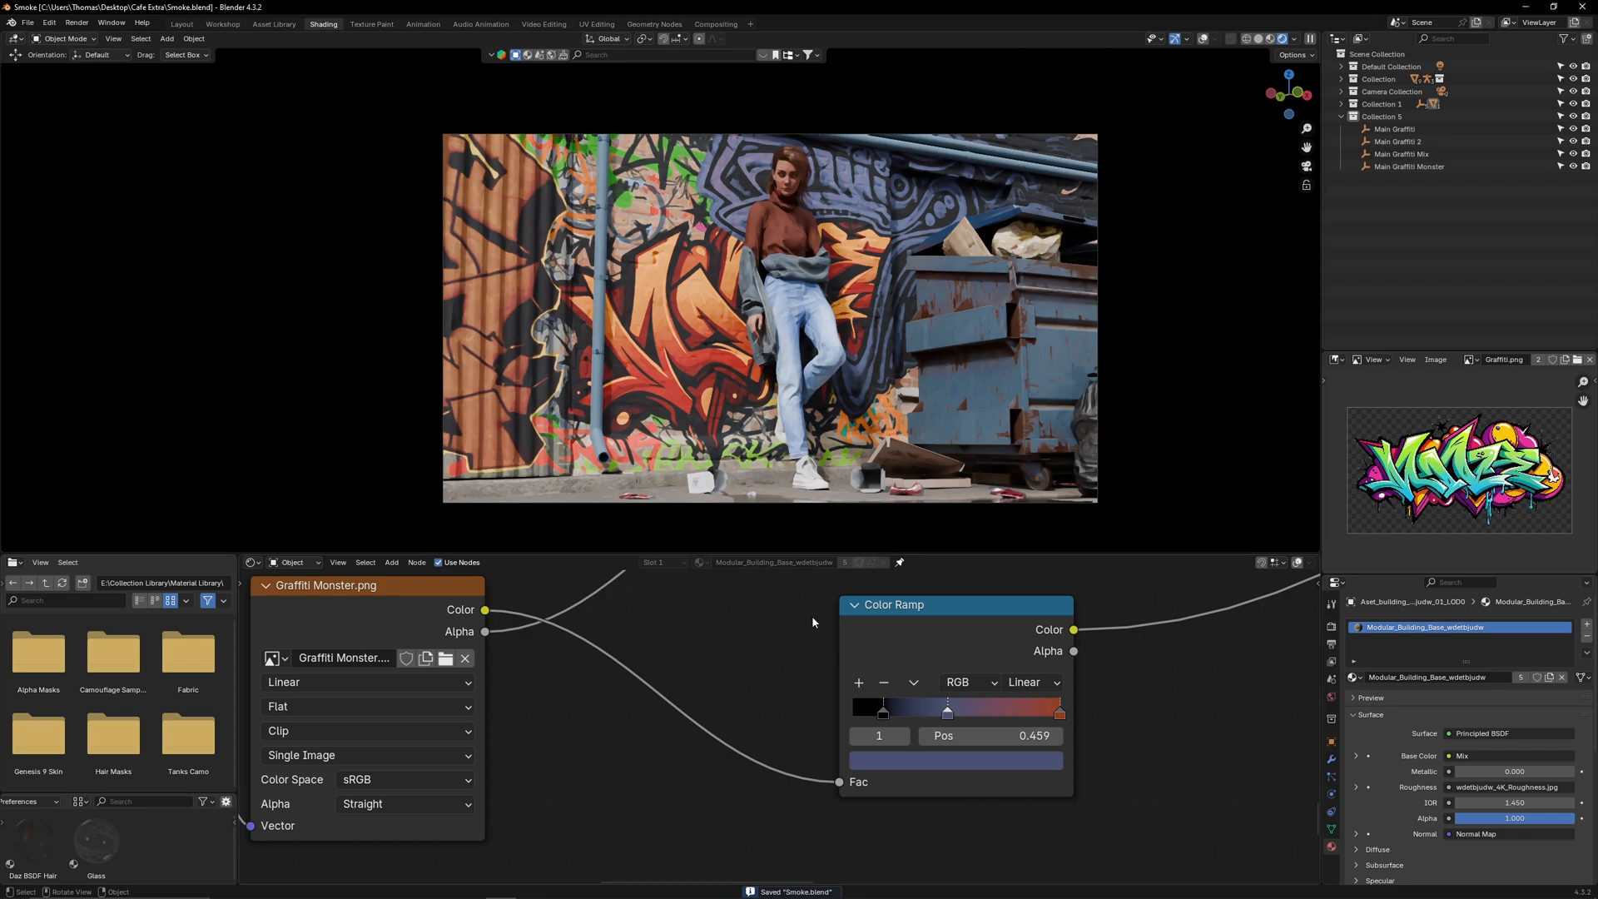
Step: Scroll through the wall material's graffiti texture nodes
{"action": "scroll", "scroll_direction": "down", "scroll_amount": 3}
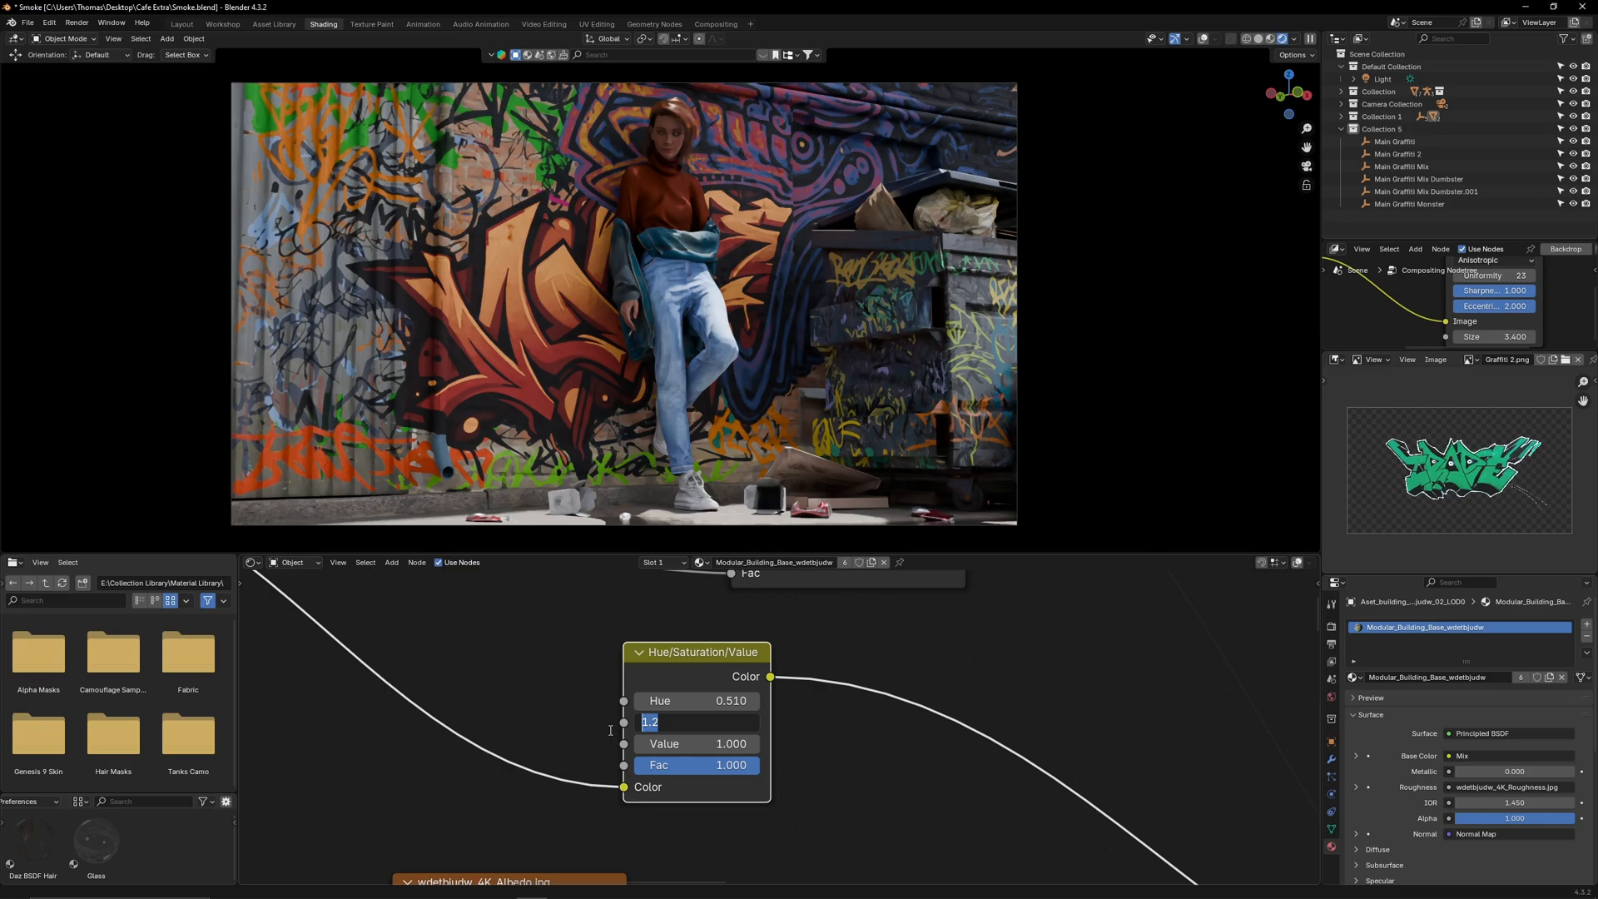
Step: Give the cube a Volume Scatter density of 0.05 and display it as wire
{"action": "type", "text": "0.441"}
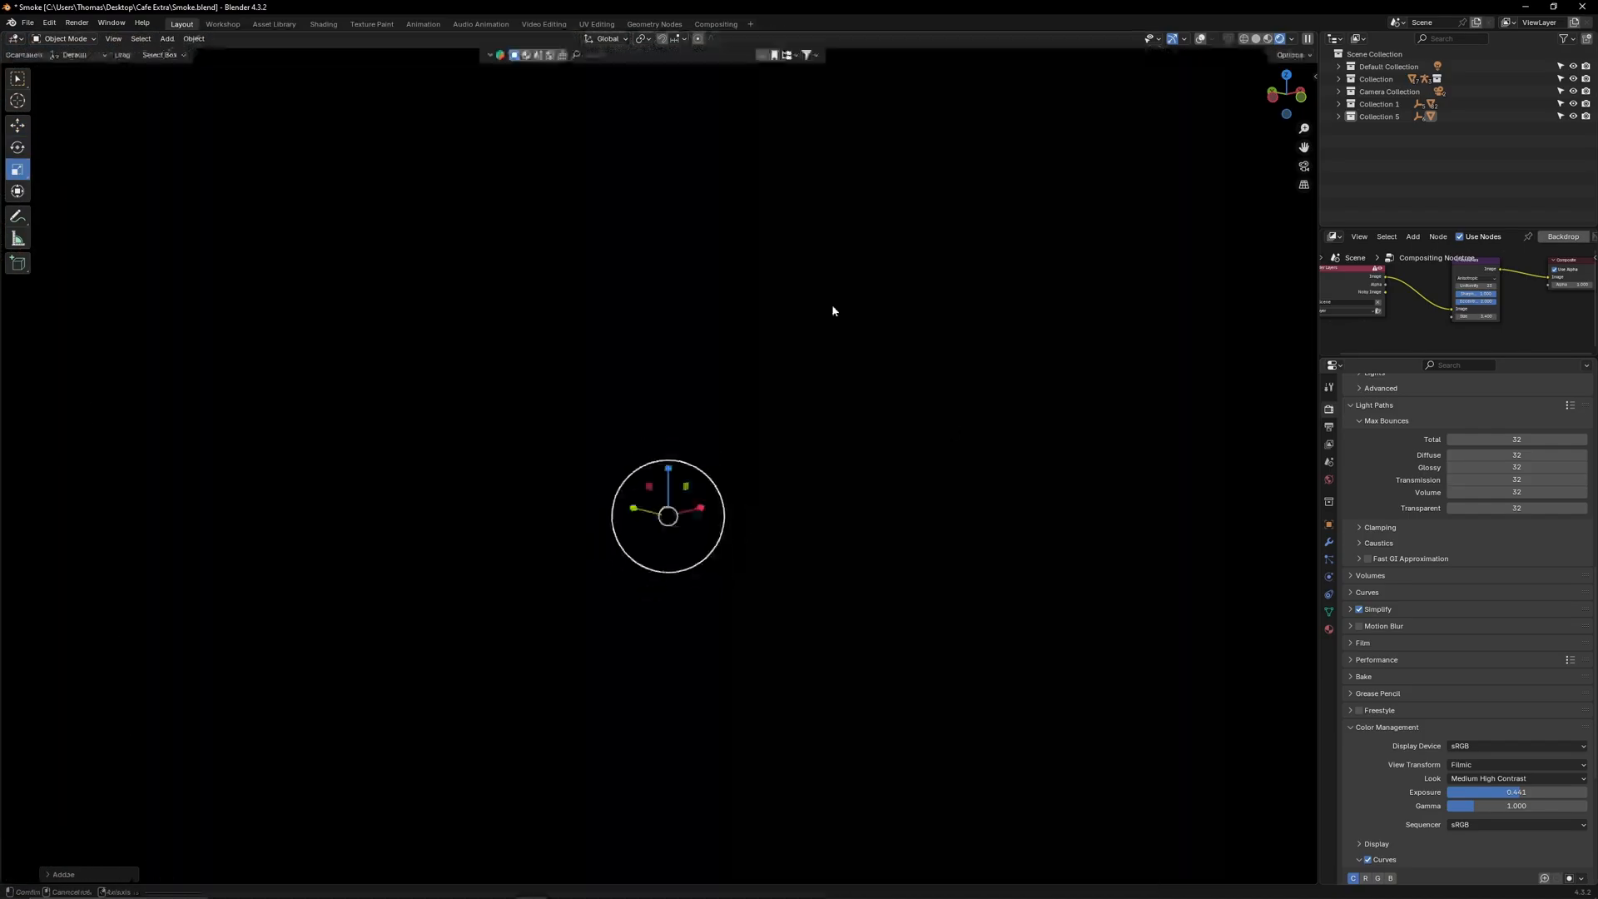
{"action": "left_click", "coordinate": [323, 24]}
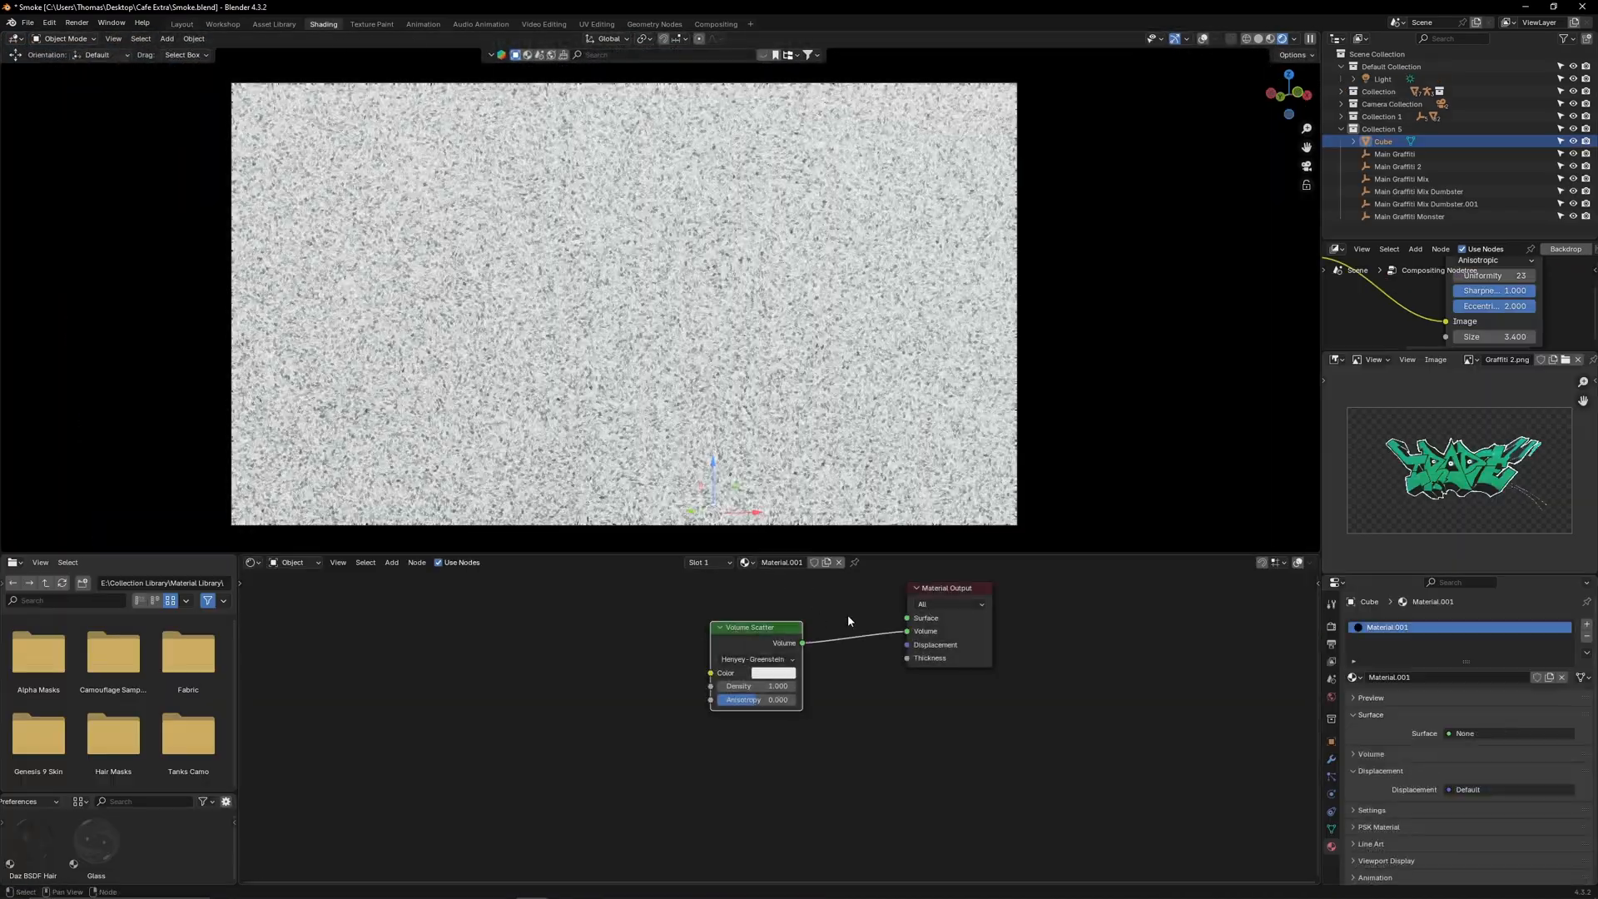
{"action": "type", "text": "0.05"}
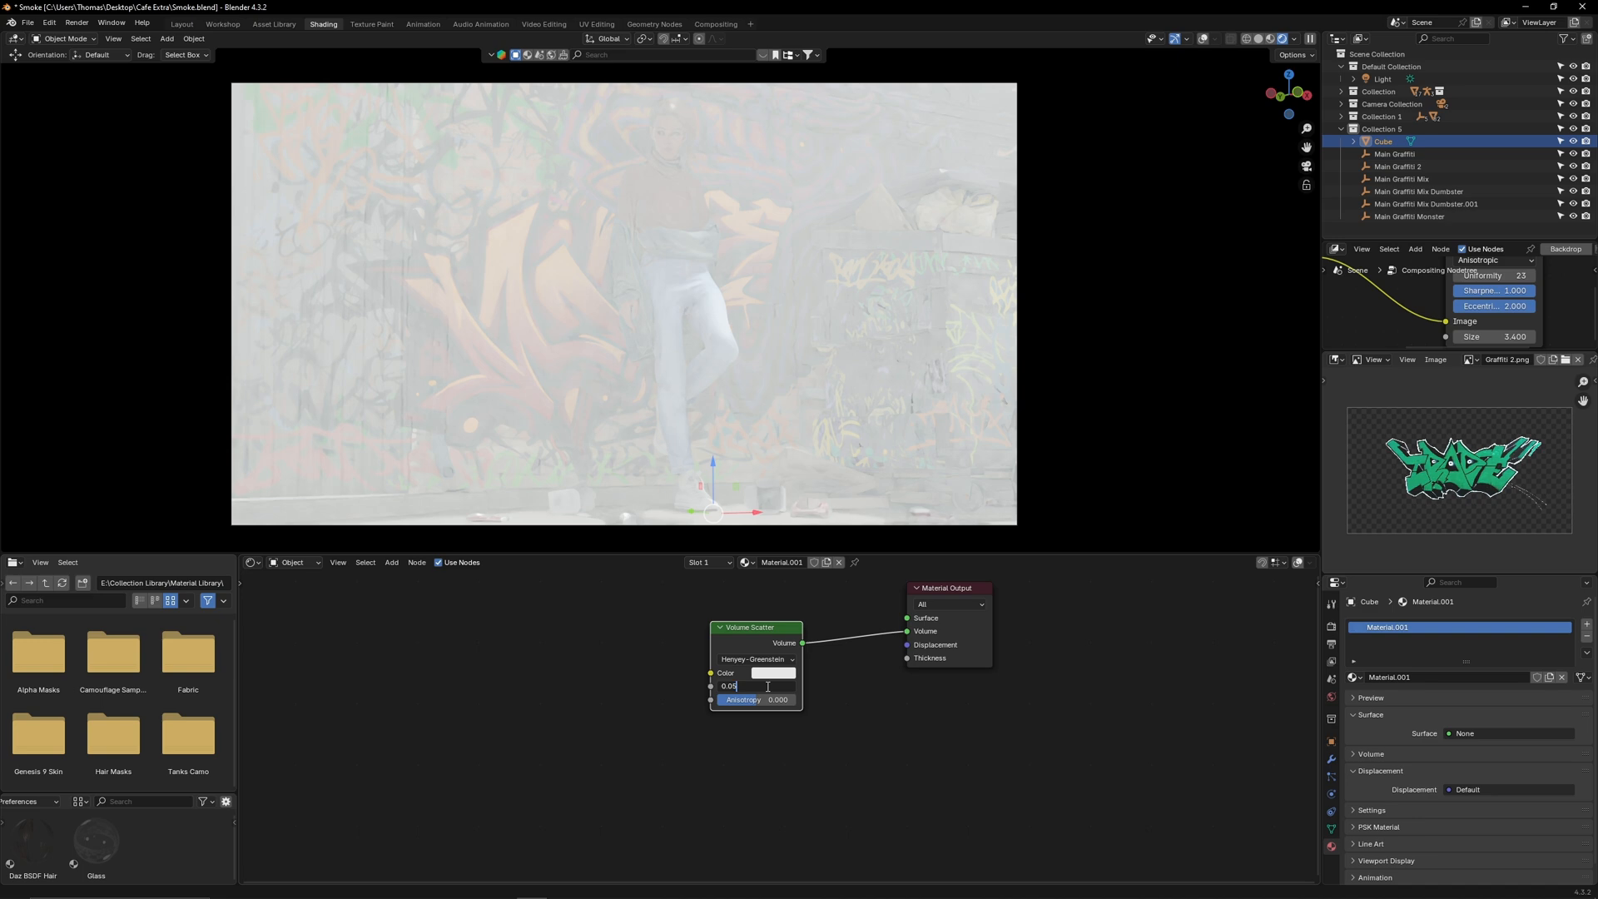
{"action": "left_click", "coordinate": [1506, 807]}
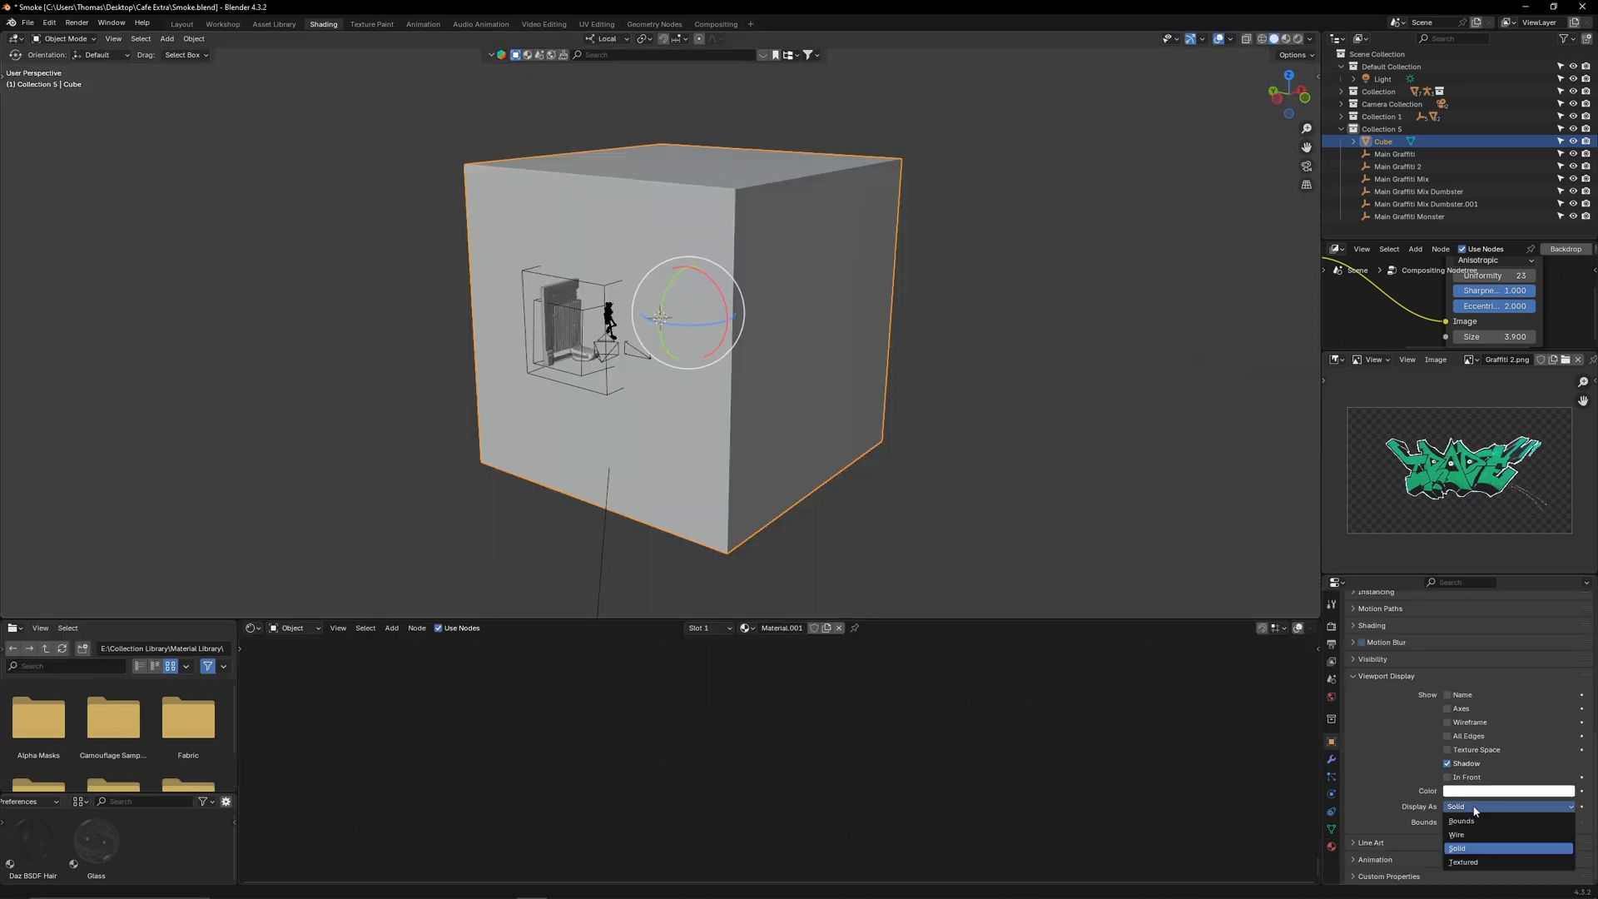
{"action": "left_click", "coordinate": [1455, 834]}
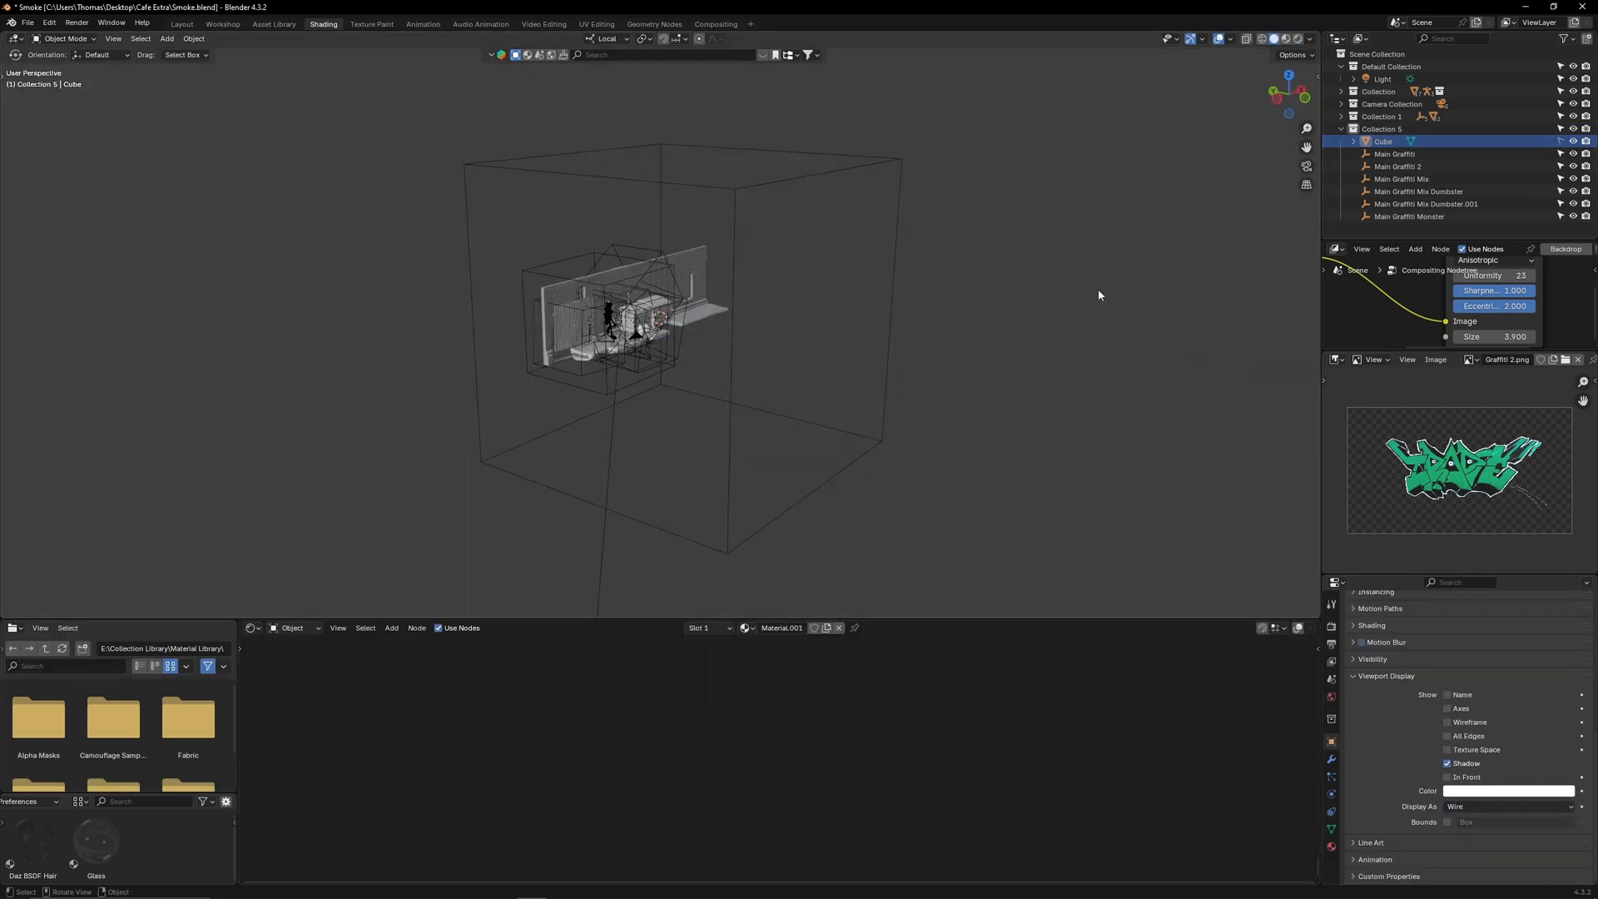
Step: Return to rendered view and add a black plane beside the dumpsters
{"action": "left_click", "coordinate": [181, 23]}
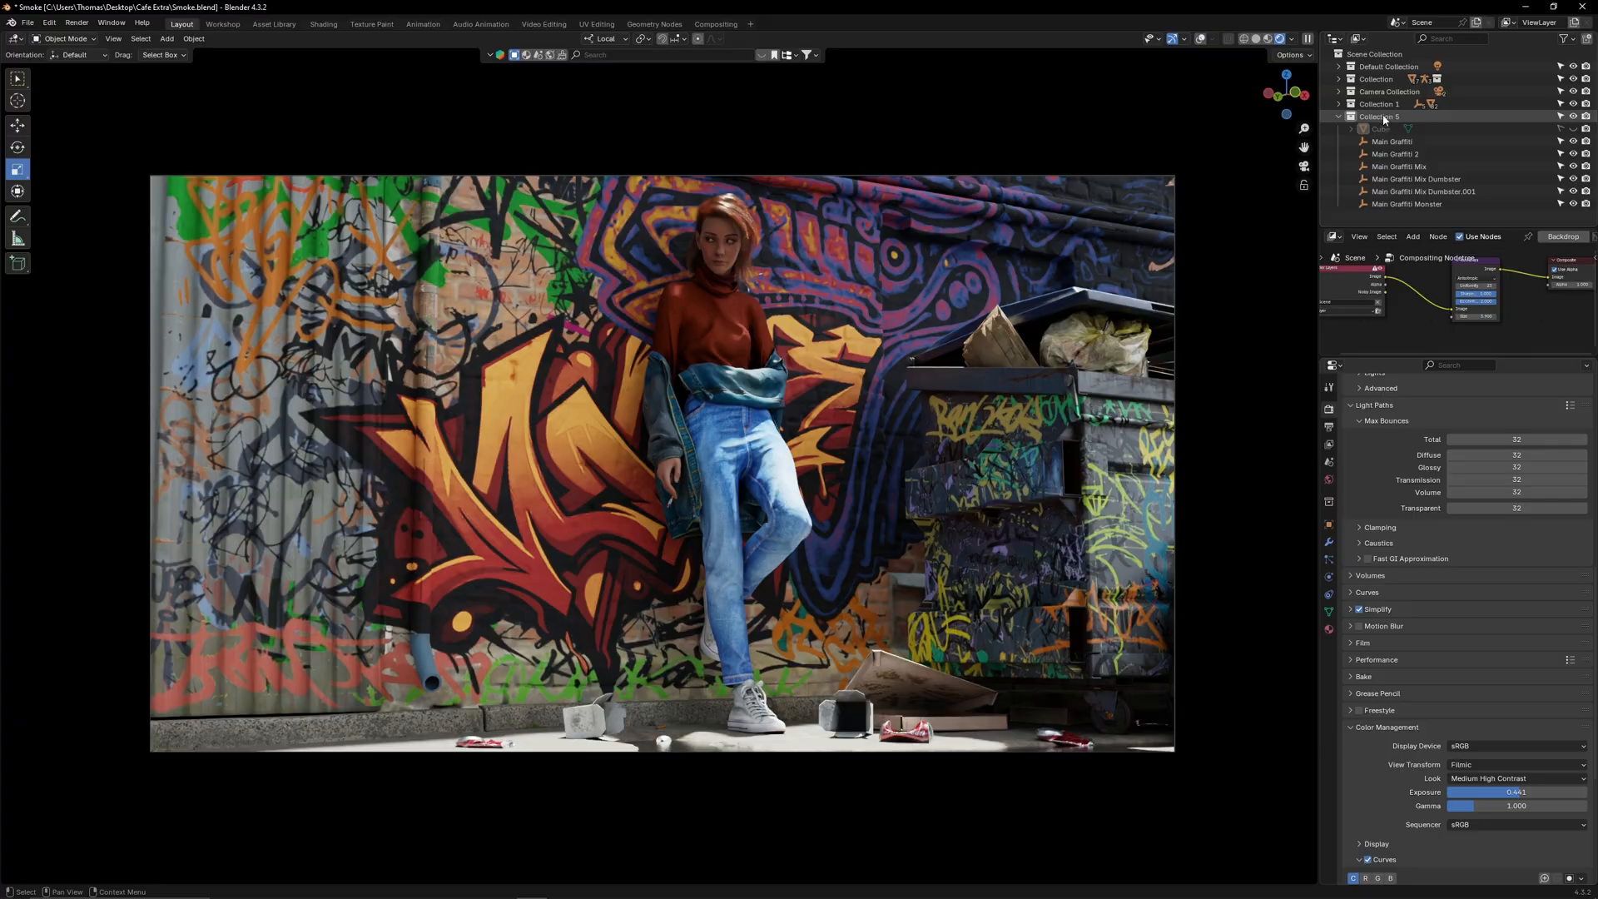
{"action": "left_click", "coordinate": [166, 39]}
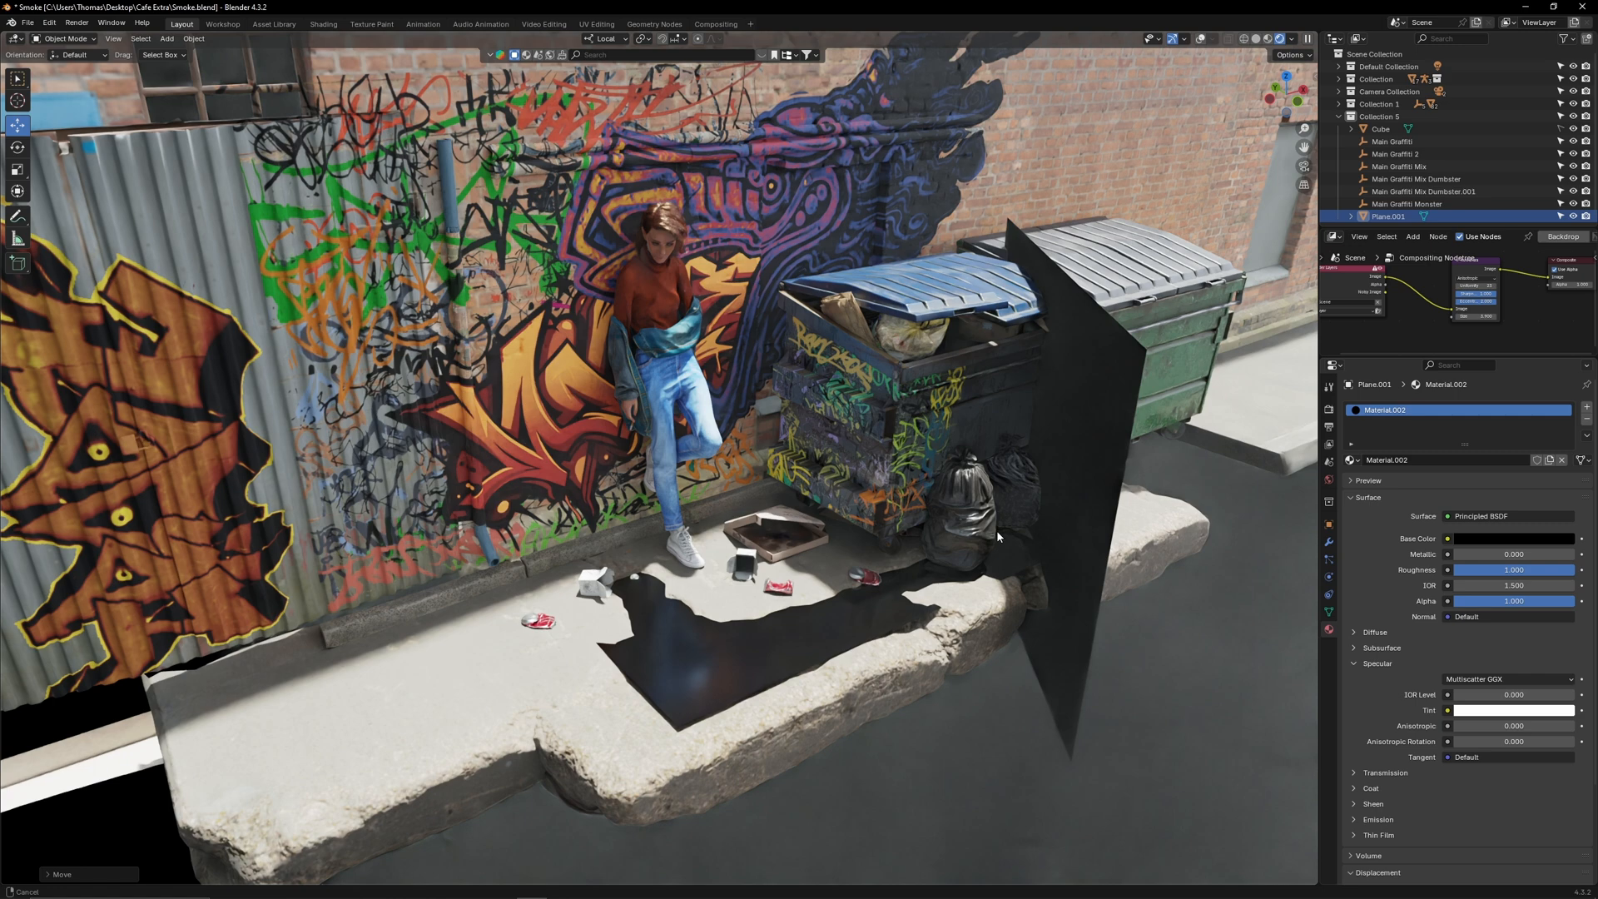
{"action": "left_click", "coordinate": [323, 23]}
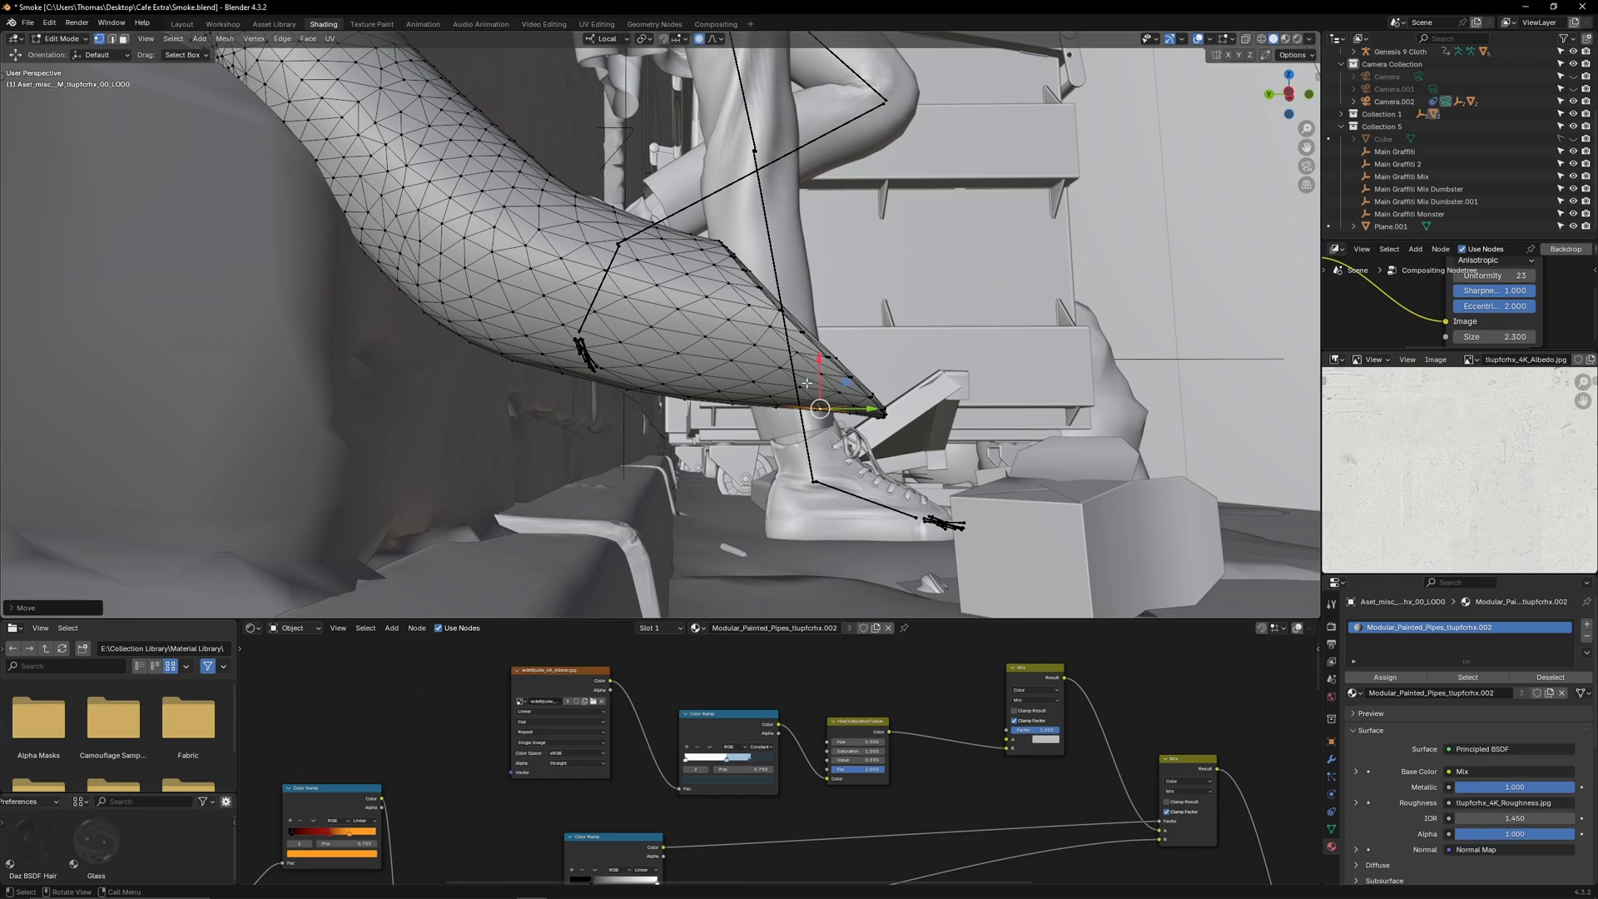
Step: Switch the viewport back to Rendered shading of the graffiti alley
{"action": "left_click", "coordinate": [221, 23]}
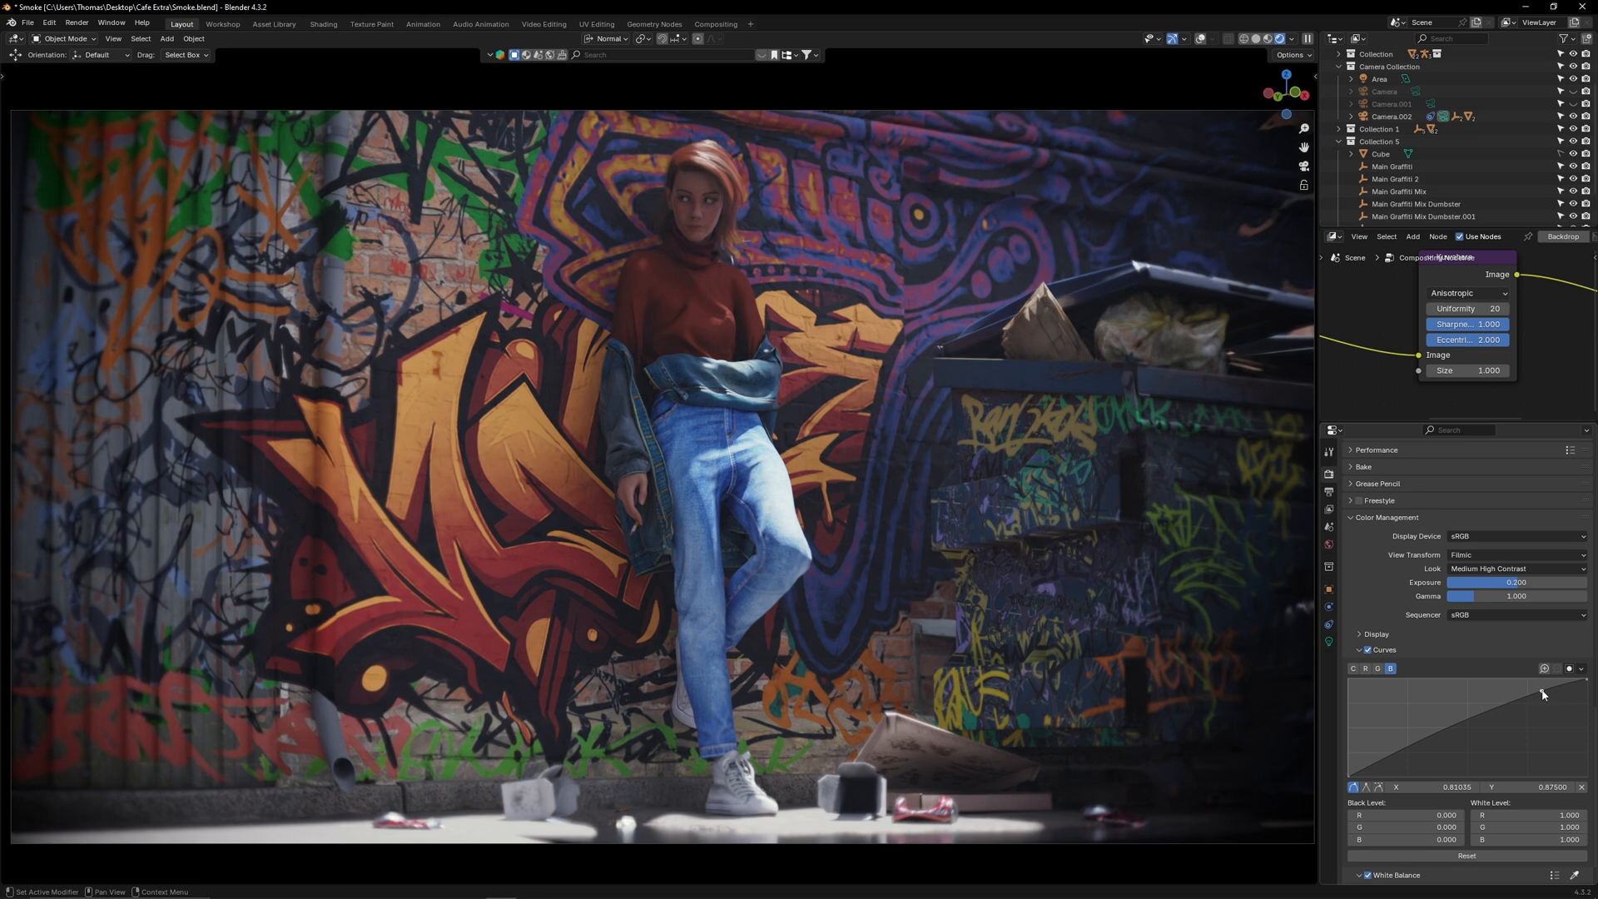
Step: Bend the Color Management tone curve for a darker, moodier look
{"action": "left_click_drag", "start_coordinate": [1540, 693], "coordinate": [1548, 698]}
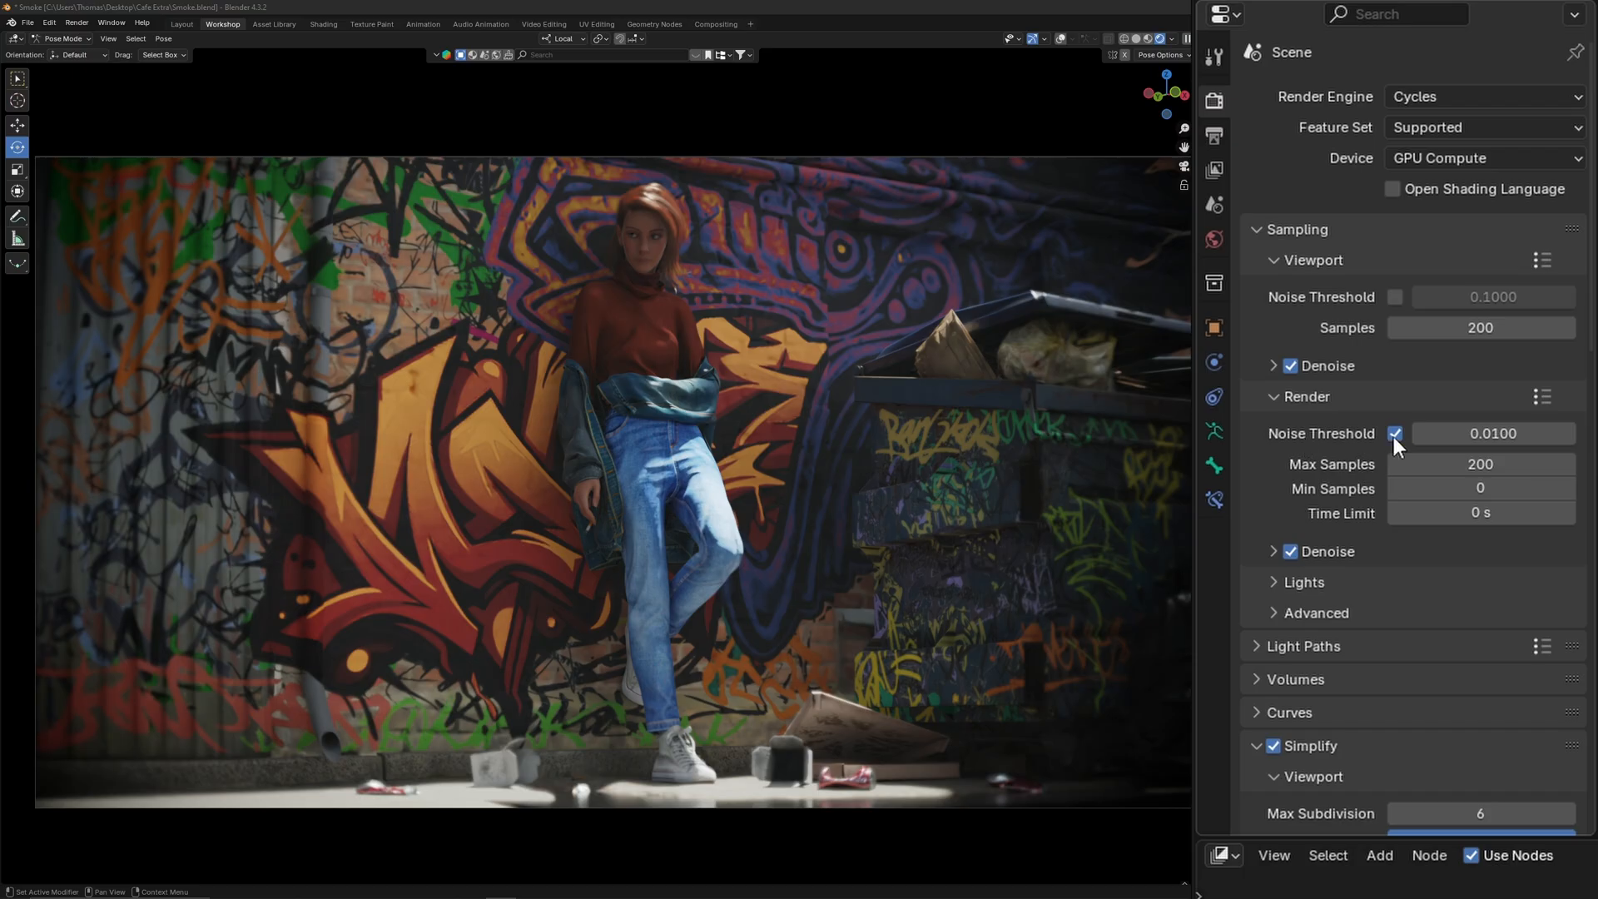
Step: Turn off noise threshold, show denoising and set render samples to 1000
{"action": "left_click", "coordinate": [1395, 432]}
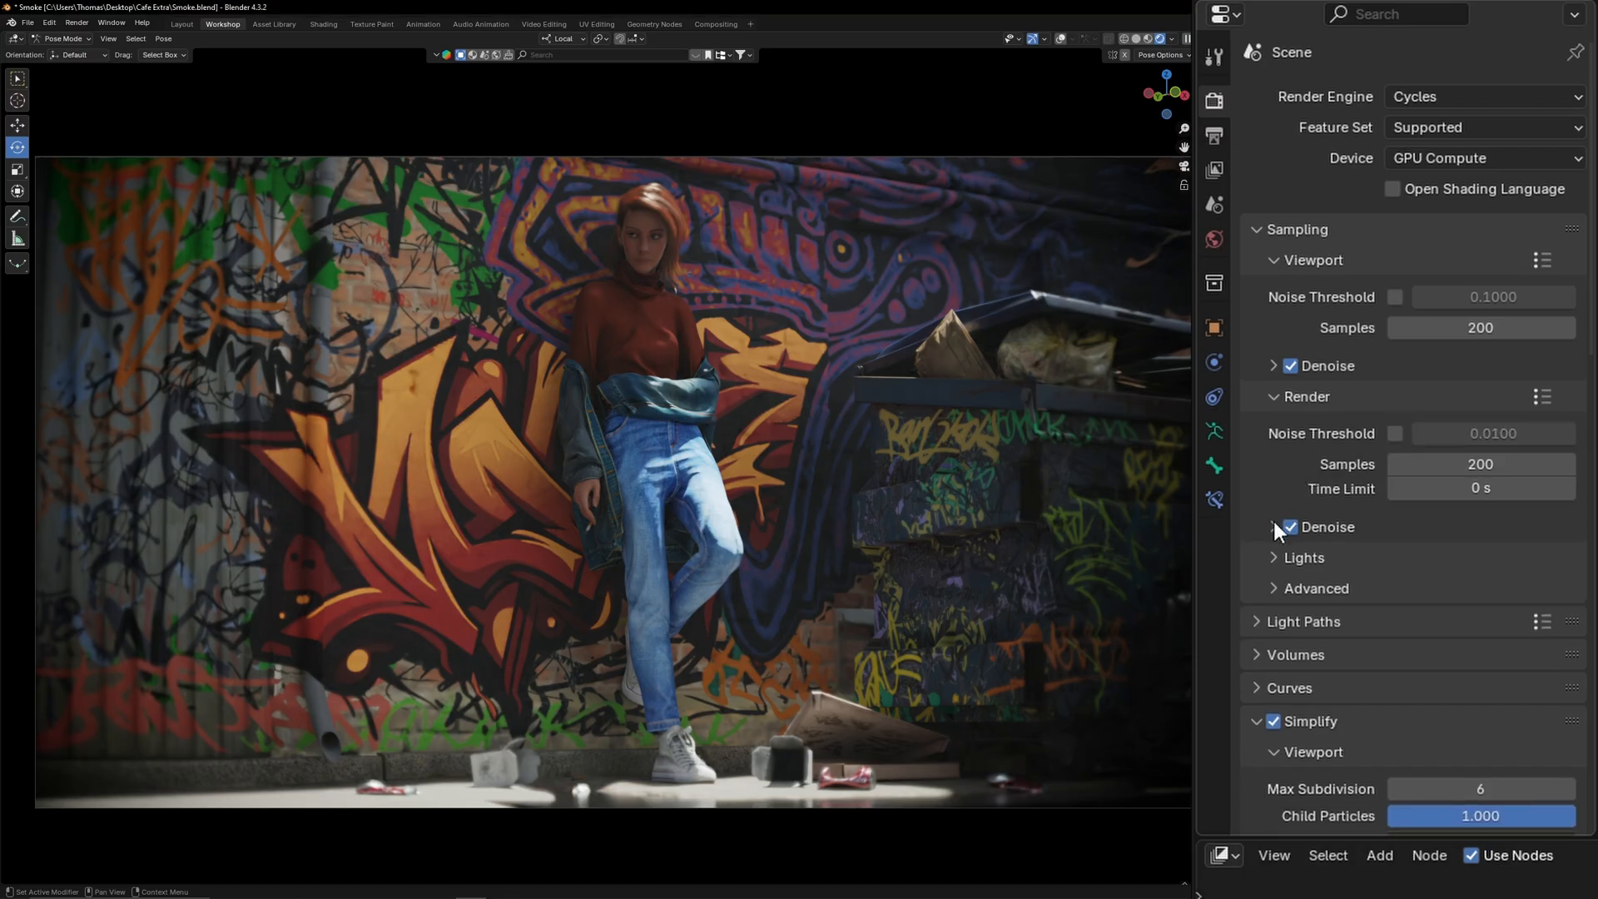
{"action": "left_click", "coordinate": [1273, 527]}
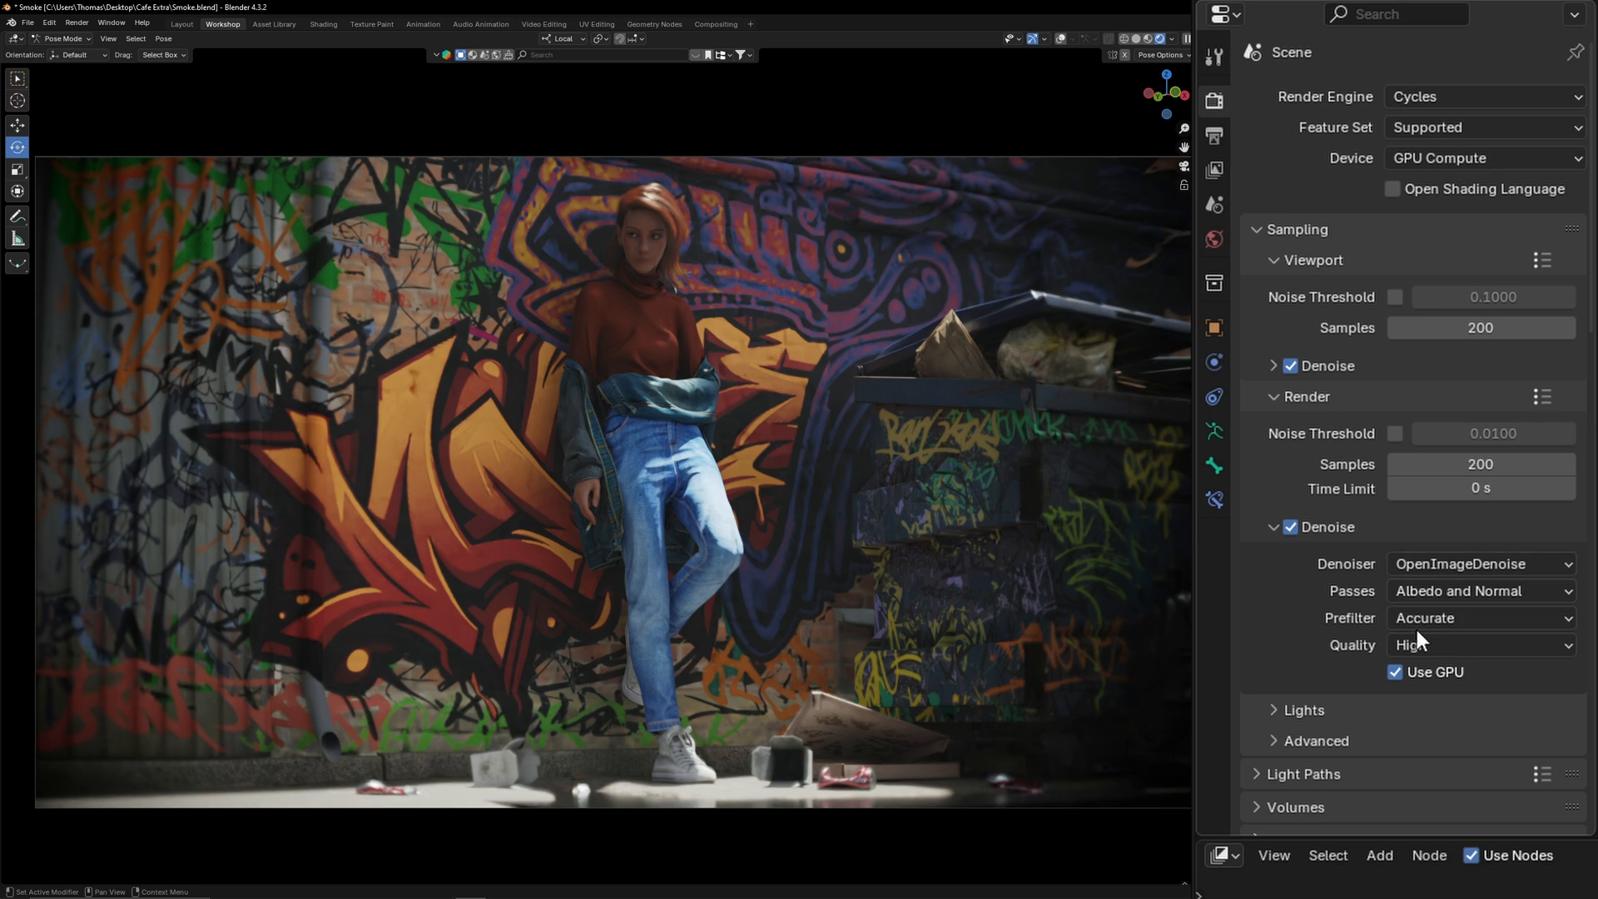
{"action": "mouse_move", "coordinate": [1313, 622]}
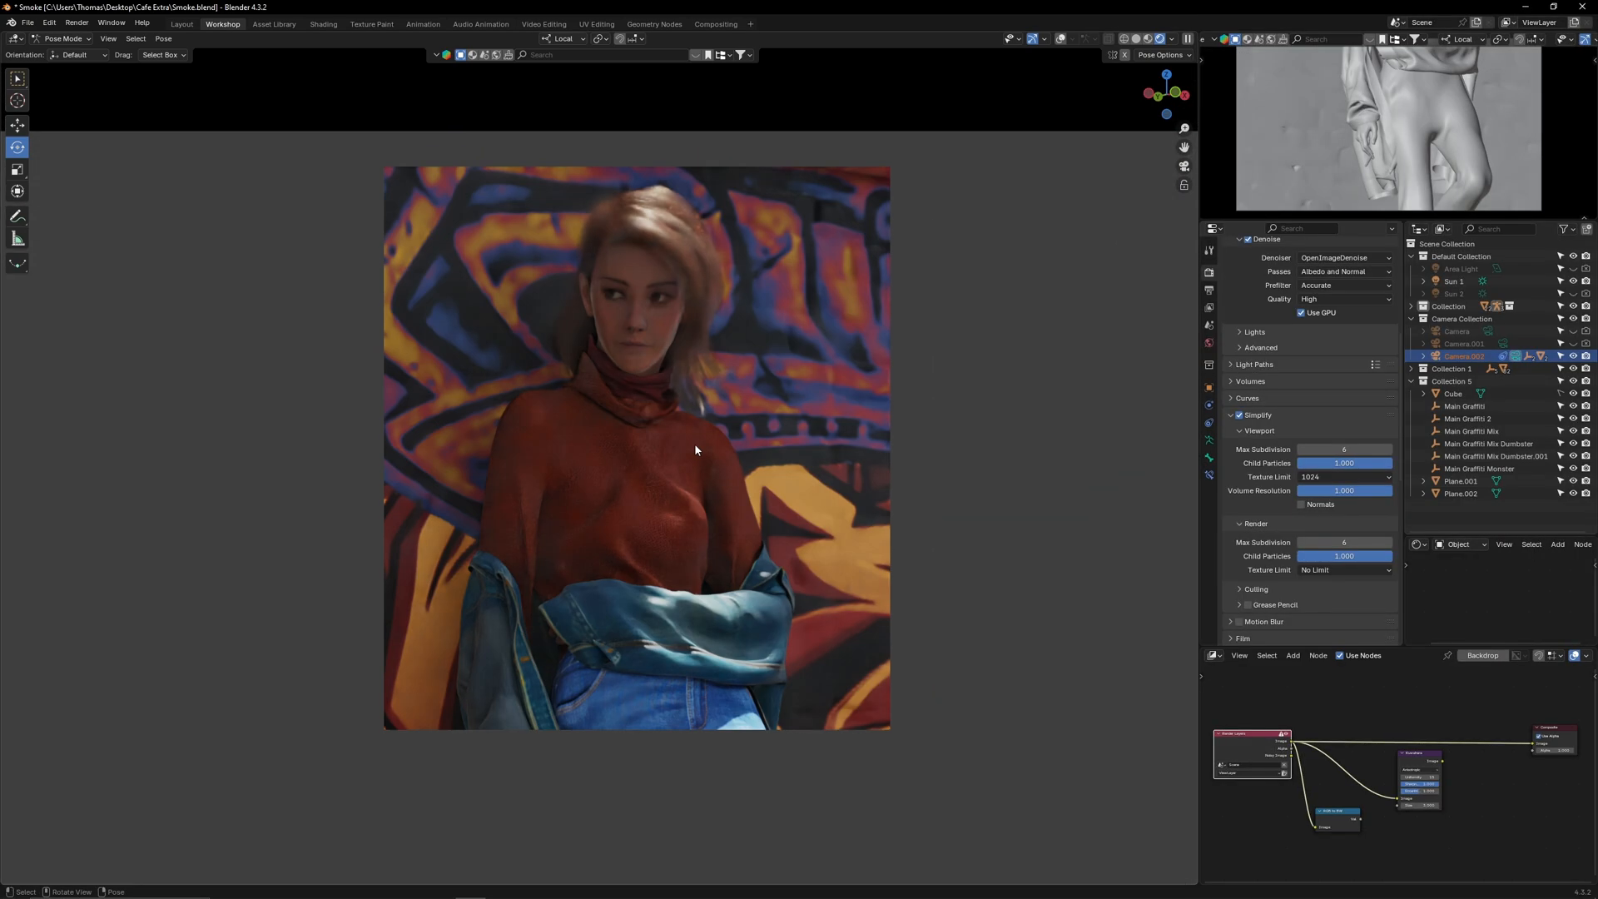
{"action": "key", "text": "F12"}
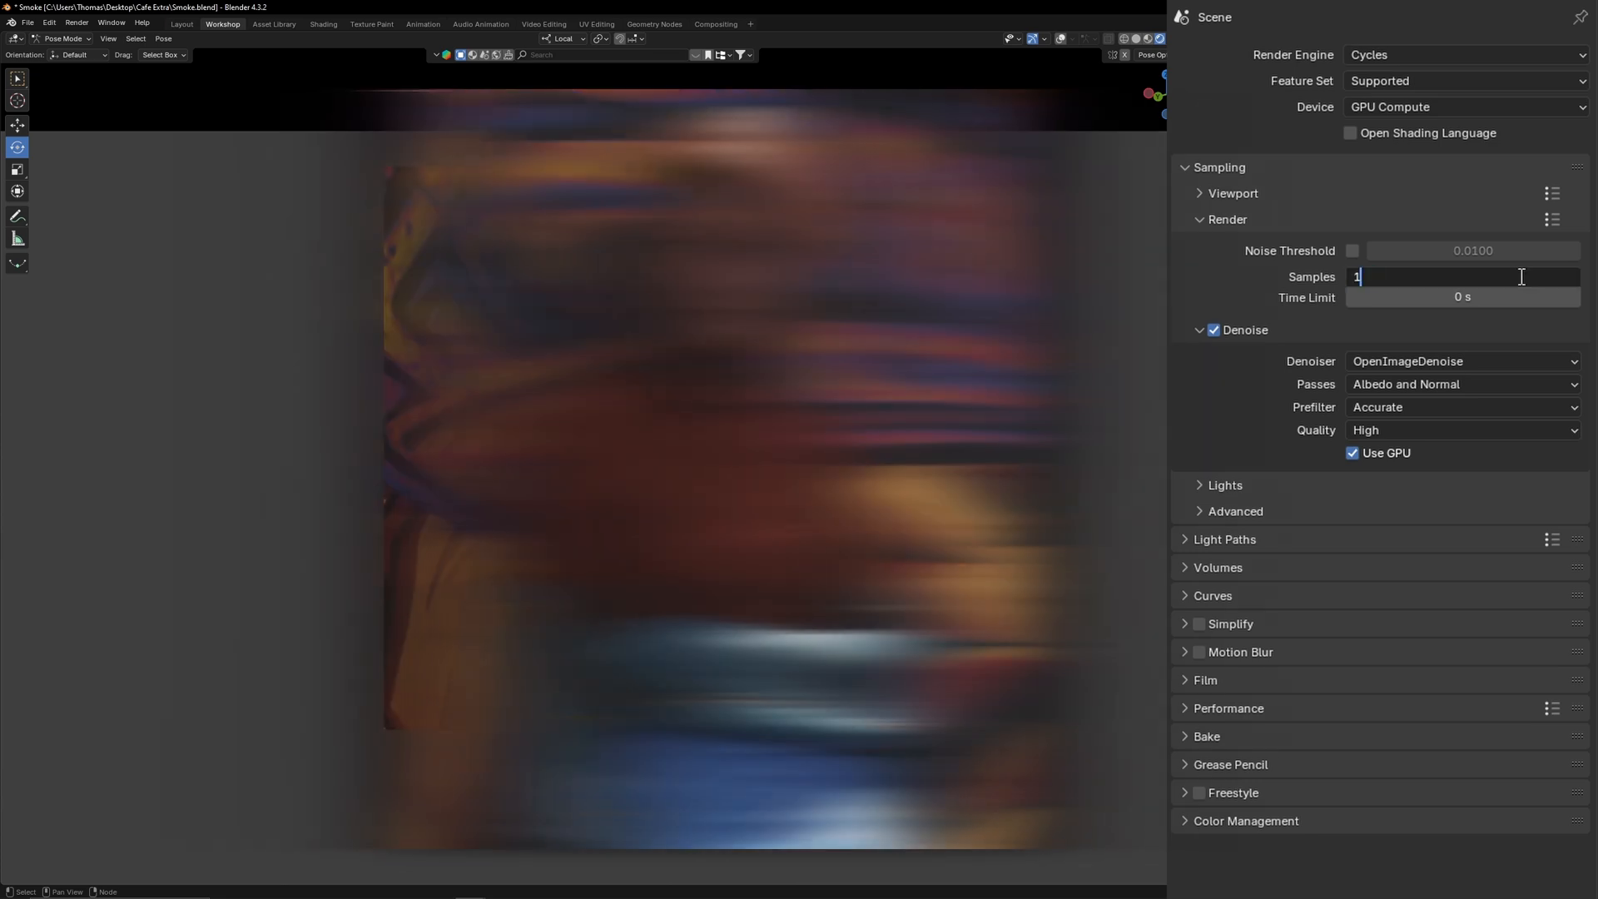
{"action": "type", "text": "1000"}
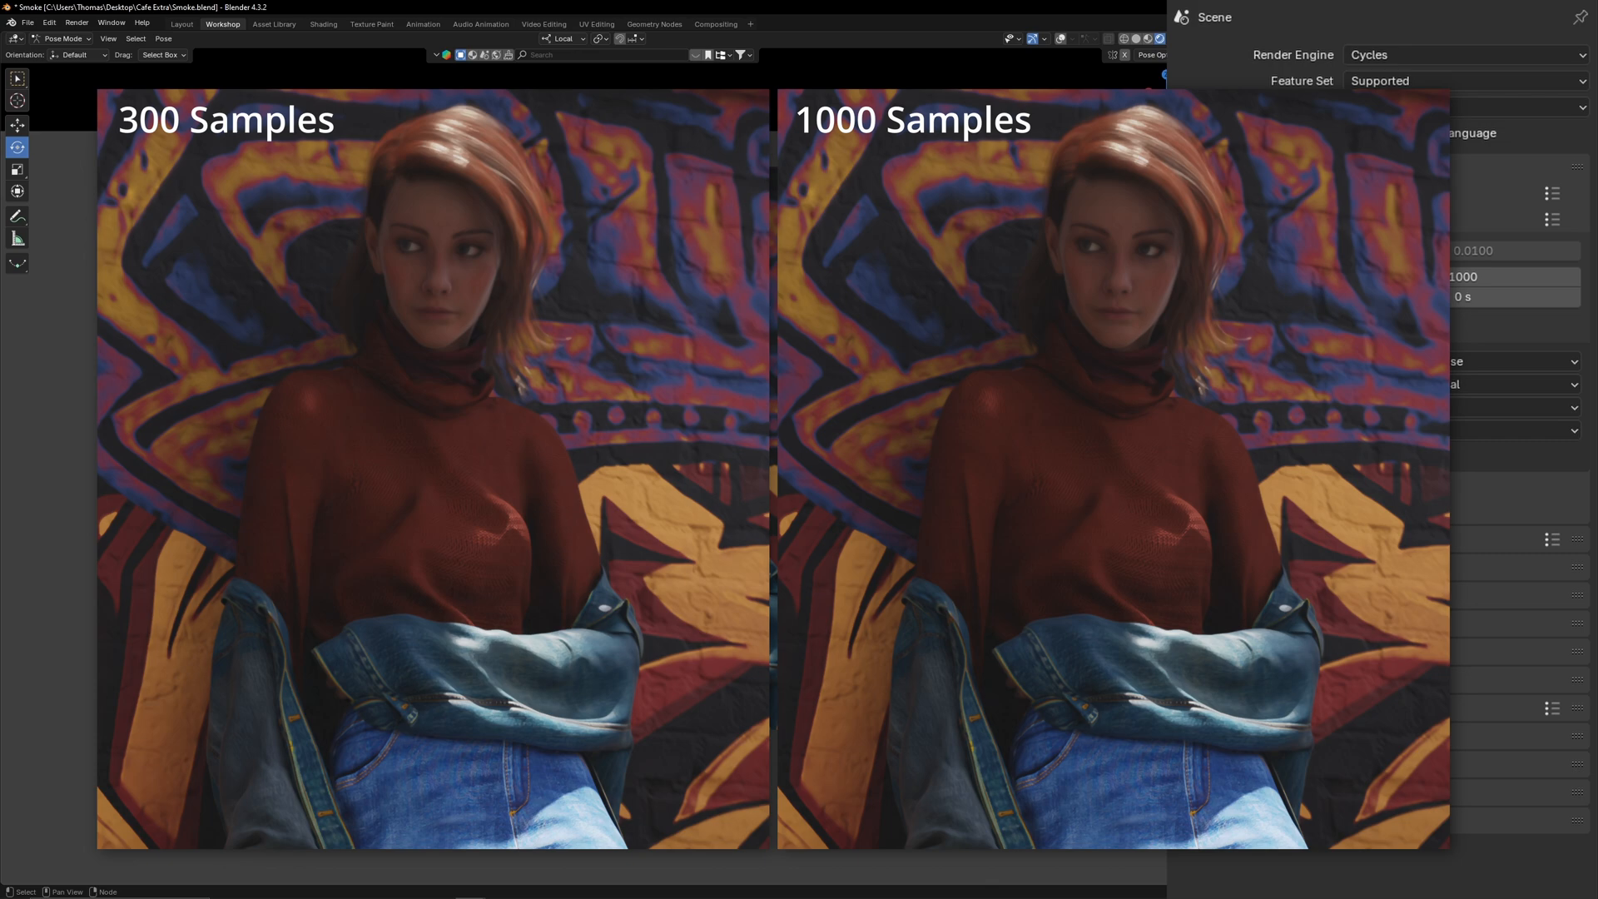
{"action": "left_click", "coordinate": [715, 23]}
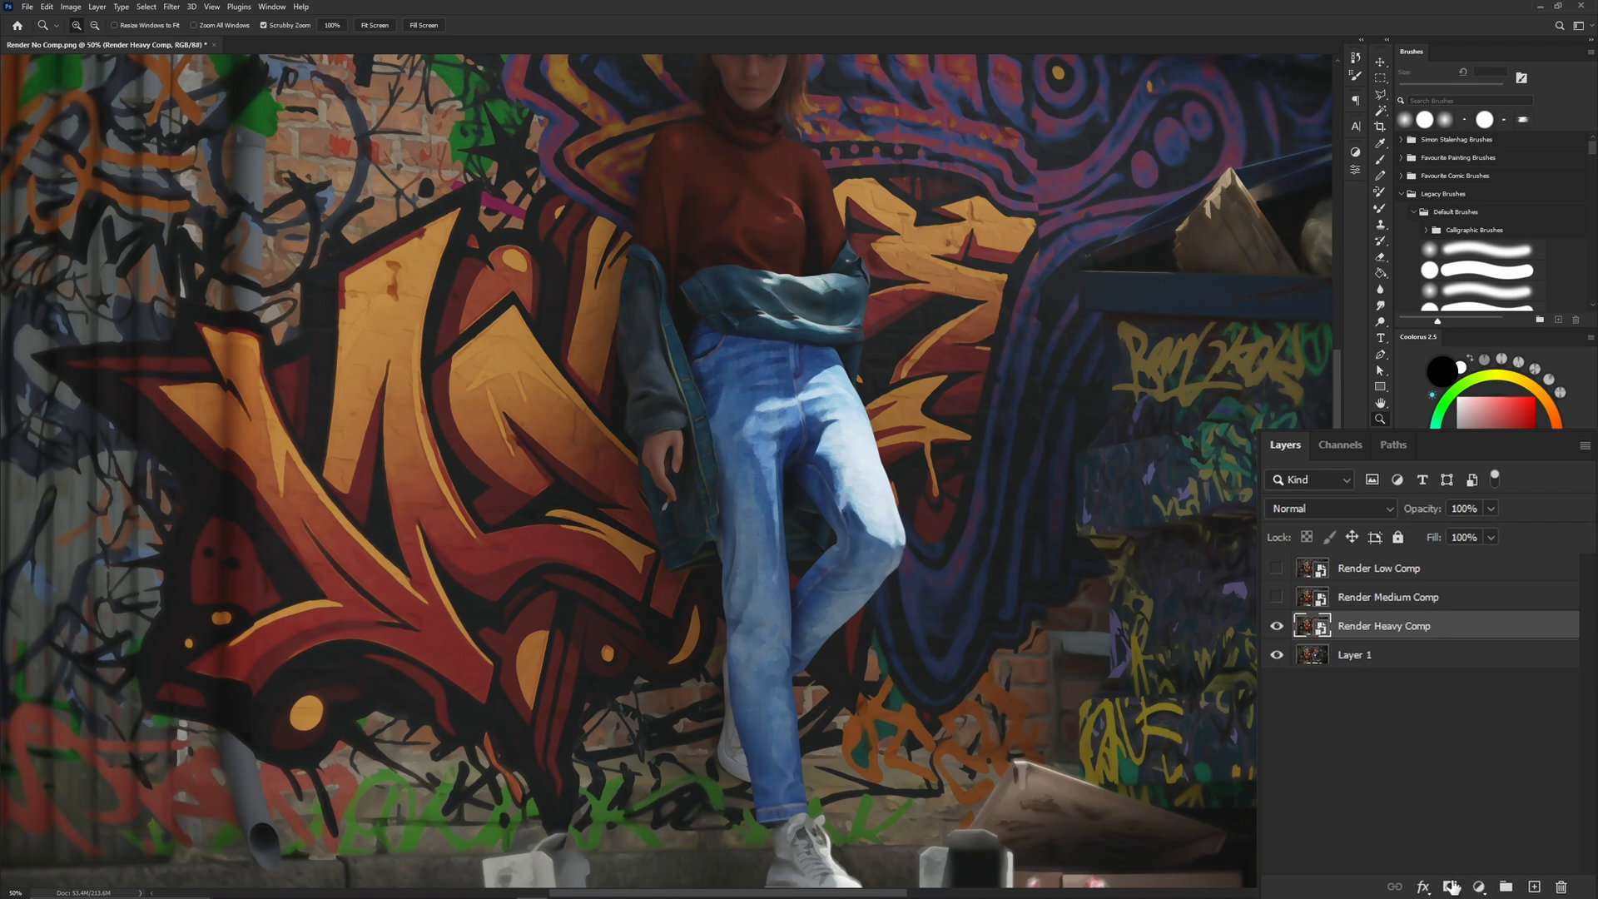
Step: Mask Render Heavy Comp and paint Render Low Comp detail back into the hair
{"action": "left_click", "coordinate": [1450, 885]}
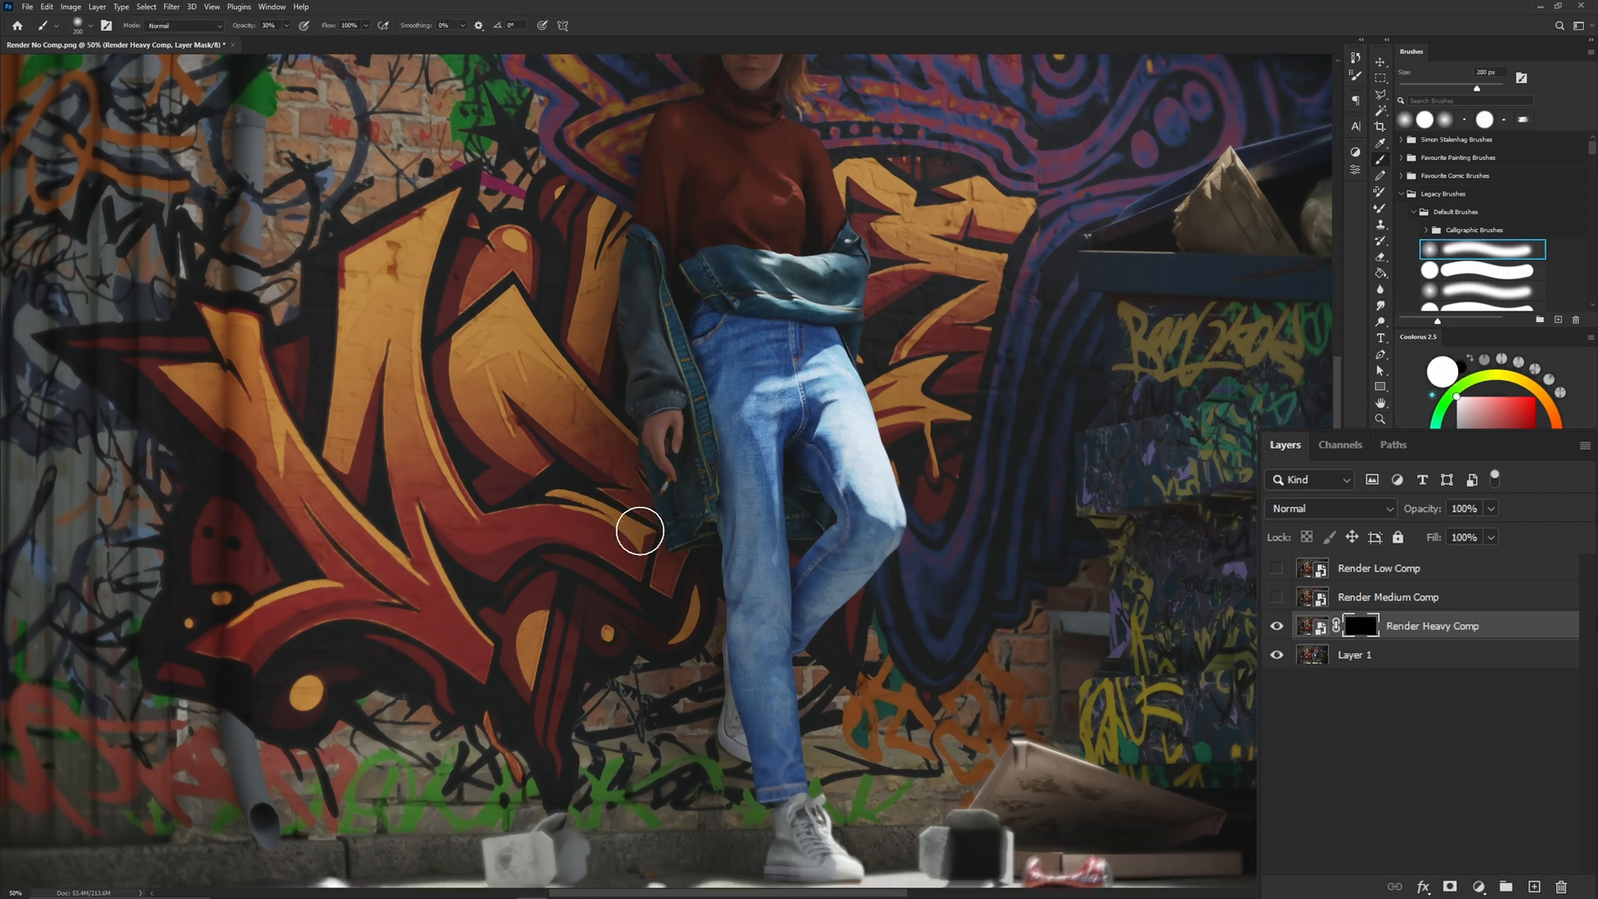
{"action": "mouse_move", "coordinate": [230, 661]}
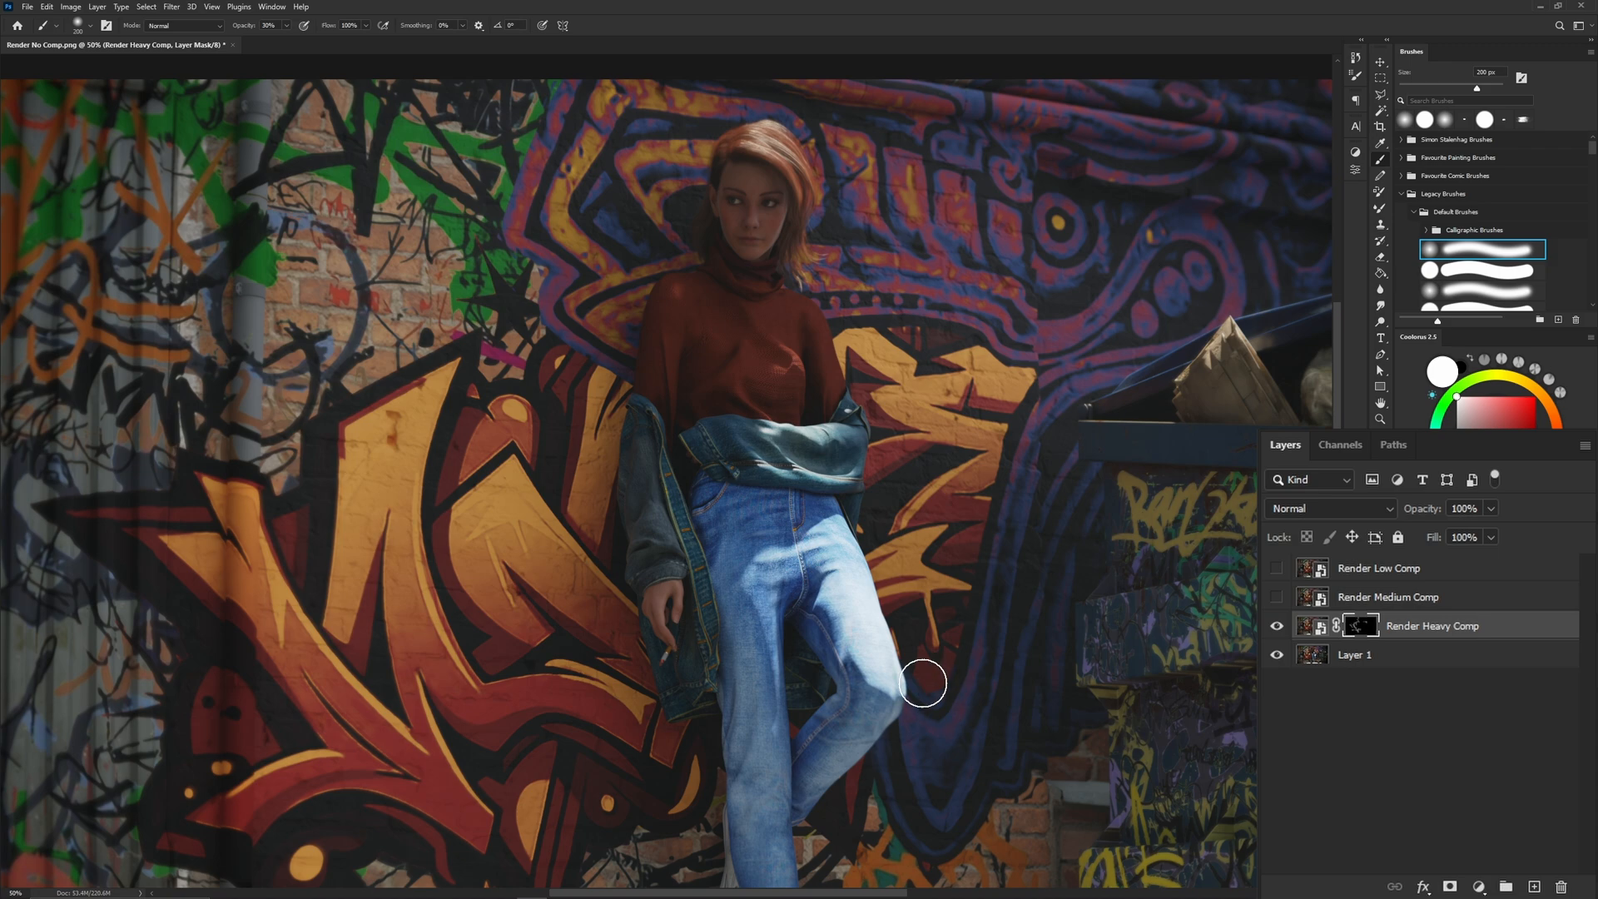
{"action": "scroll", "scroll_direction": "down", "scroll_amount": 3}
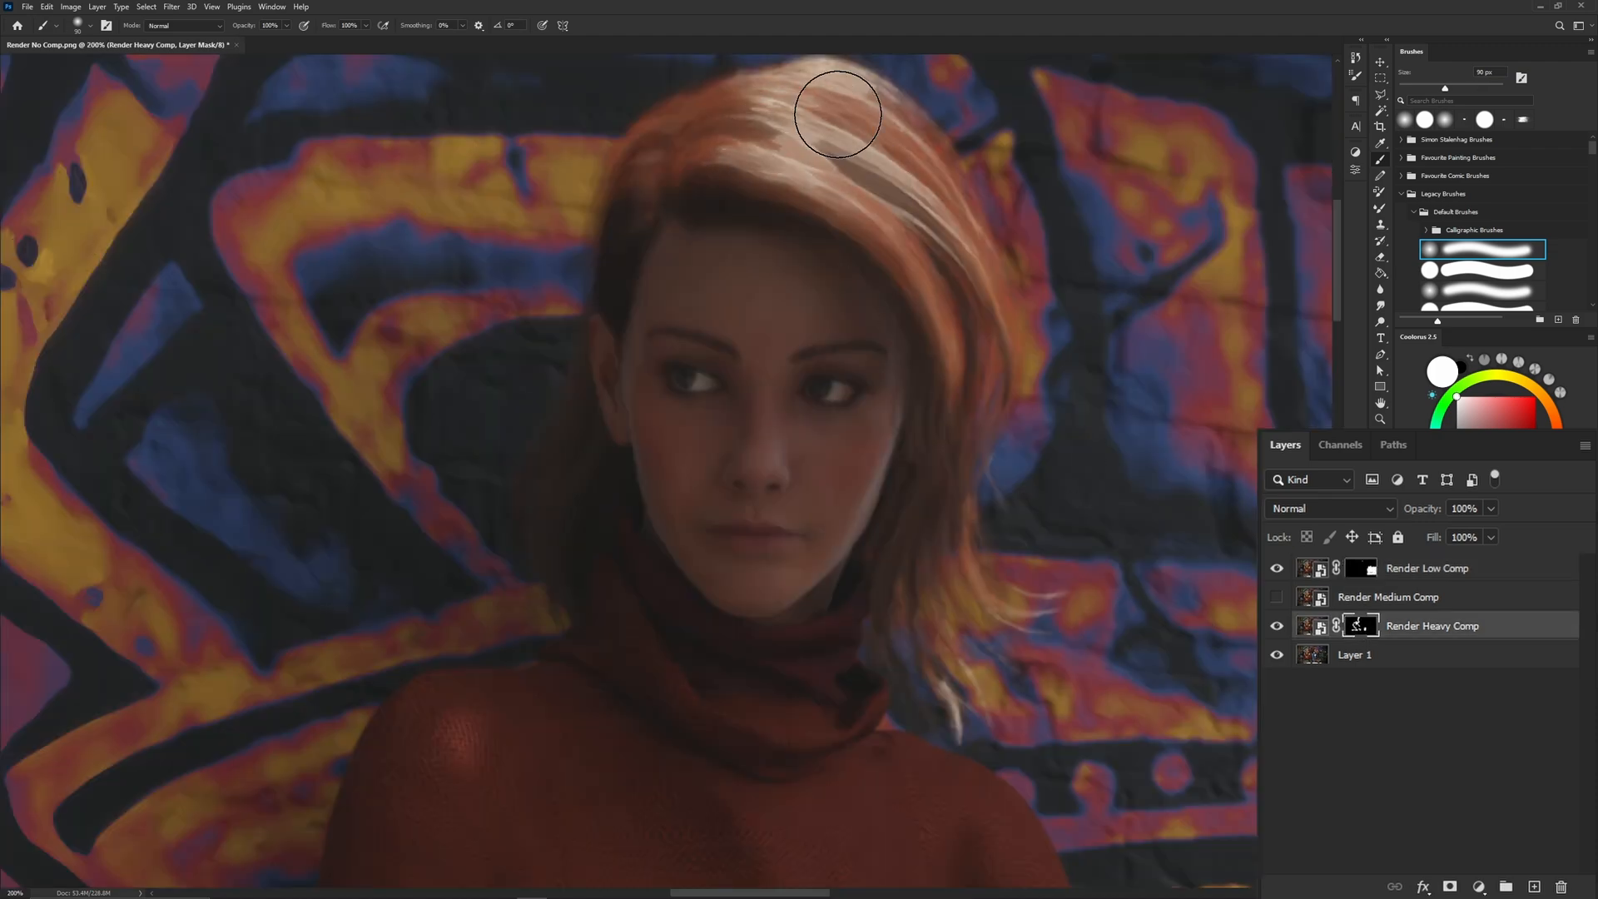
{"action": "left_click_drag", "start_coordinate": [838, 114], "coordinate": [966, 400]}
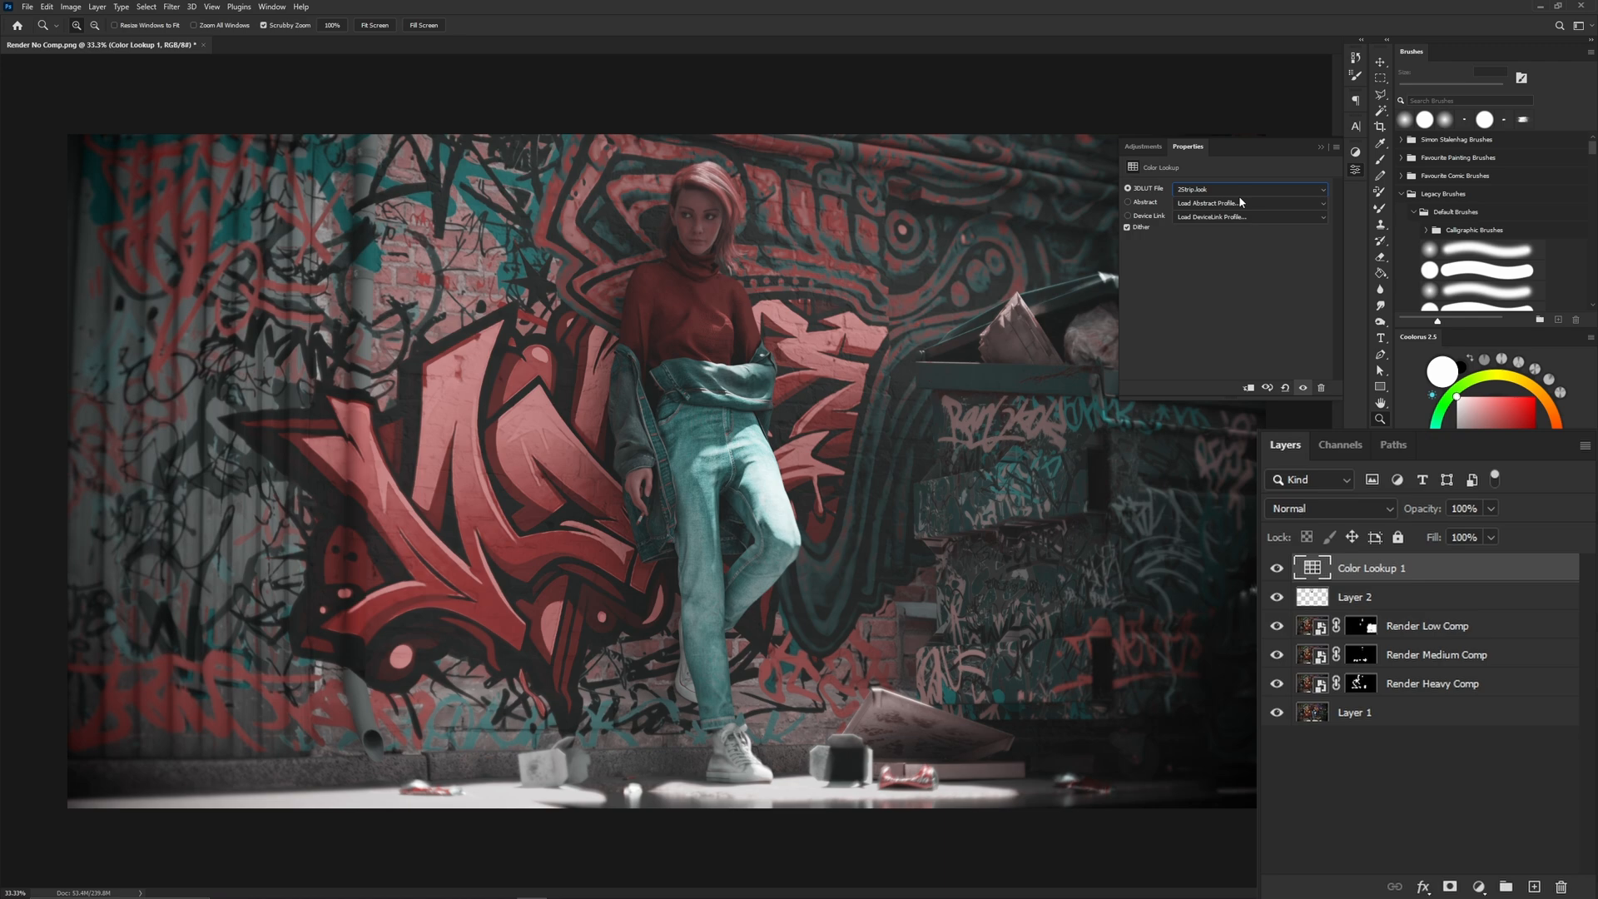
Step: Set the colour lookup to FallColors, duplicate it, and adjust the copy's blending options
{"action": "left_click", "coordinate": [1248, 190]}
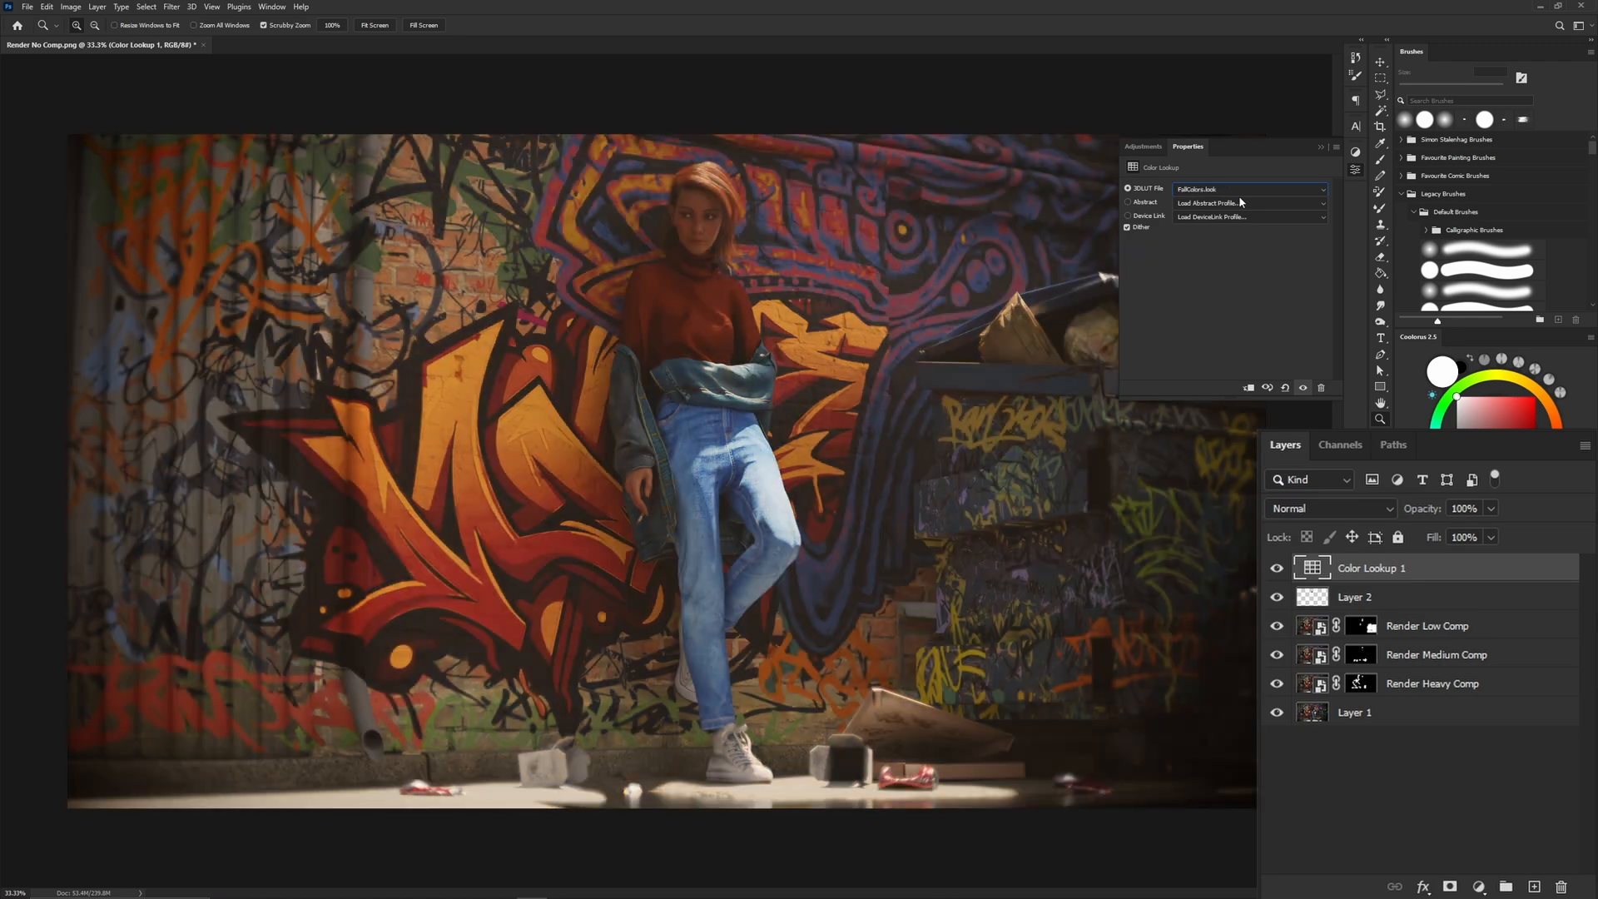
{"action": "left_click", "coordinate": [1248, 189]}
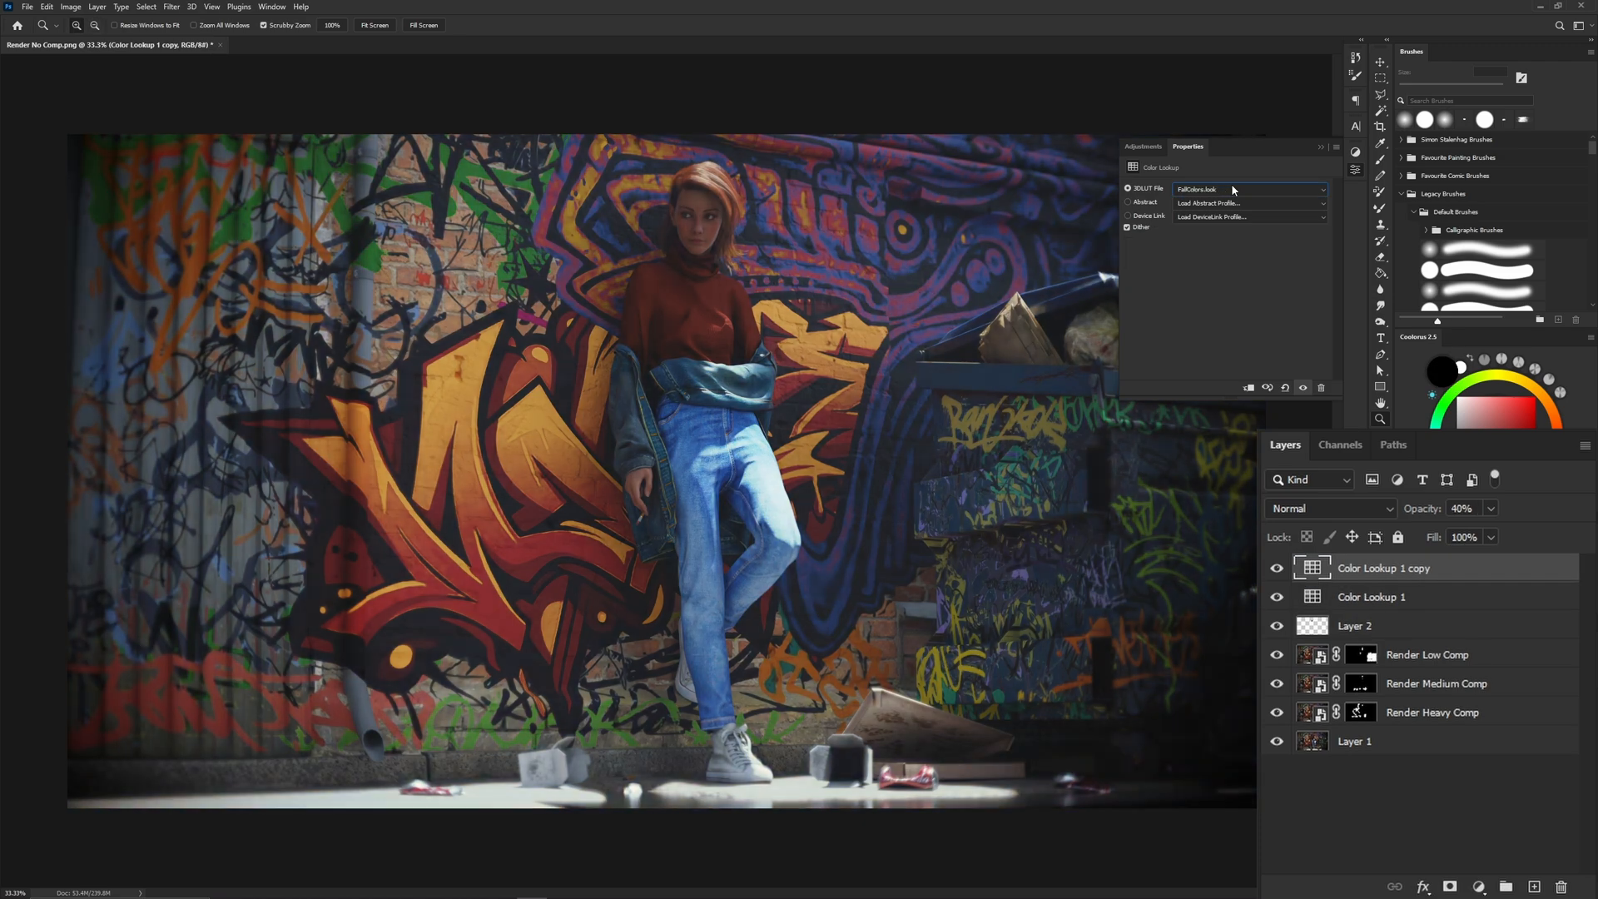
{"action": "double_click", "coordinate": [1384, 568]}
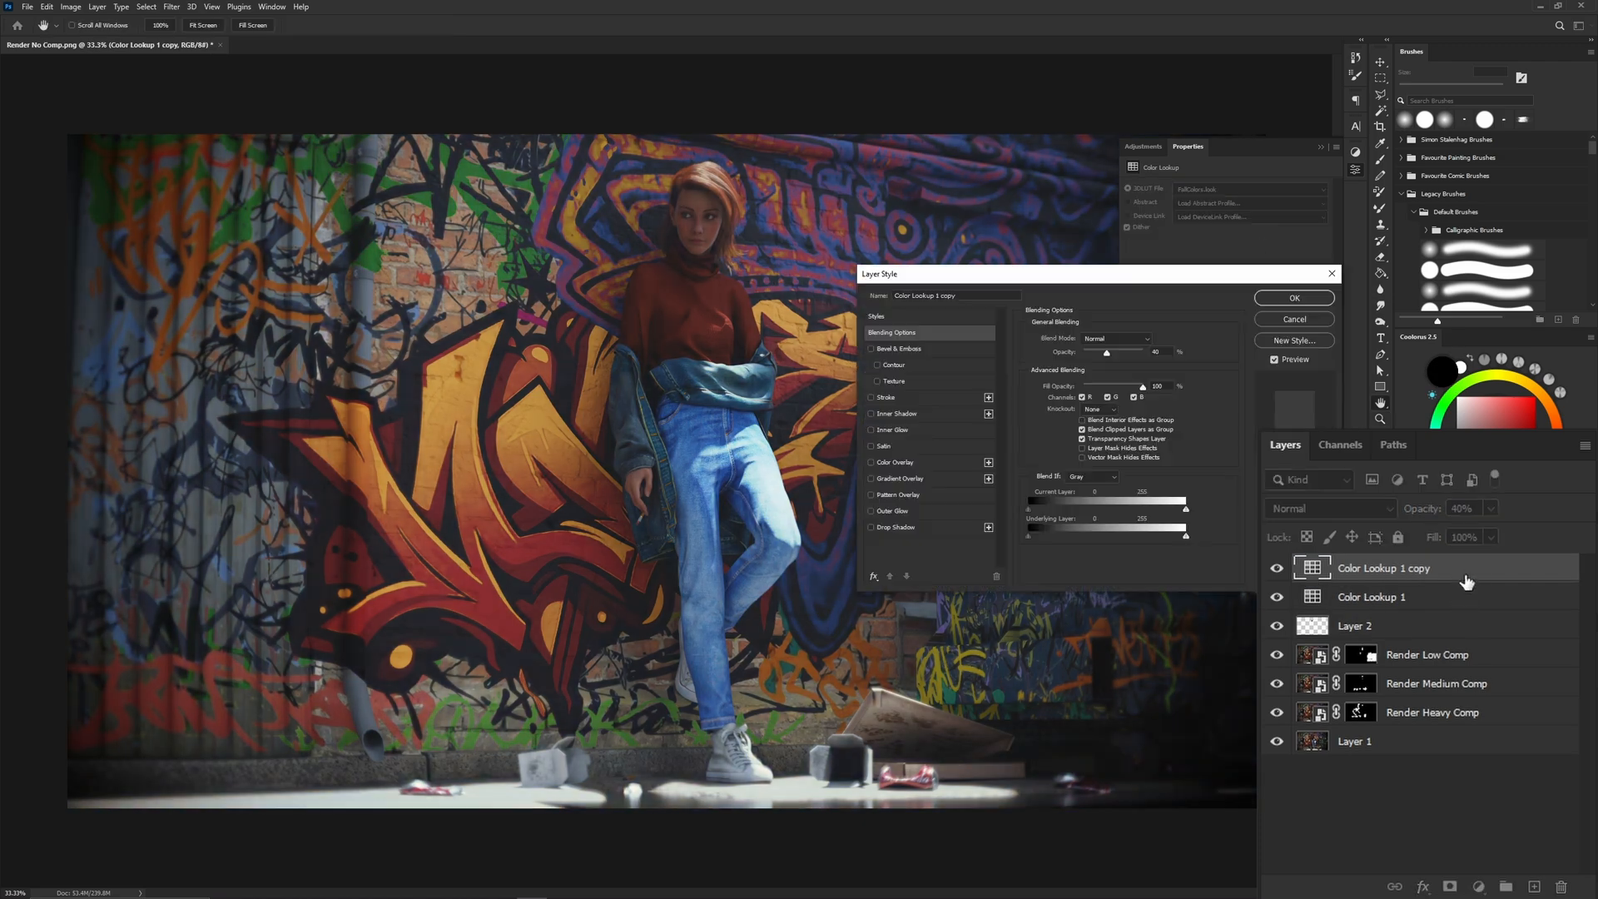
{"action": "left_click", "coordinate": [1294, 296]}
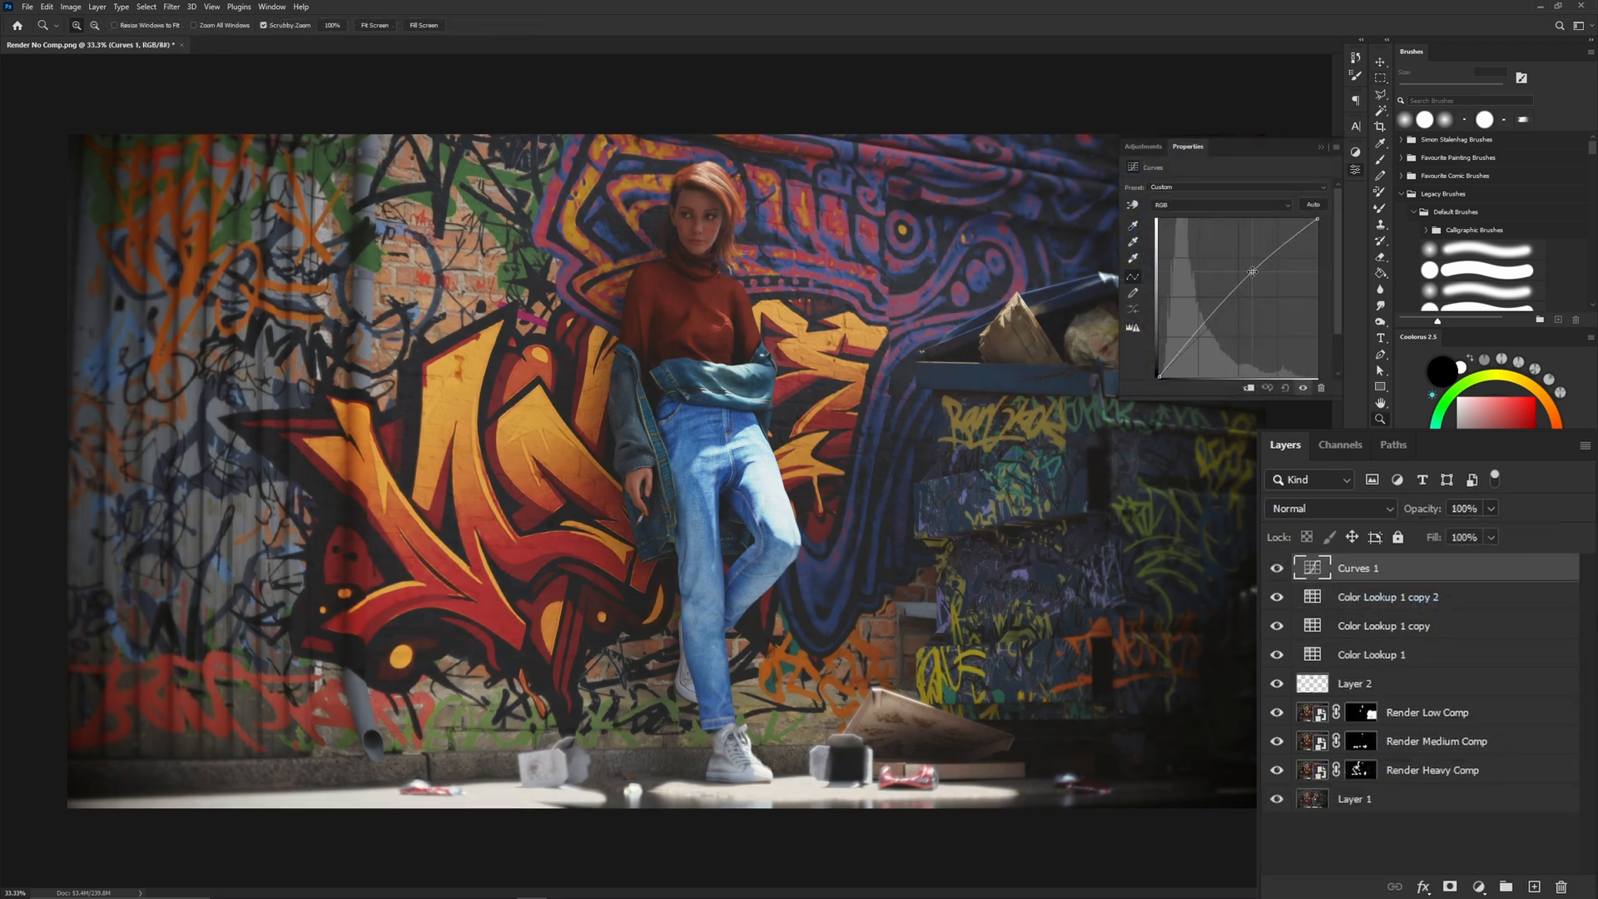
Step: Add curve contrast, then blend the painted warm layer as Overlay at reduced opacity
{"action": "left_click_drag", "start_coordinate": [1252, 271], "coordinate": [1218, 316]}
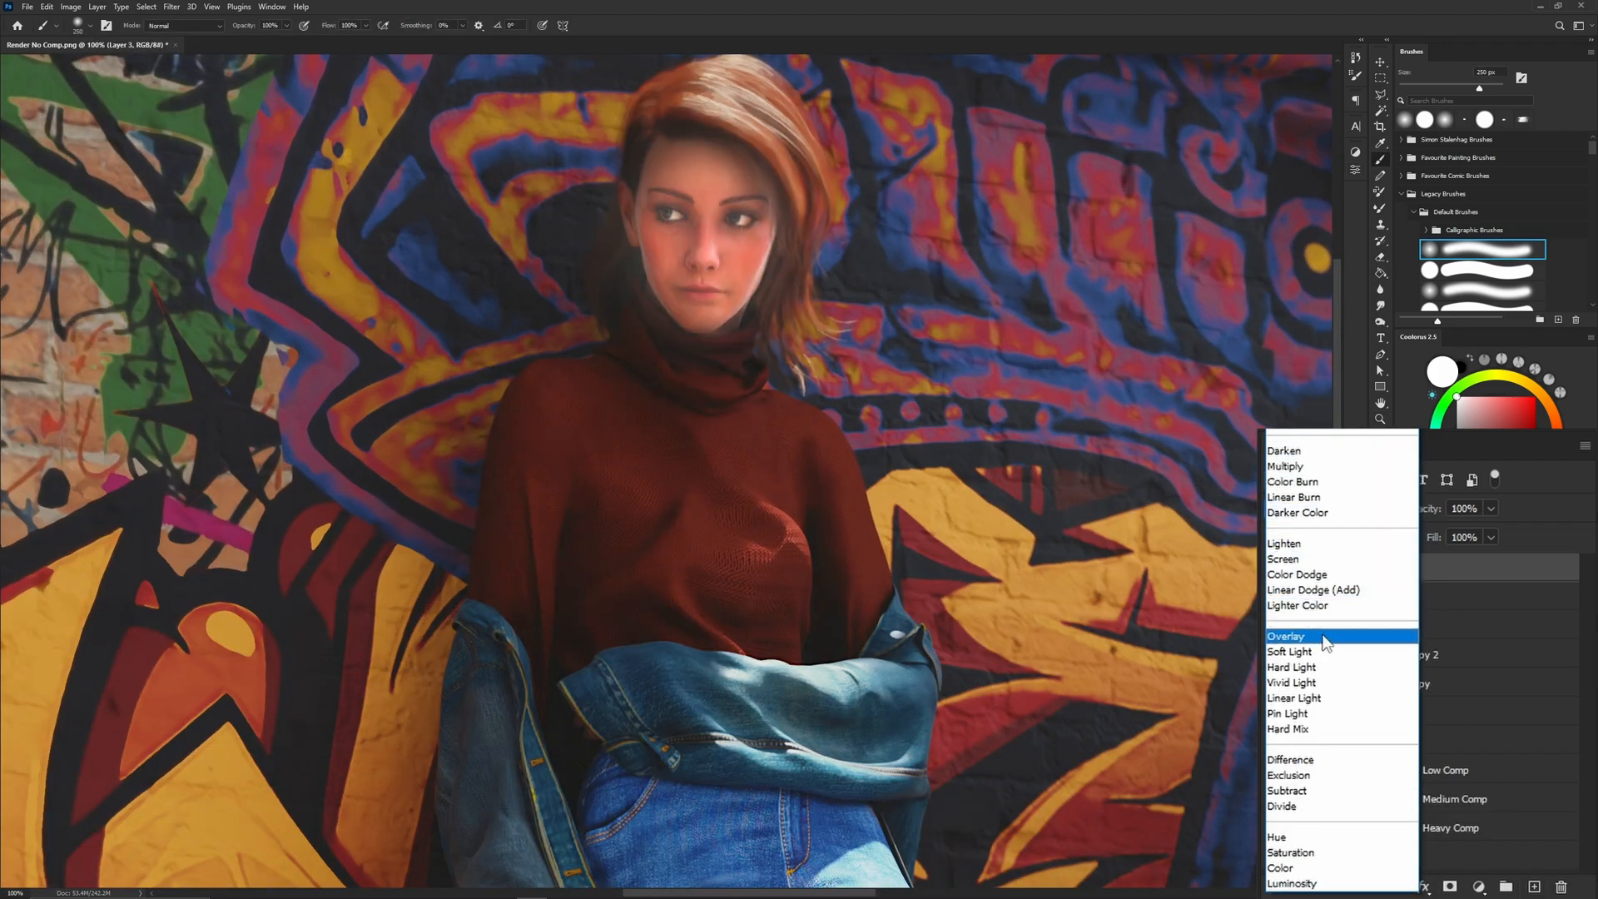
{"action": "left_click", "coordinate": [1285, 636]}
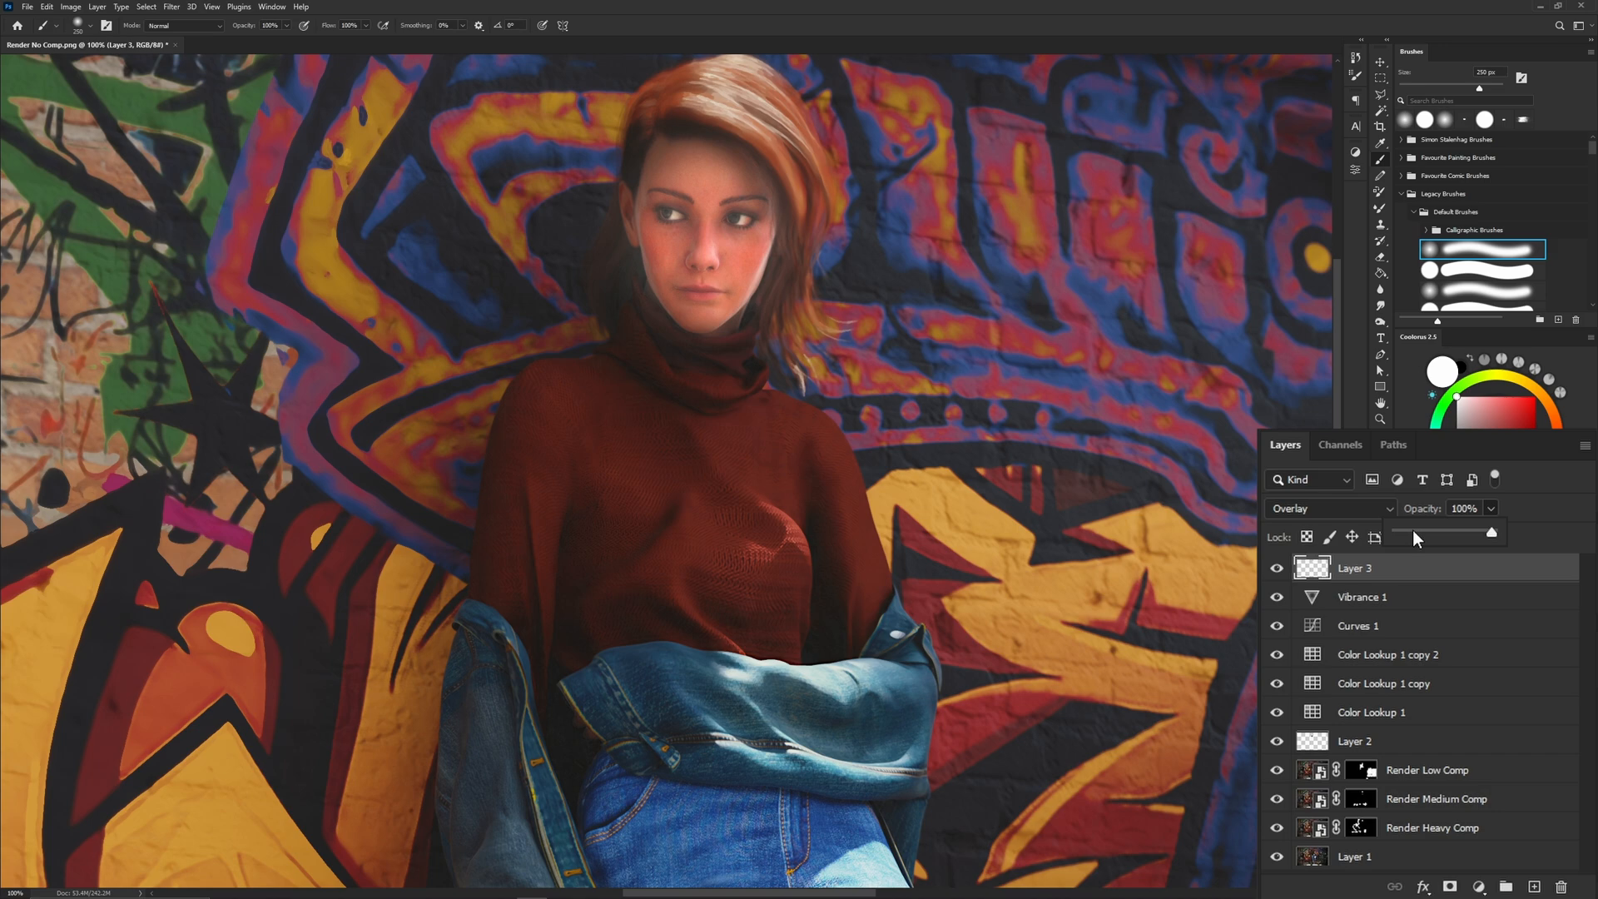
{"action": "left_click_drag", "start_coordinate": [1493, 531], "coordinate": [1425, 531]}
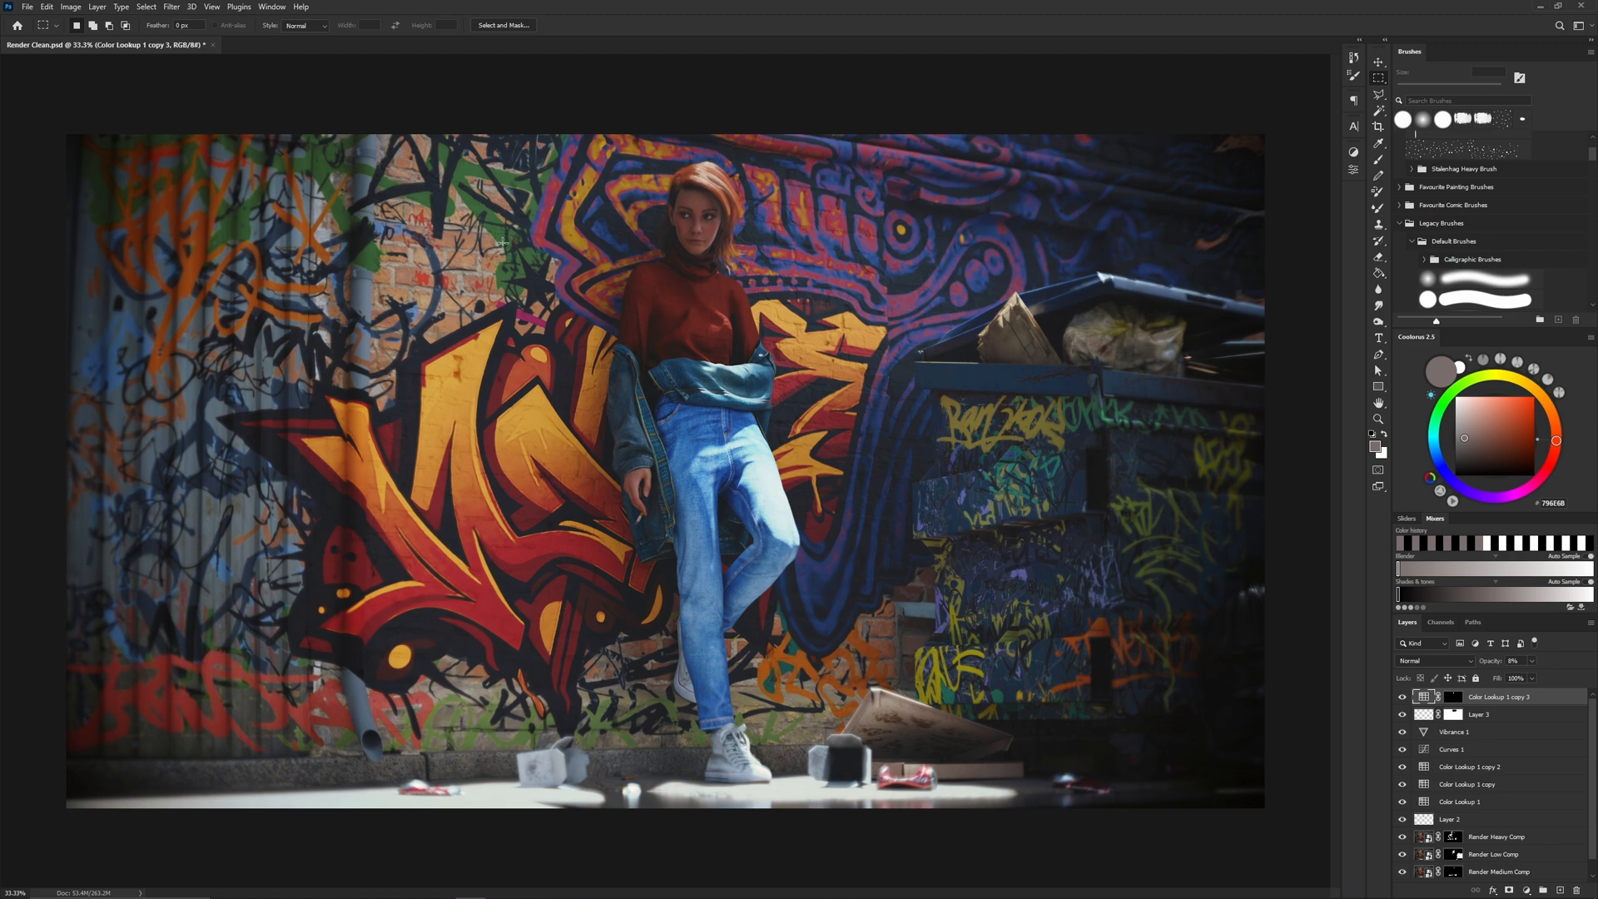
Step: Open the Edit menu for Paste Special on the selected Render Clean canvas
{"action": "left_click", "coordinate": [46, 7]}
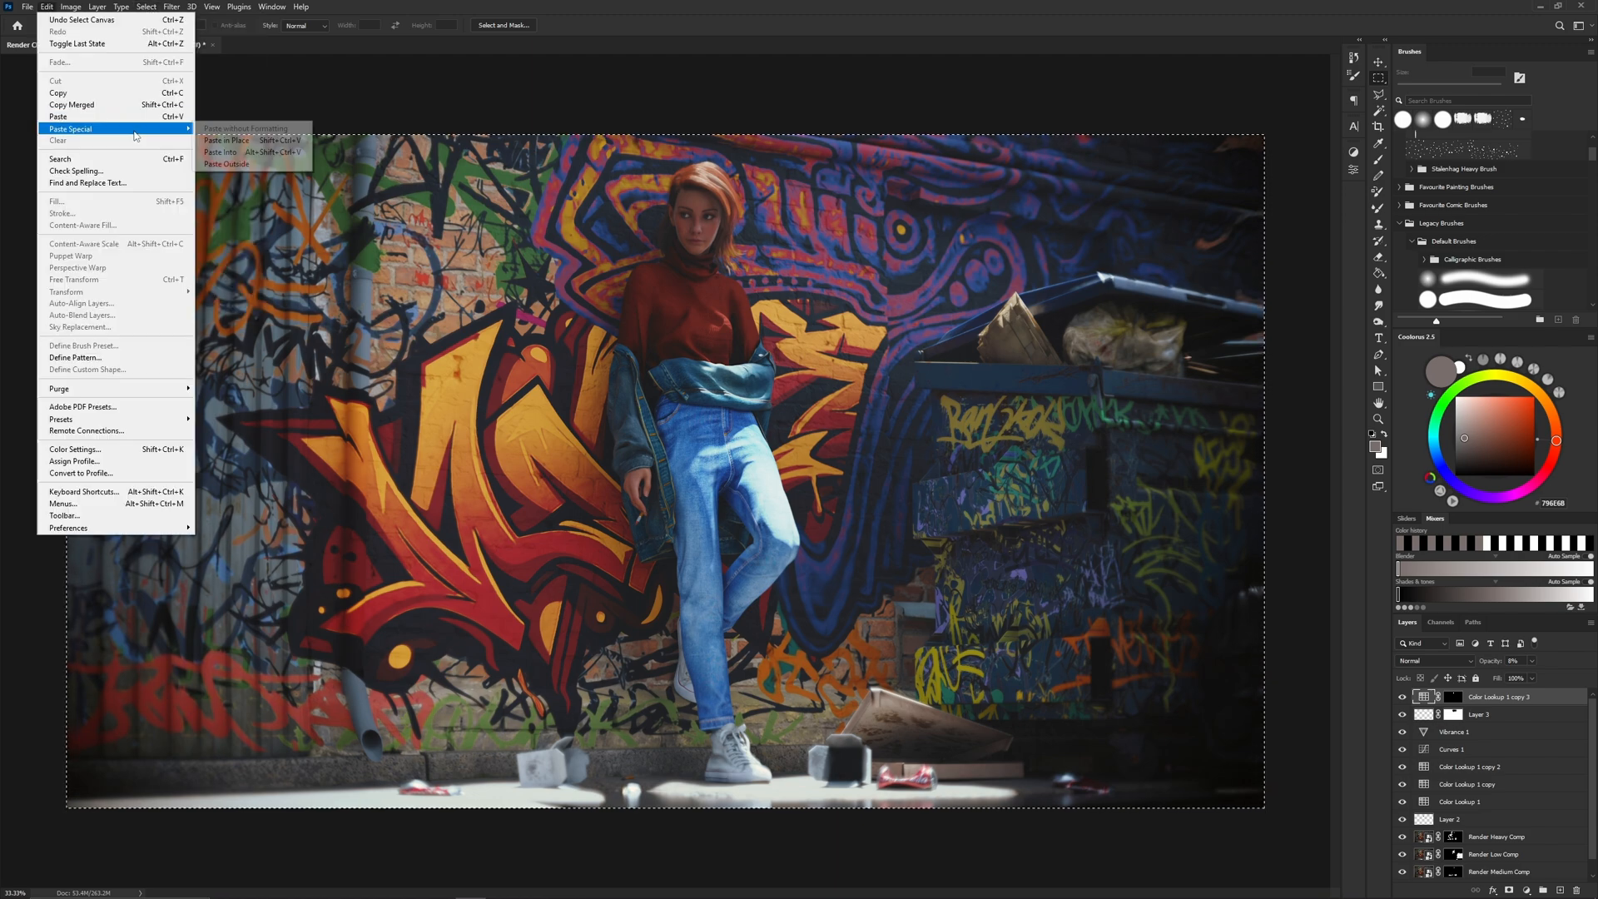